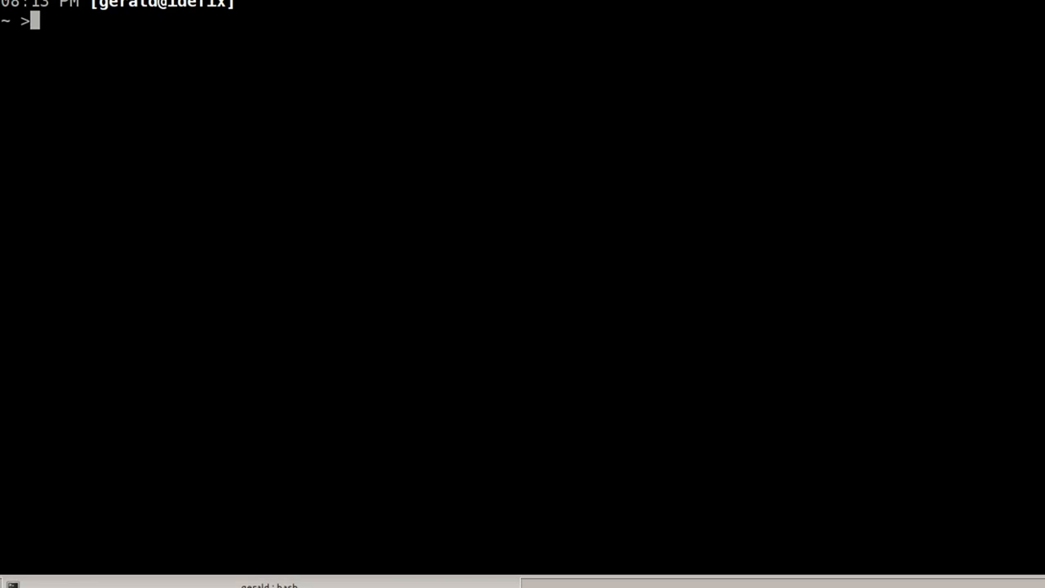
Step: Launch an interactive IPython 3 session from the bash prompt
type("ipython3")
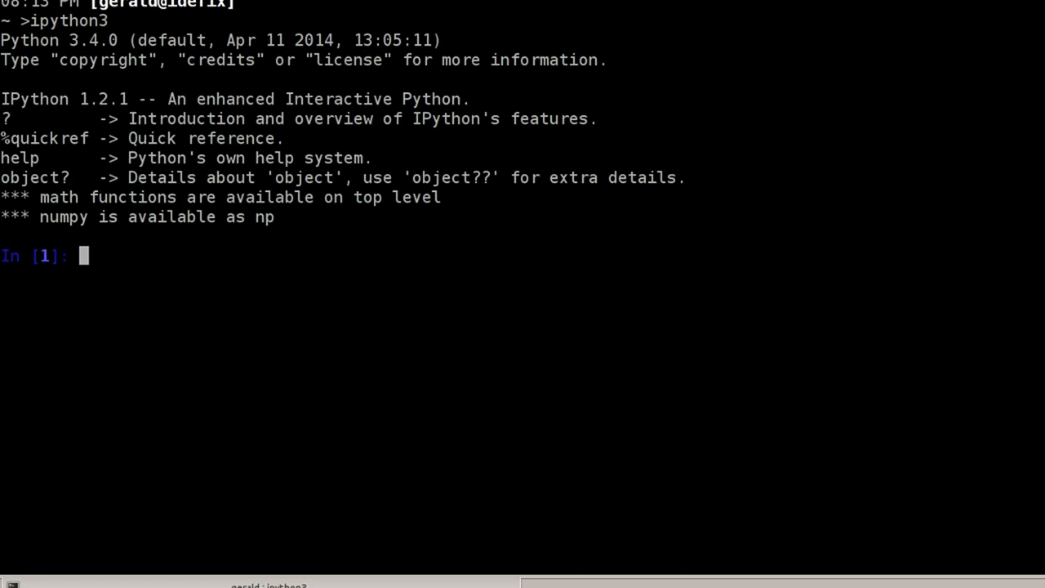
Step: Define list l as [20.3, 22.5, 19.5]
type("l =")
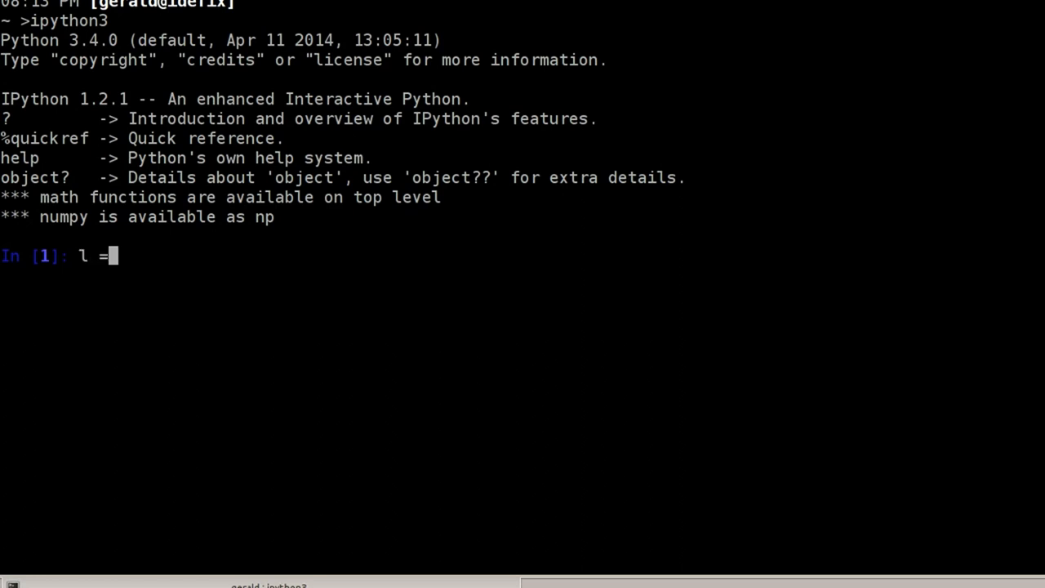
type("[")
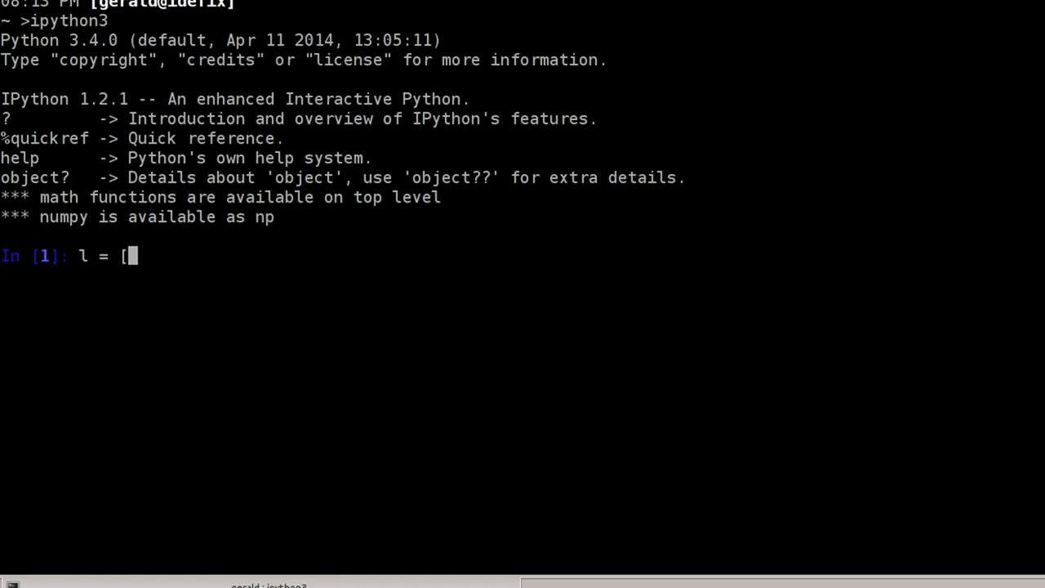
type("20.")
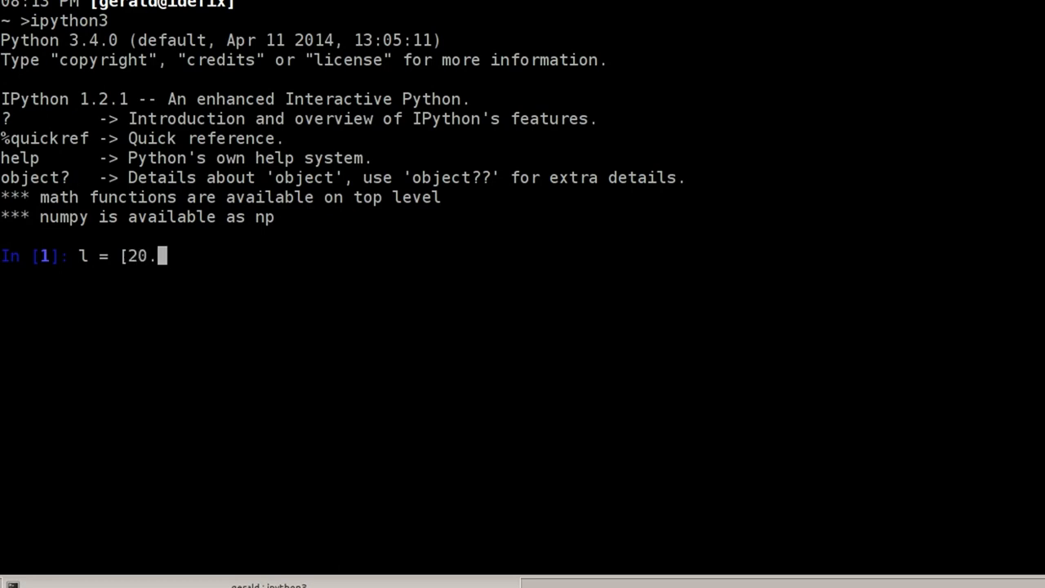
type("3, 22.5")
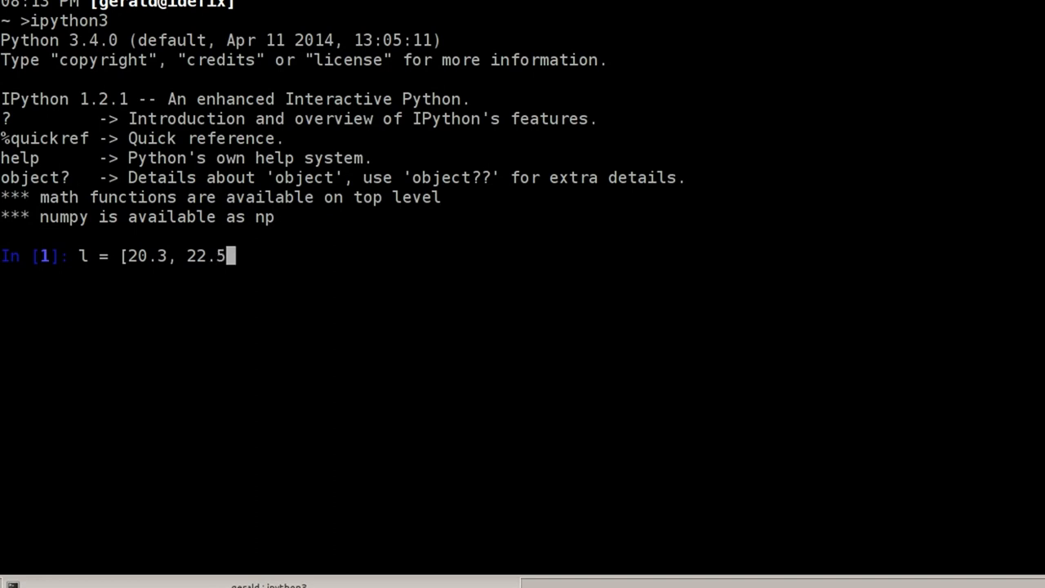
type(", 19.")
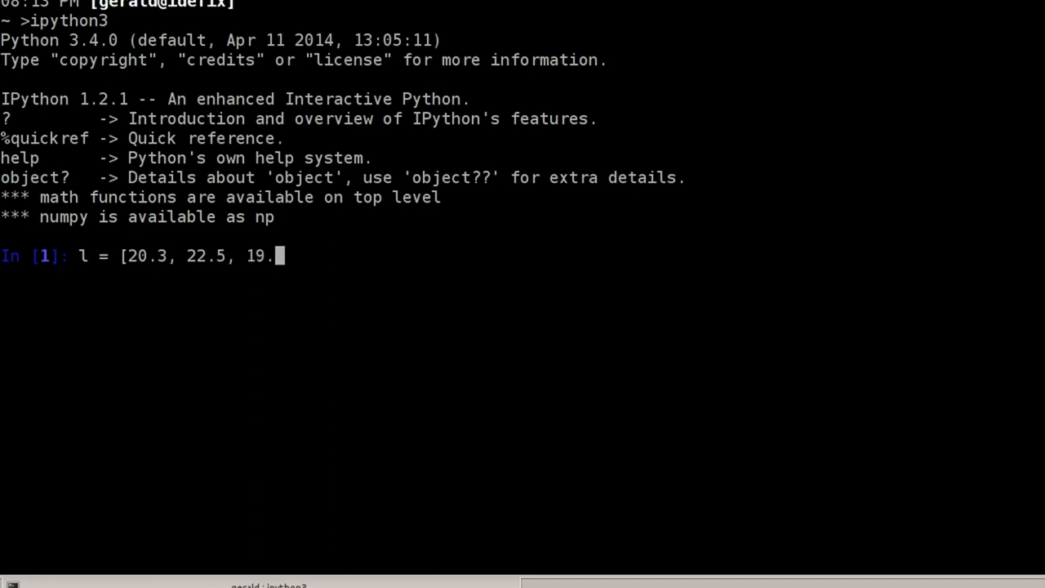
type("5]")
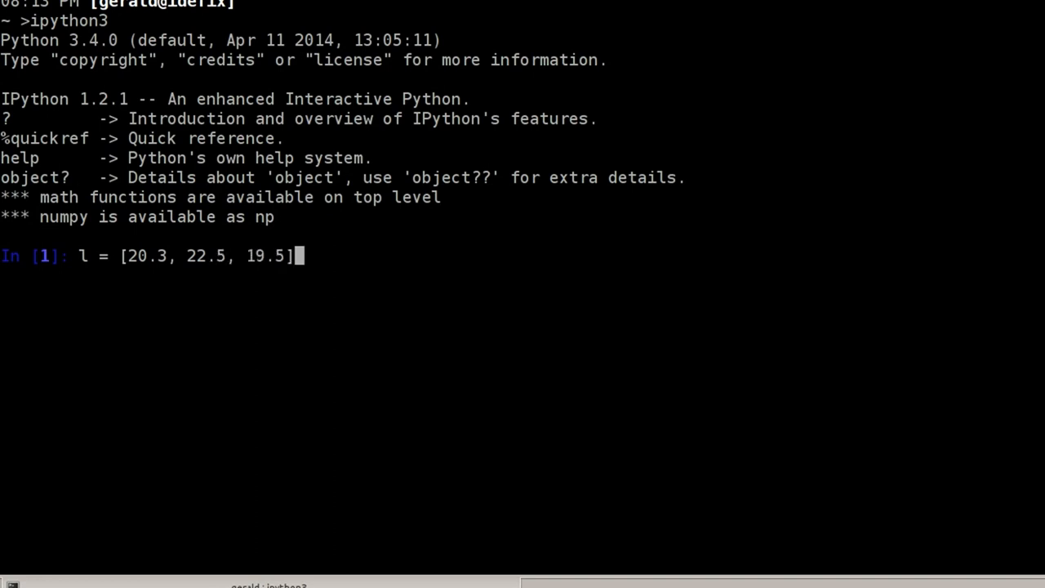
mouse_move(123, 269)
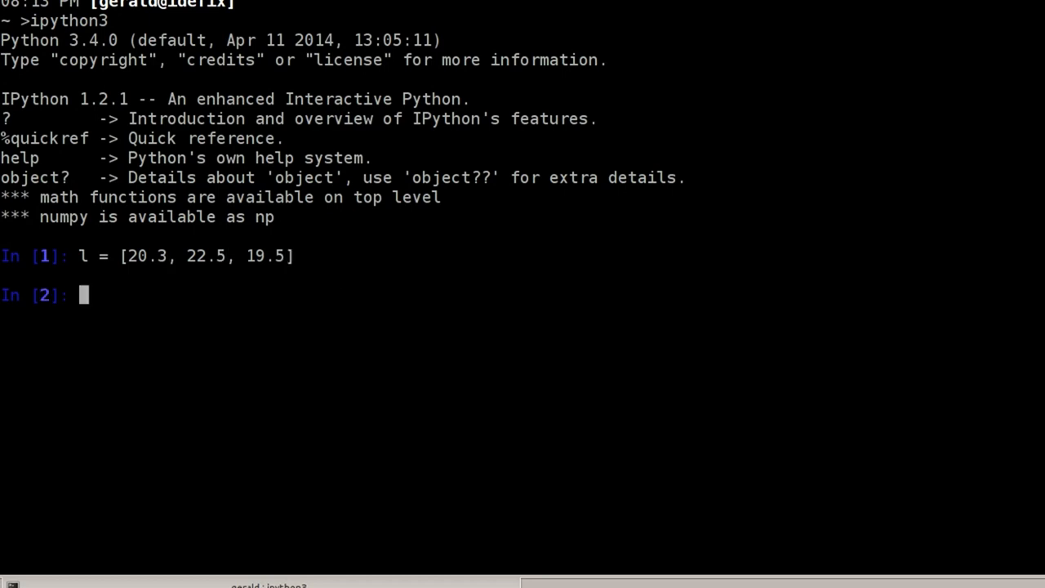
Step: Compute sum(l) 62.3, len(l) 3 and the average sum(l)/len(l), then begin a contact assignment
type("sum(l")
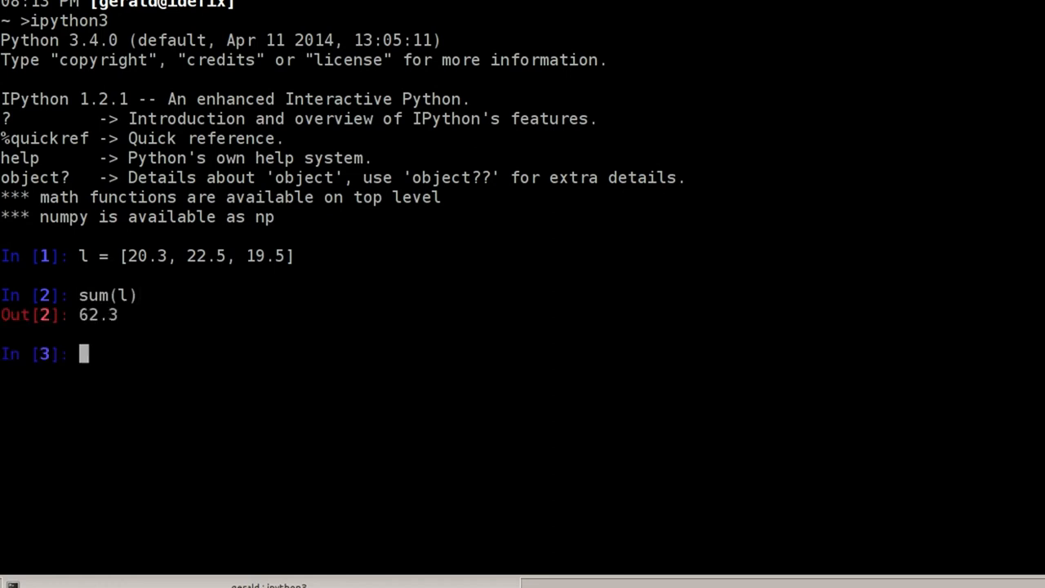
type("len(")
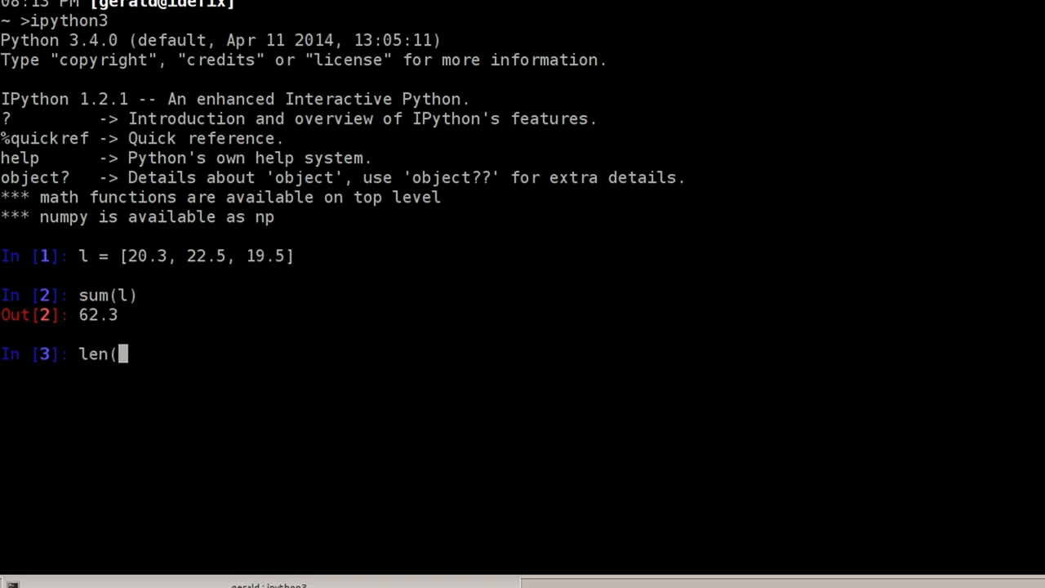
type("l)")
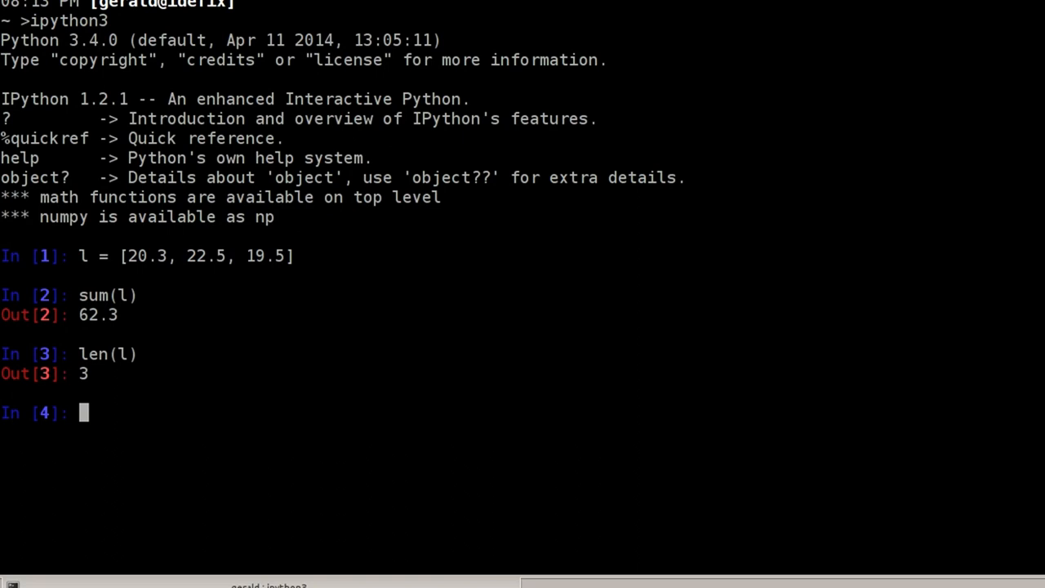
type("sum(l)/")
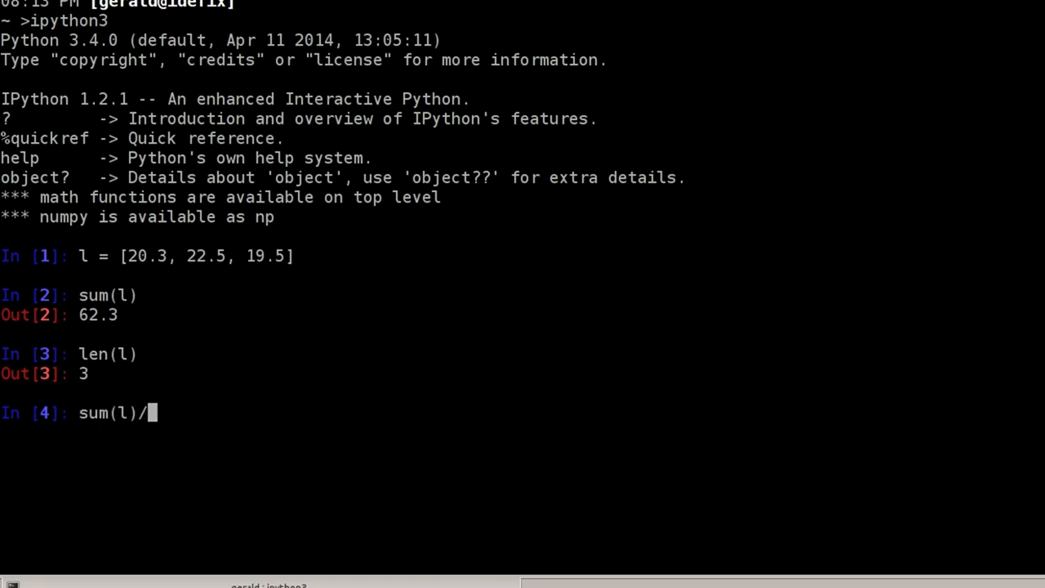
type("len(l")
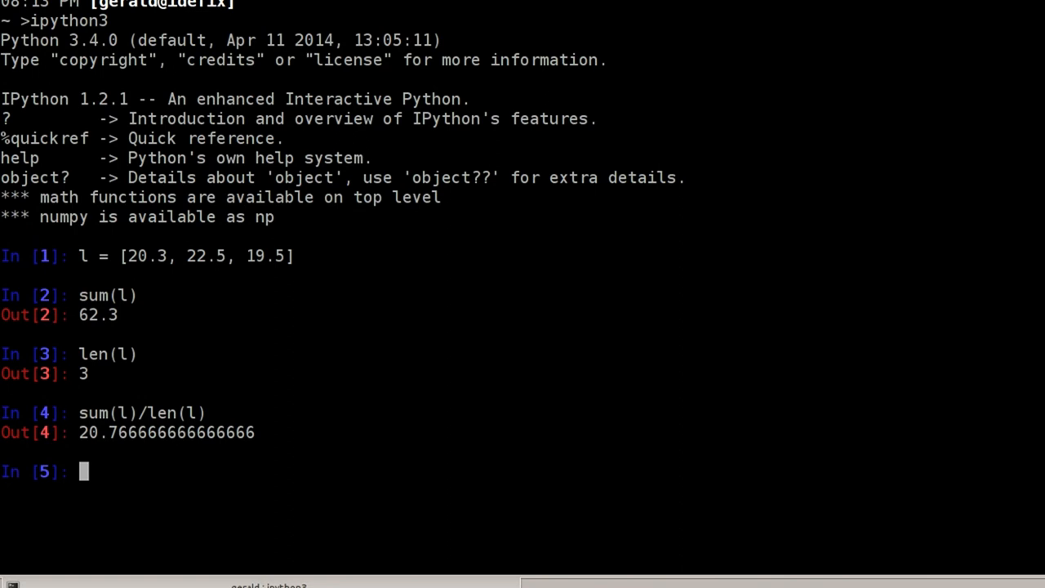
type("contact =")
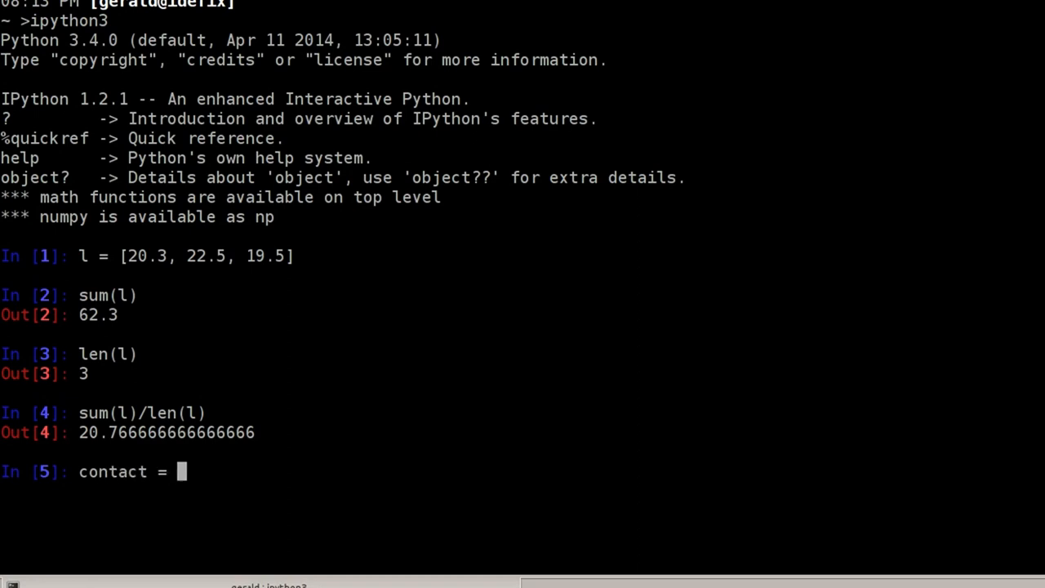
type("['pat',")
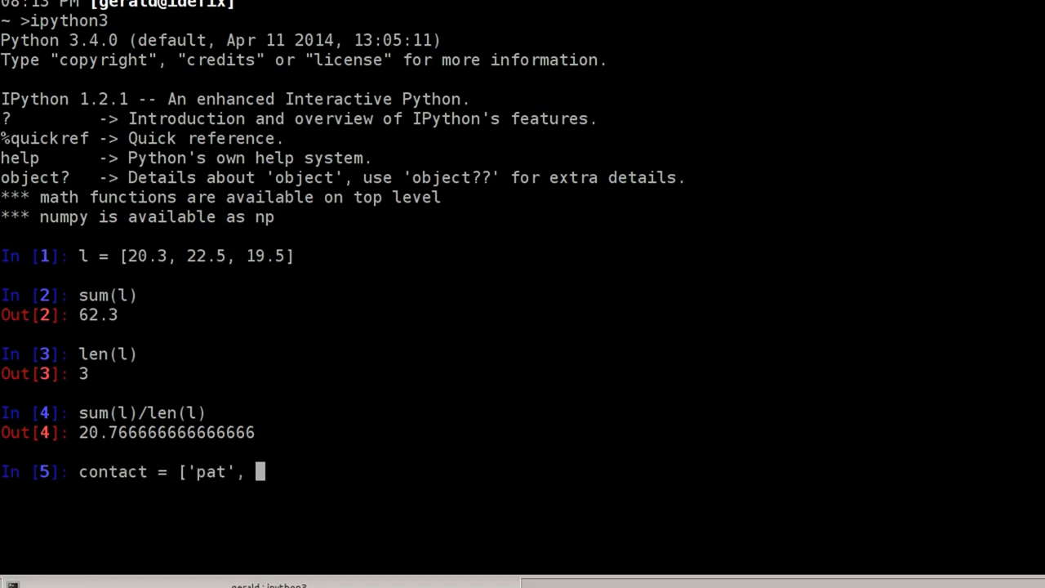
type("273649485")
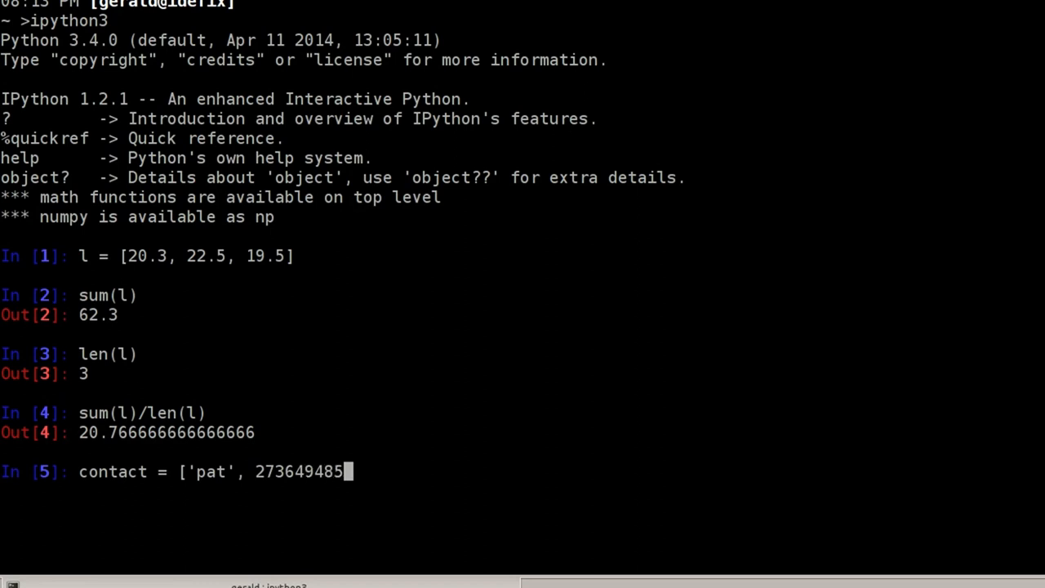
type("]")
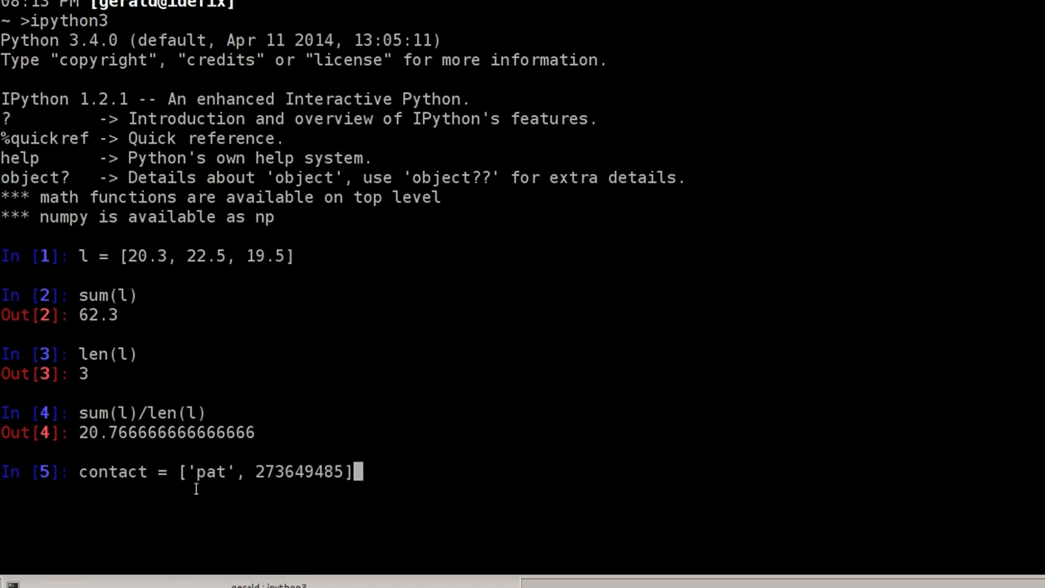
double_click(209, 471)
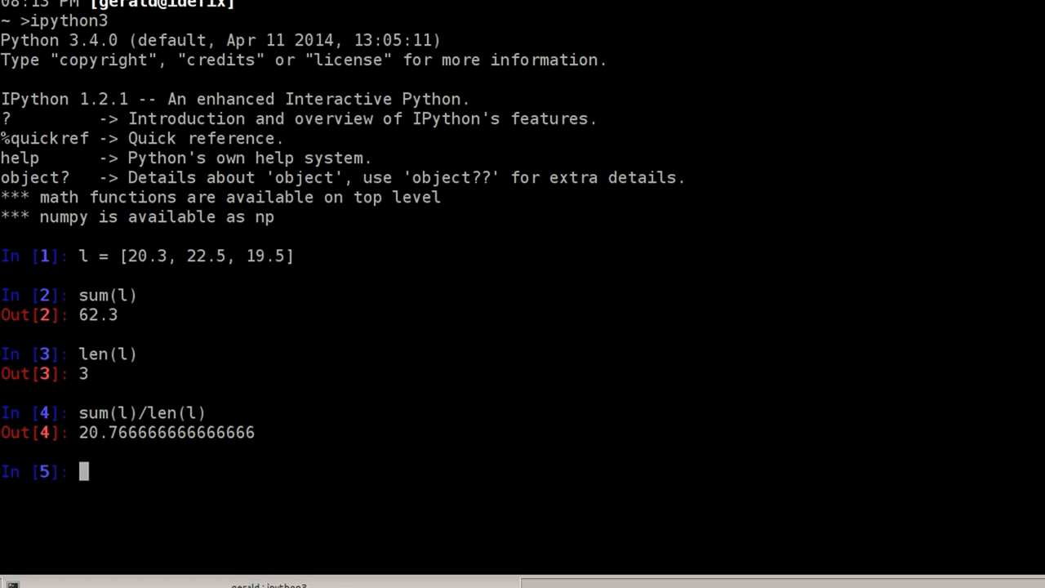
type("l +")
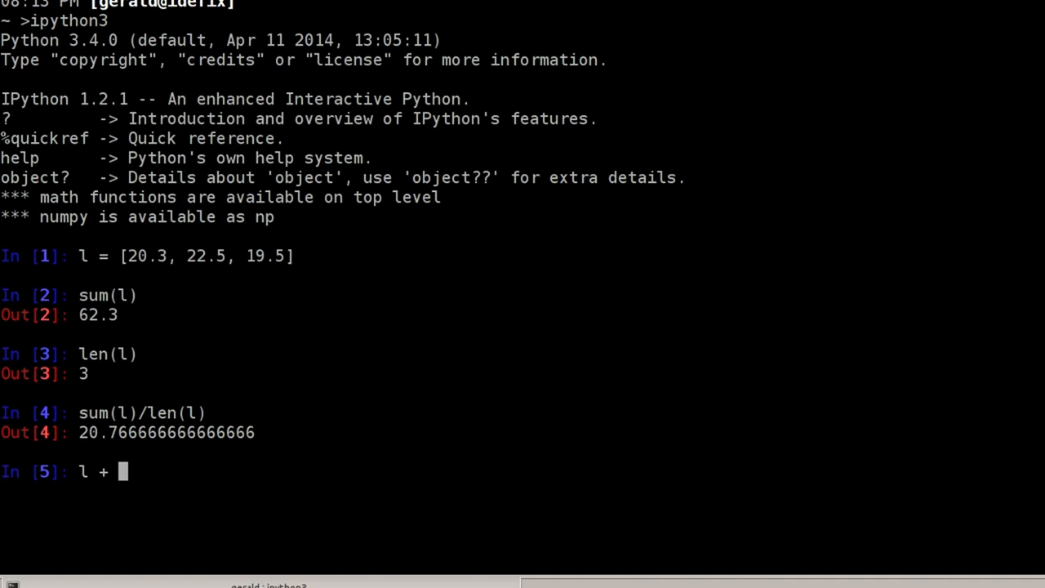
mouse_move(387, 241)
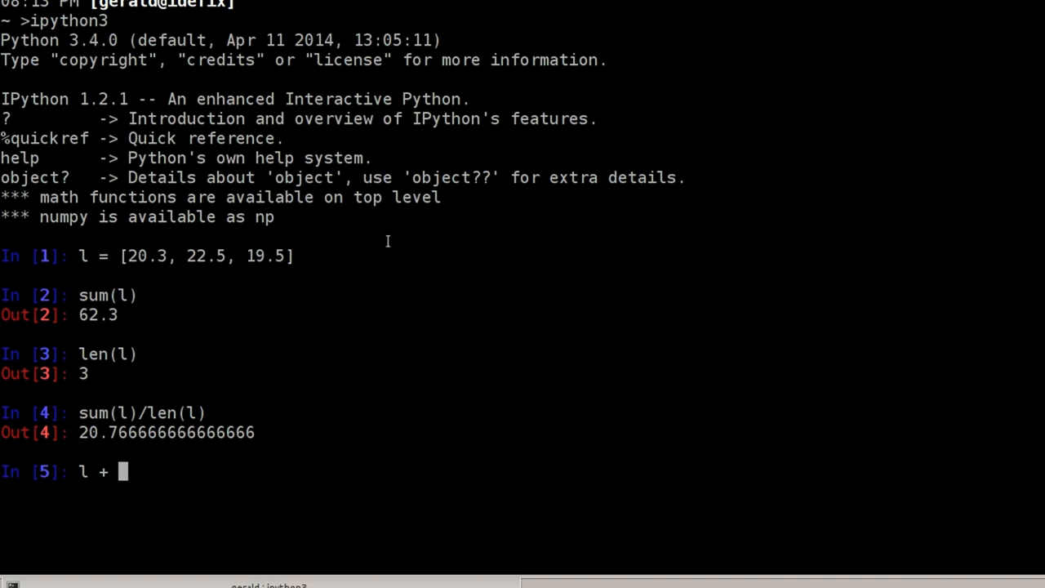
Step: Concatenate l with [24.9, 19.7] to get a five-element list and highlight the result
type("[")
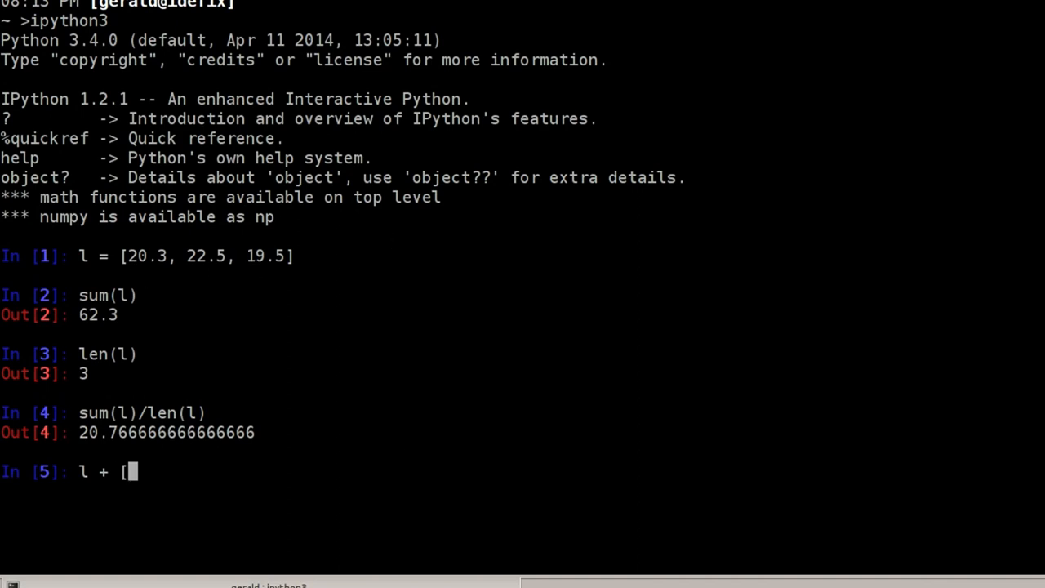
type("24")
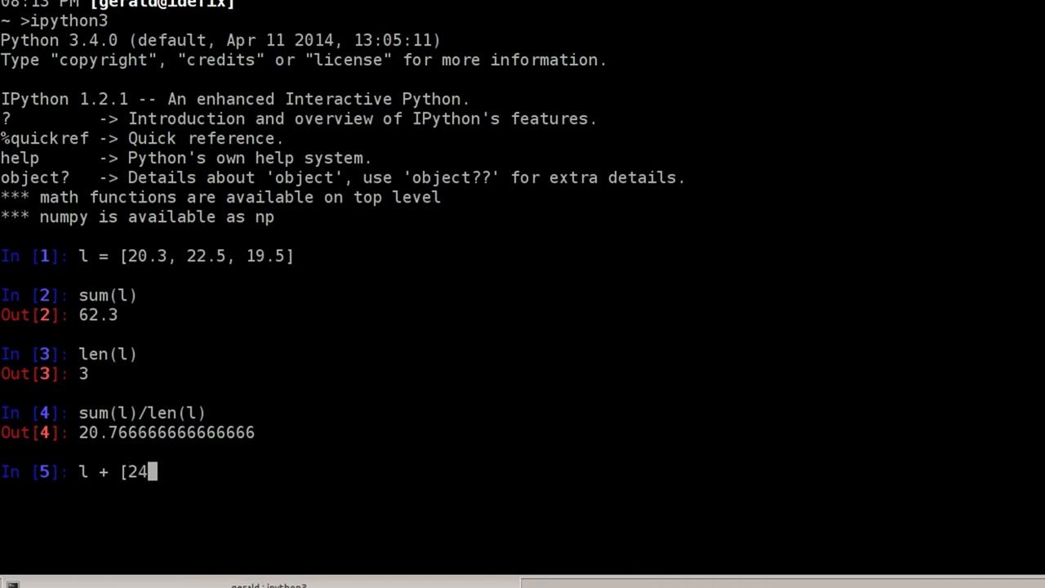
type(".9,")
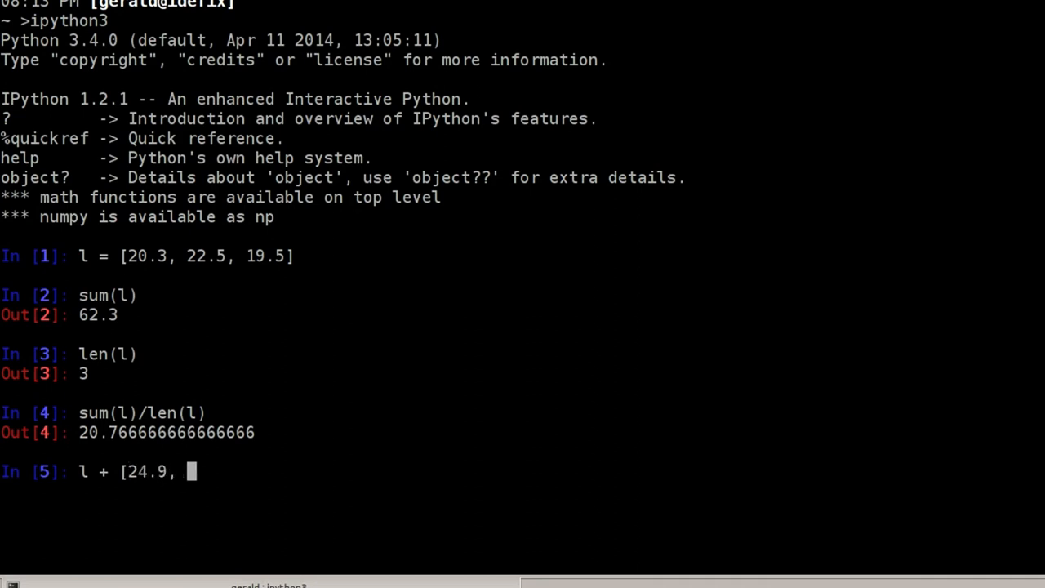
type("19,")
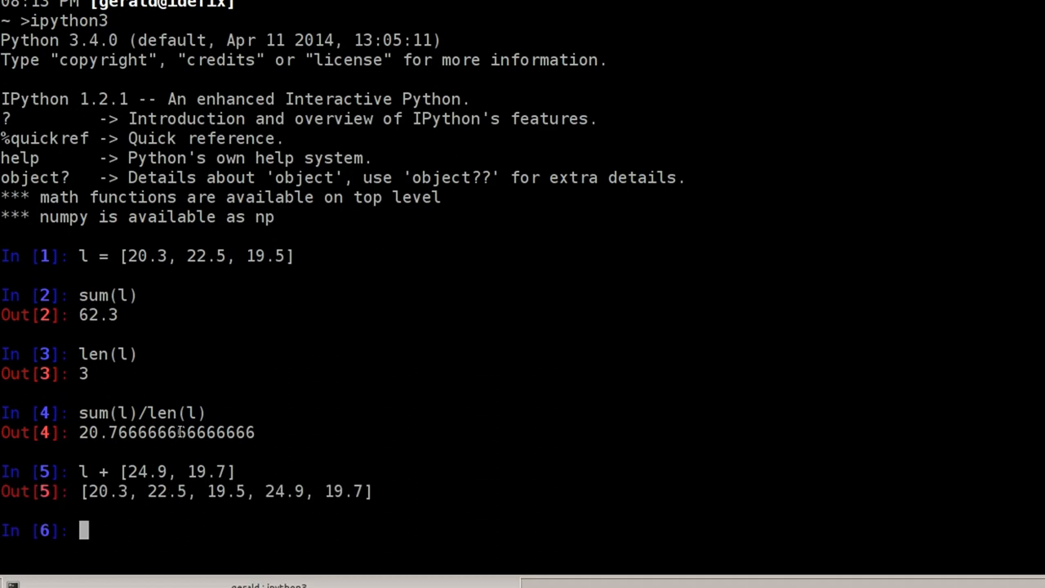
left_click_drag(80, 490, 256, 490)
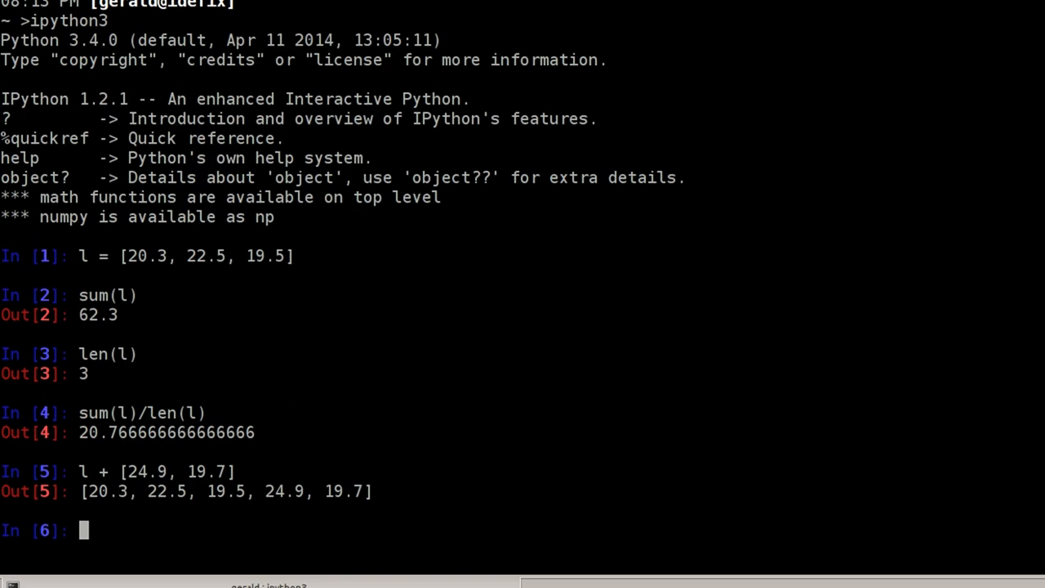
Step: Write the assignment l2 = [0] * 10 for a list of ten zeros
type("l2 = [")
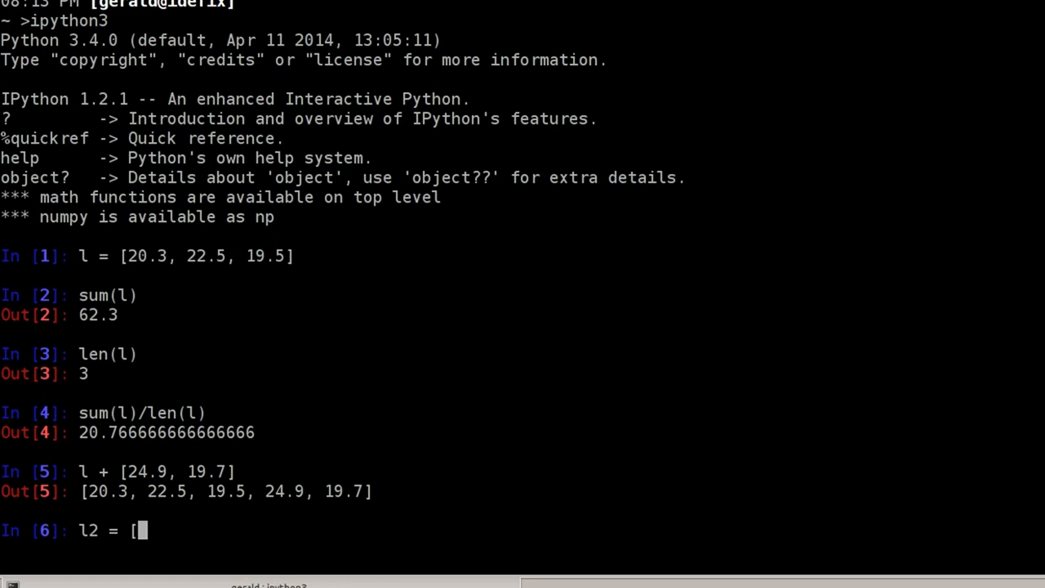
type("0")
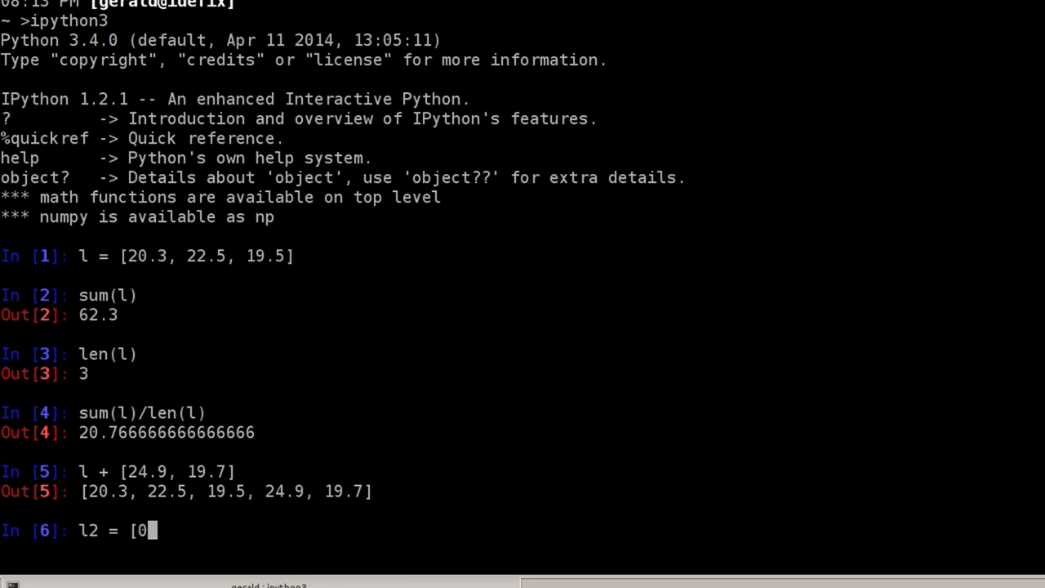
type("]")
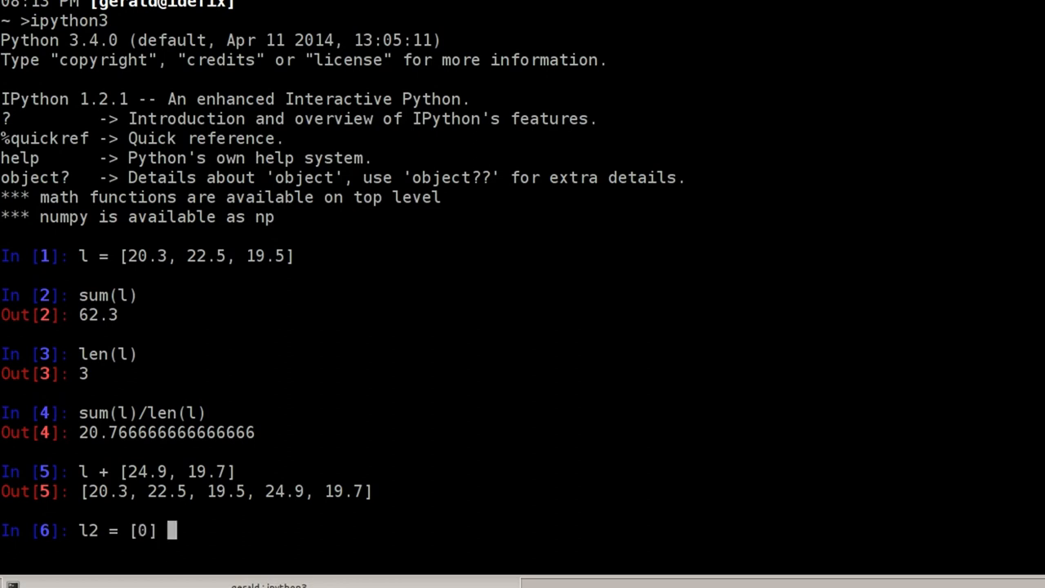
type("*")
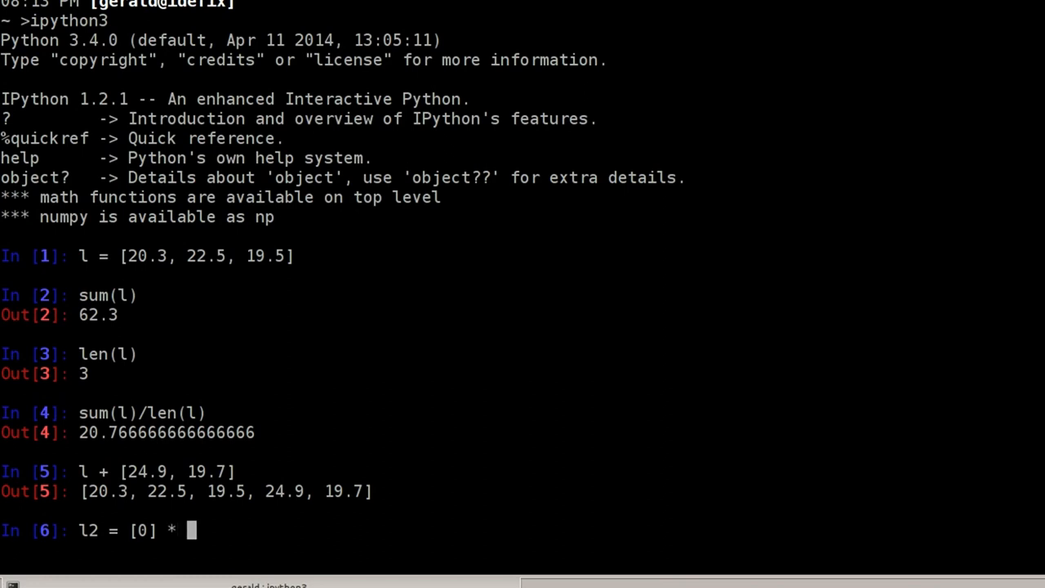
type("10")
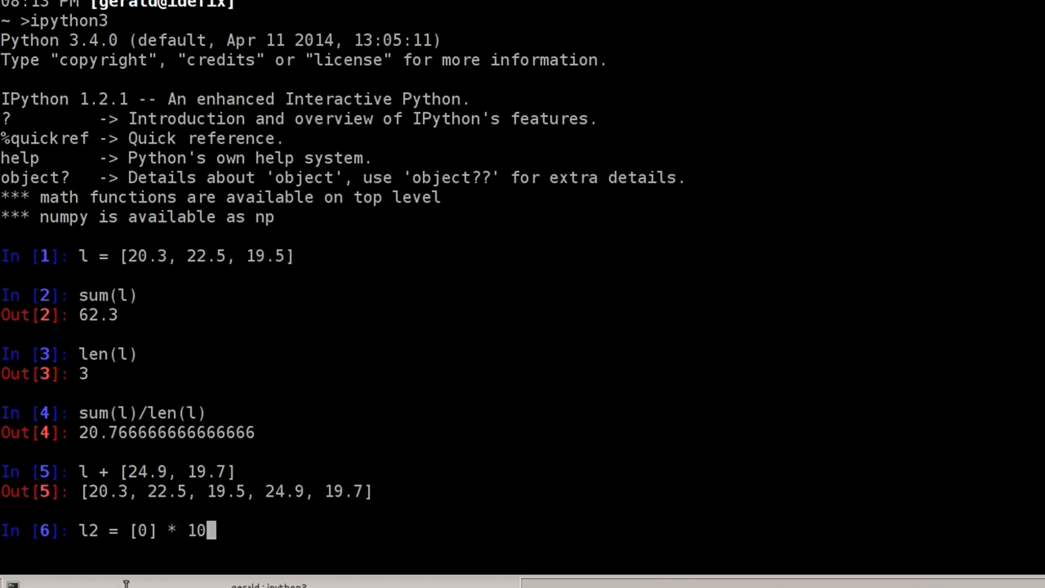
mouse_move(180, 551)
type("l2")
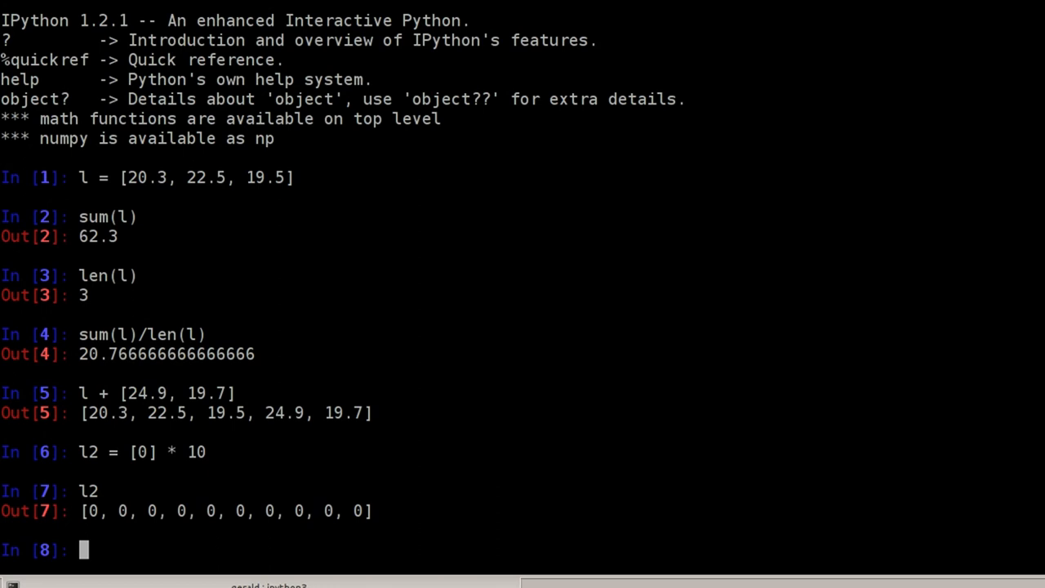
Step: Read l[0], l[1] (22.5), l[-1] and the slice l[:2]
type("l")
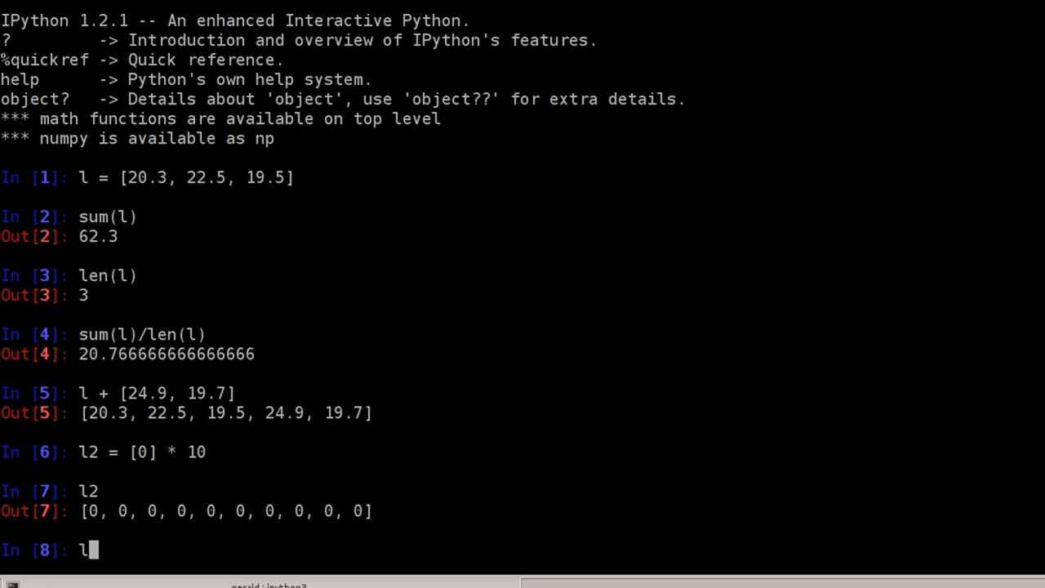
type("[0")
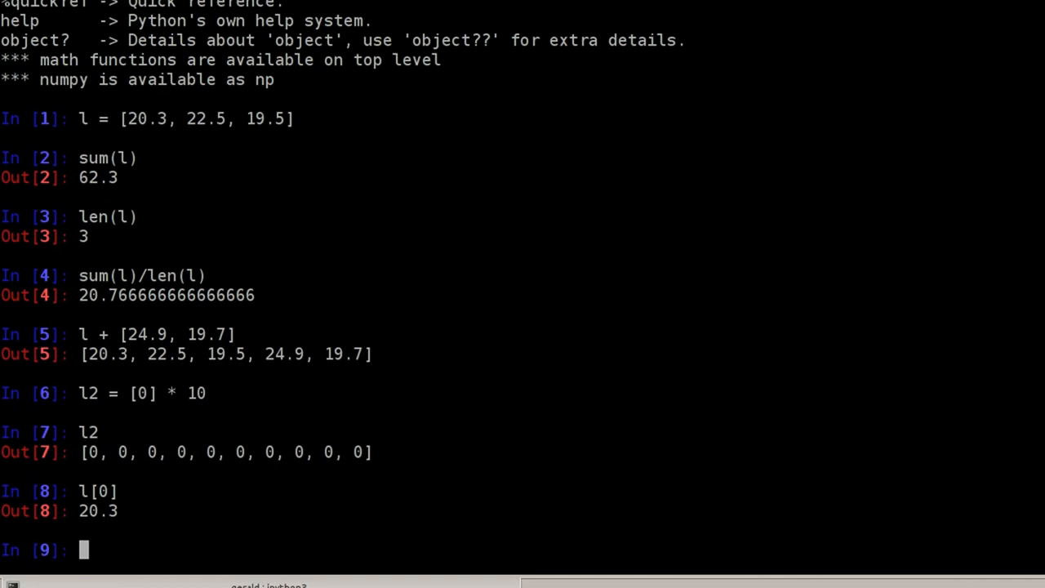
type("l[0]")
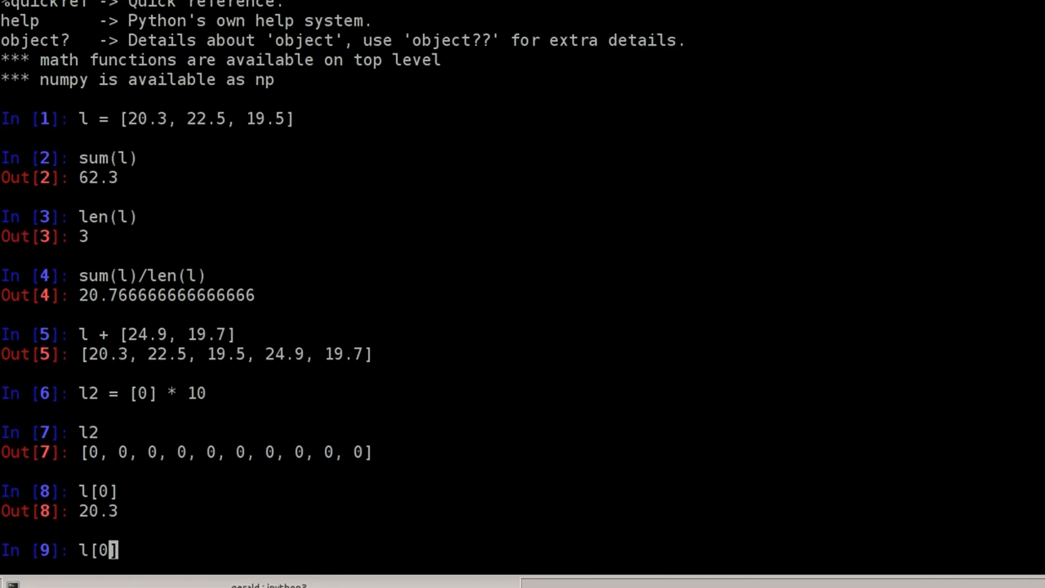
type("1")
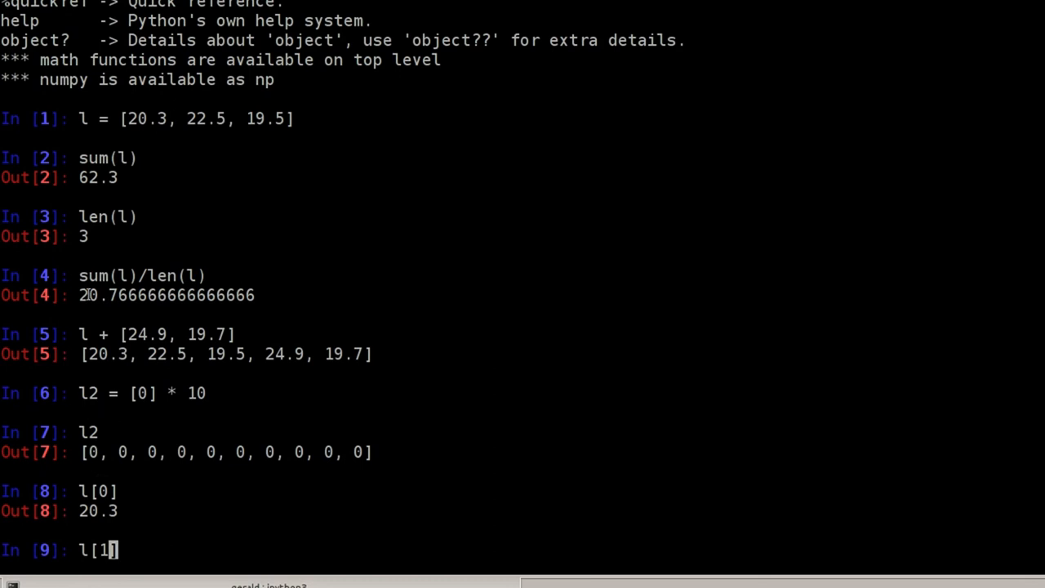
double_click(147, 118)
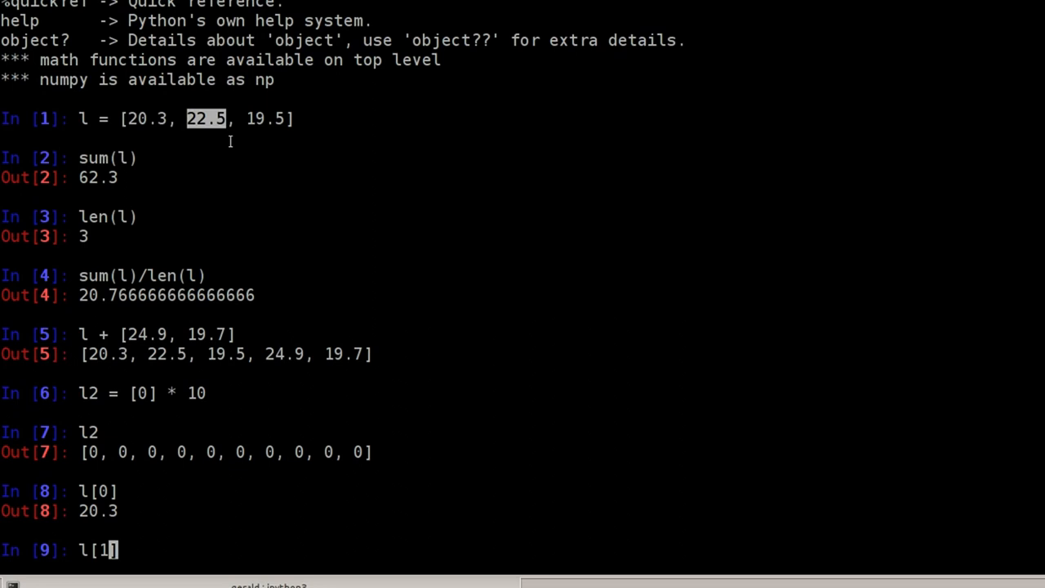
mouse_move(205, 148)
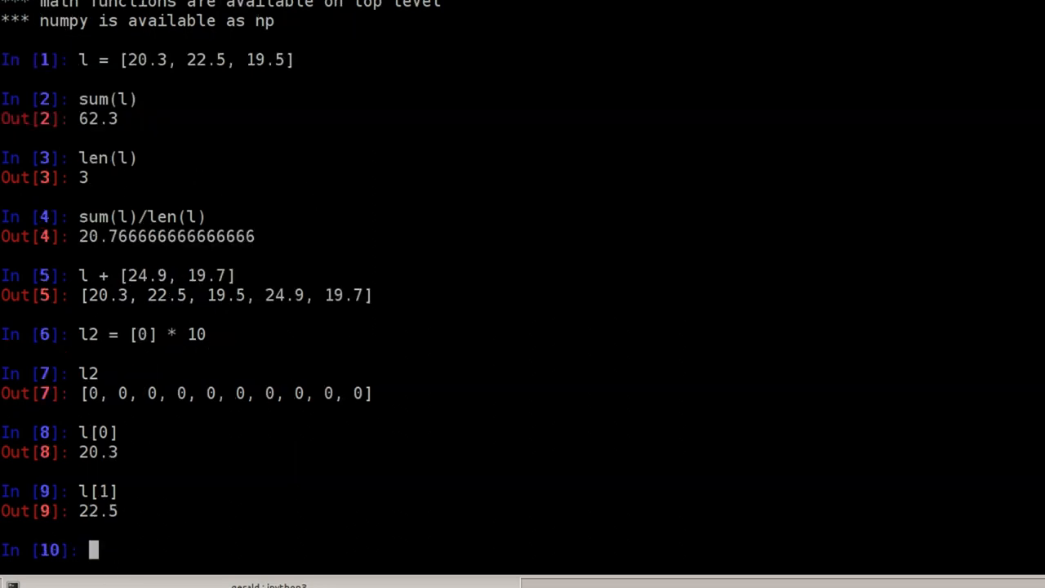
type("l")
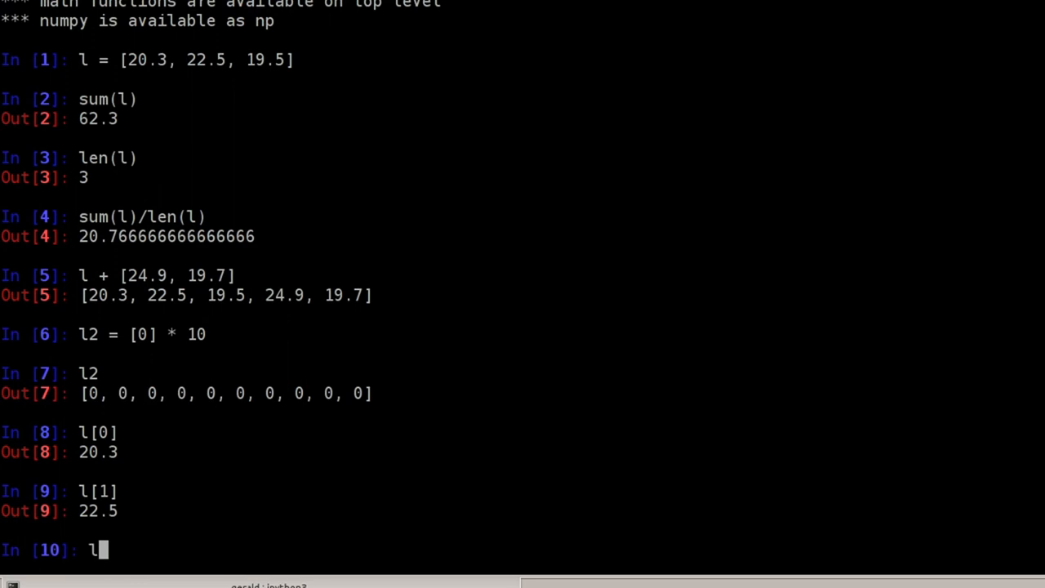
type("[-1]")
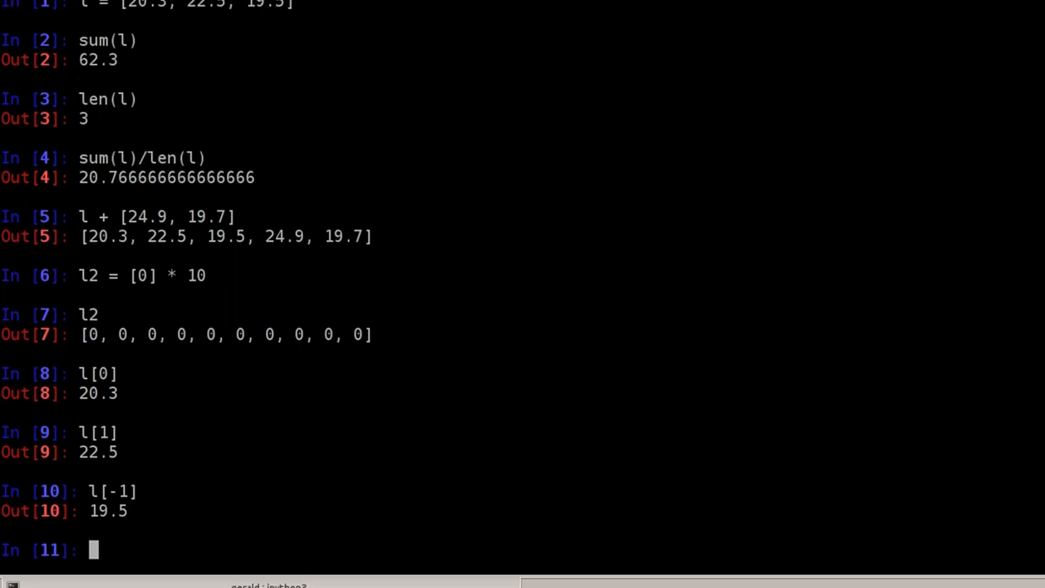
type("l[")
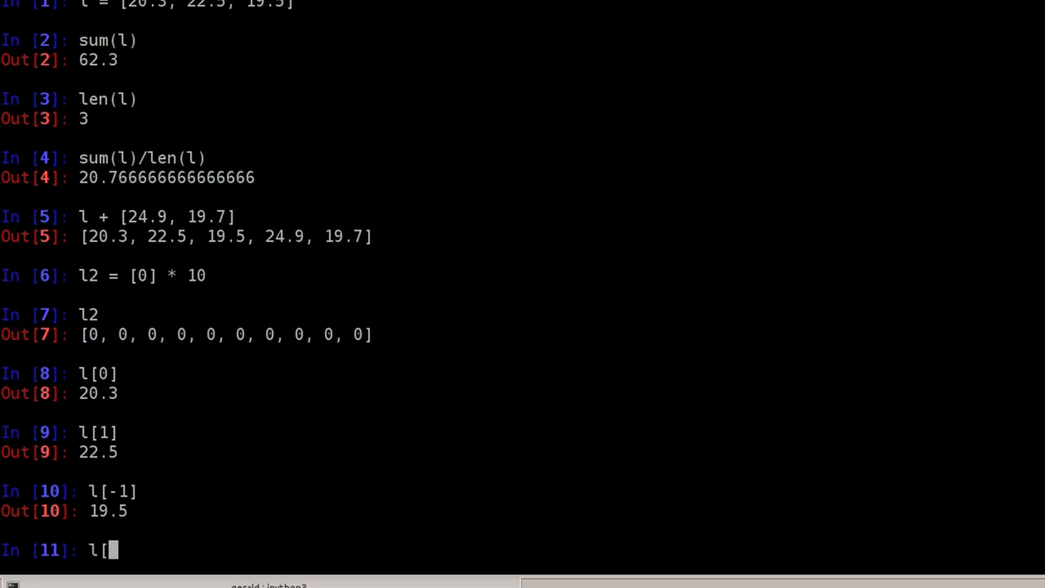
type(":2]")
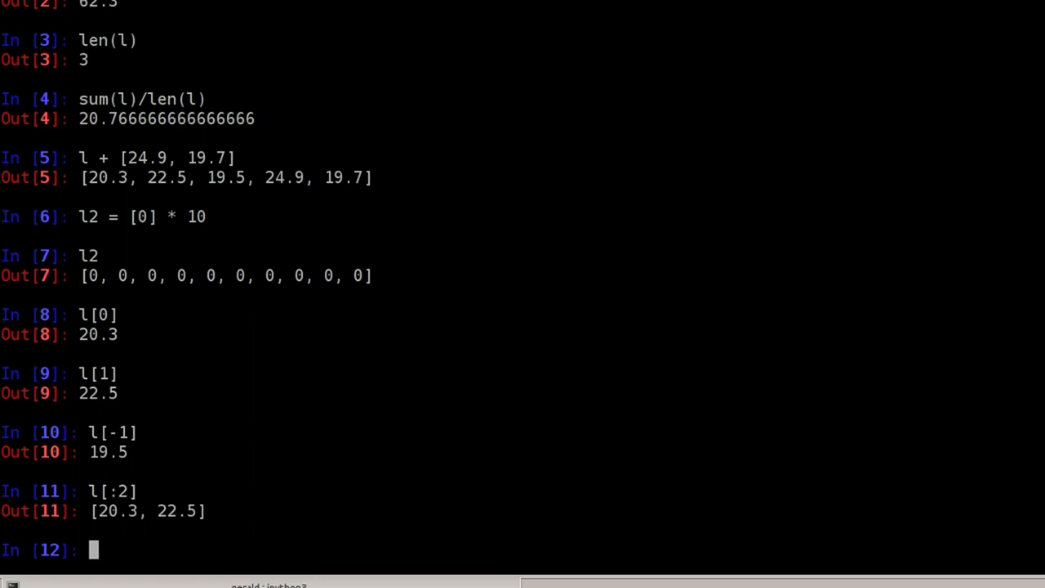
Step: Reassign l[0] to 15.6 so l becomes [15.6, 22.5, 19.5]
type("l[0]")
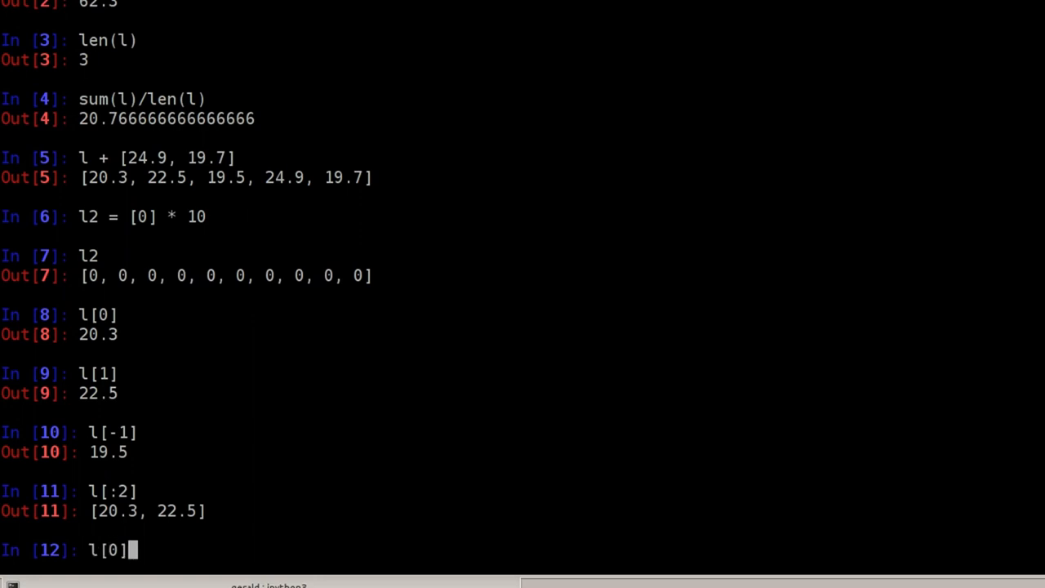
type("=")
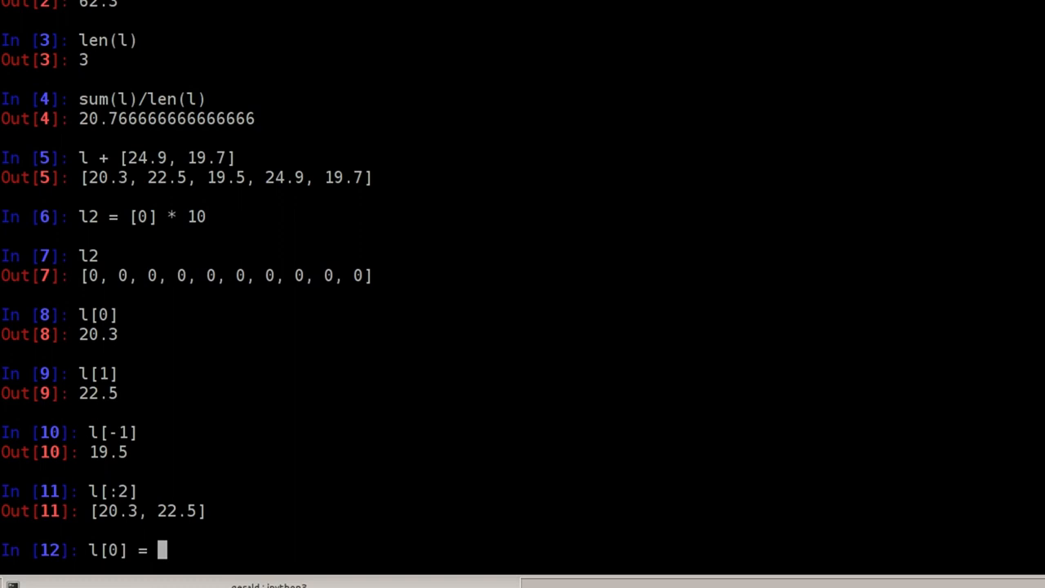
type("15.6")
type("l")
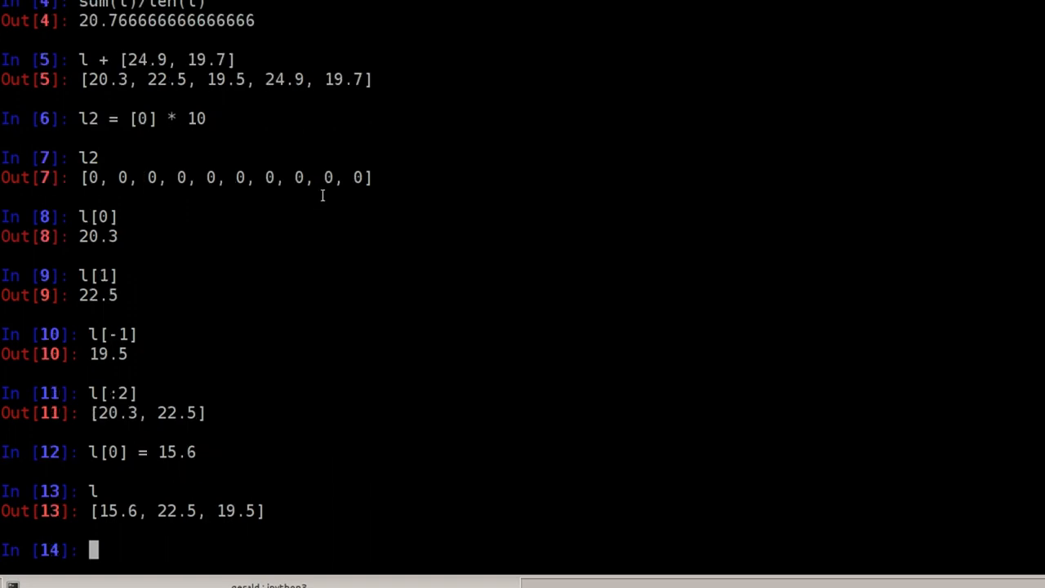
mouse_move(96, 522)
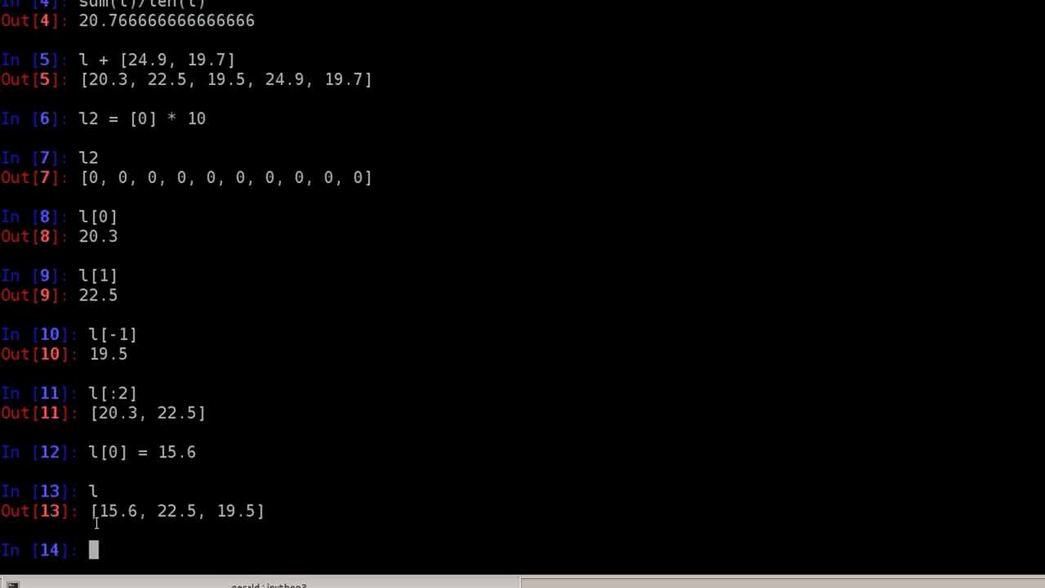
double_click(117, 510)
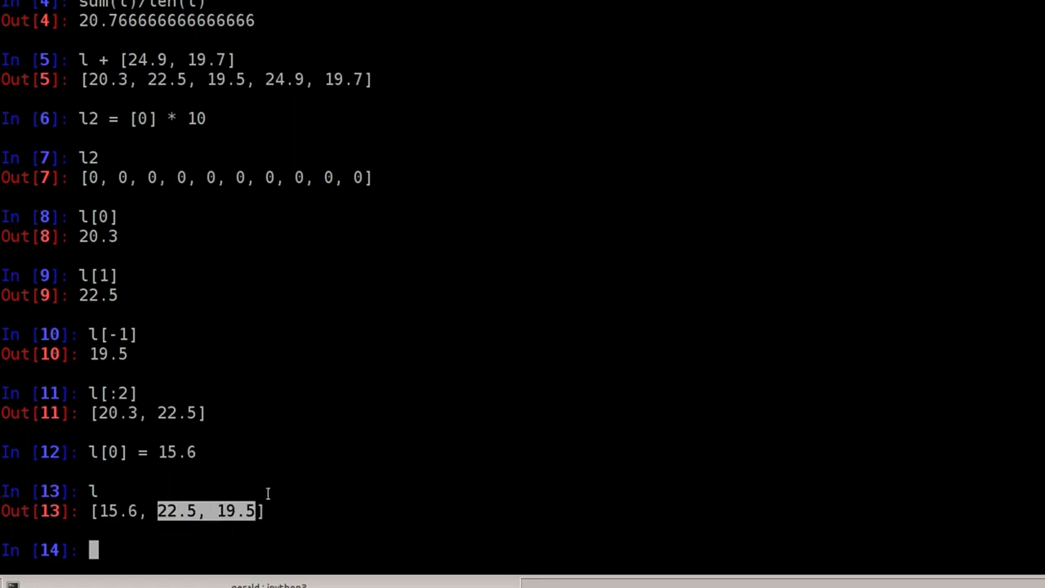
mouse_move(294, 466)
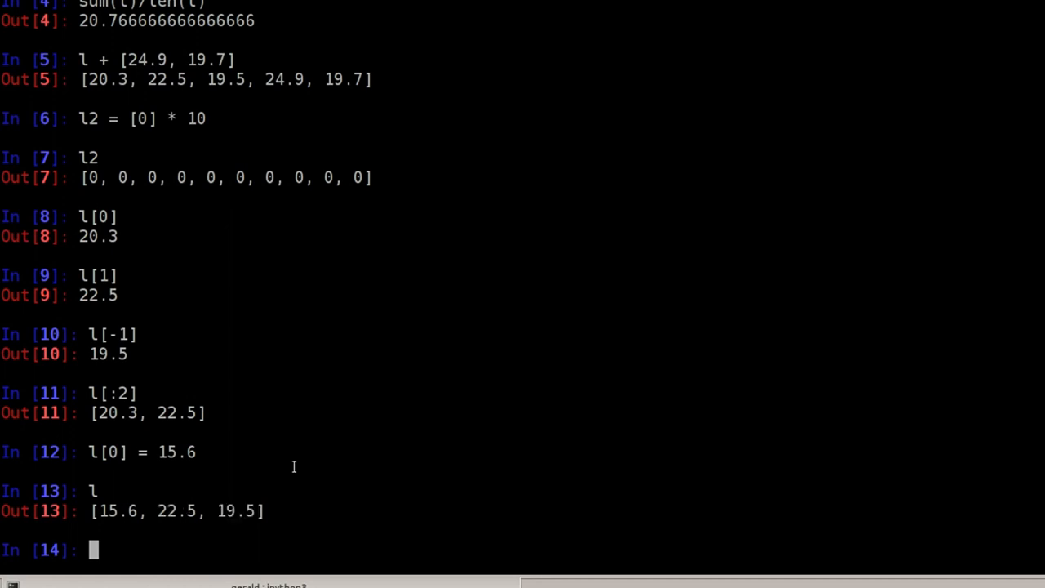
Step: Store the first two items of l as slice = l[:2]
type("slice =")
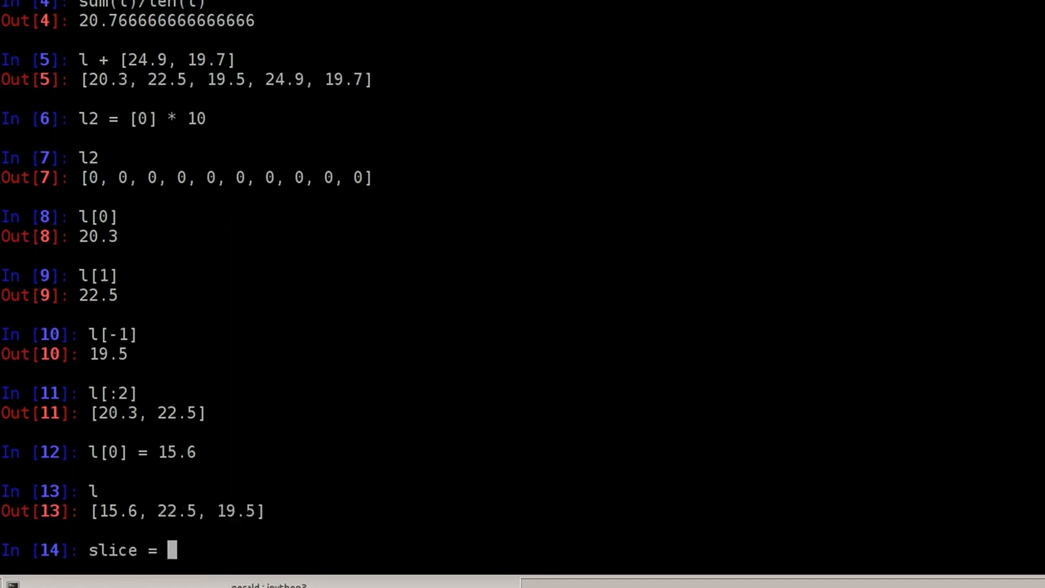
type("l")
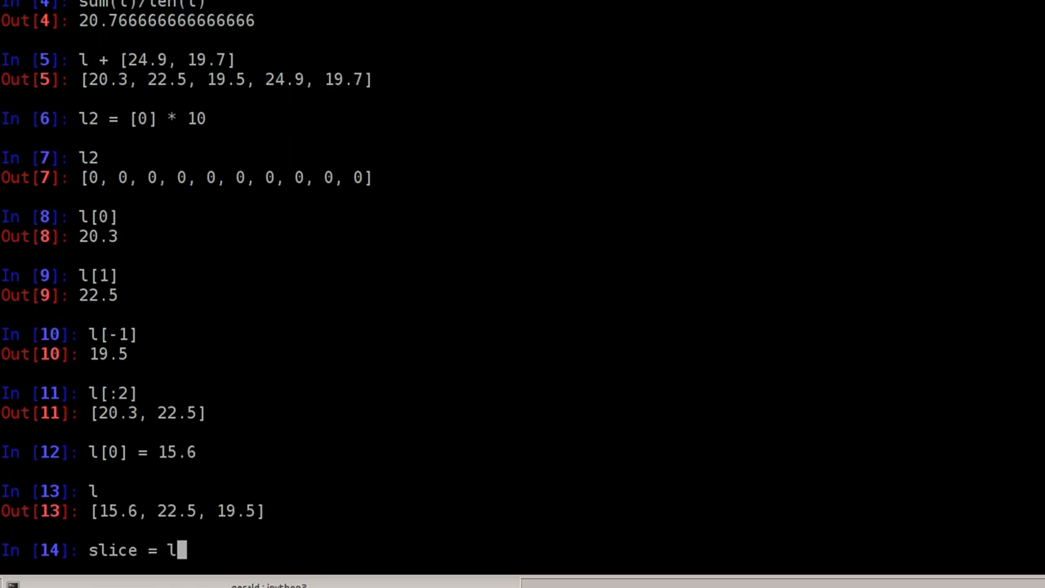
type("[:")
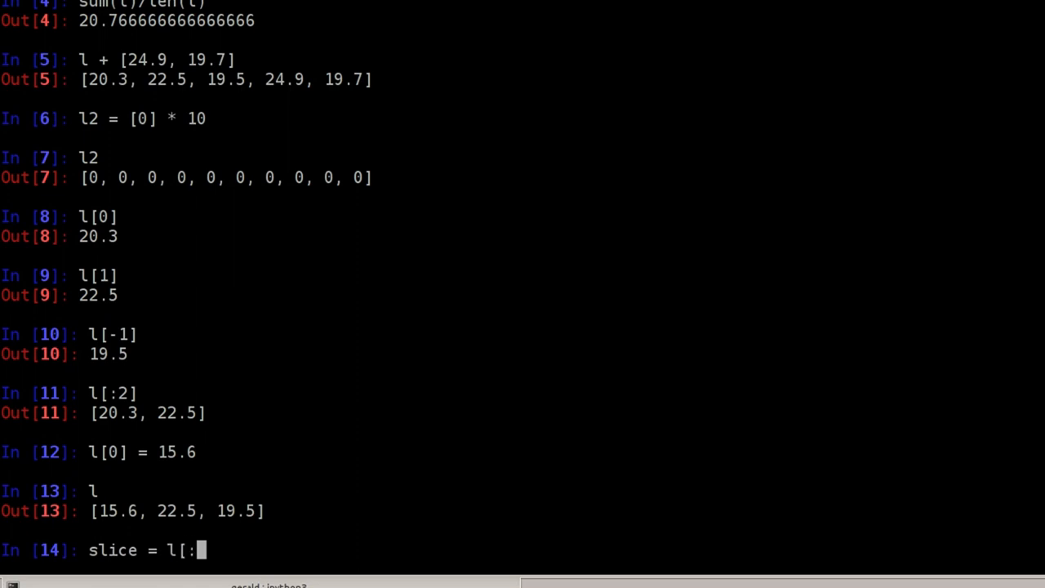
type("2]")
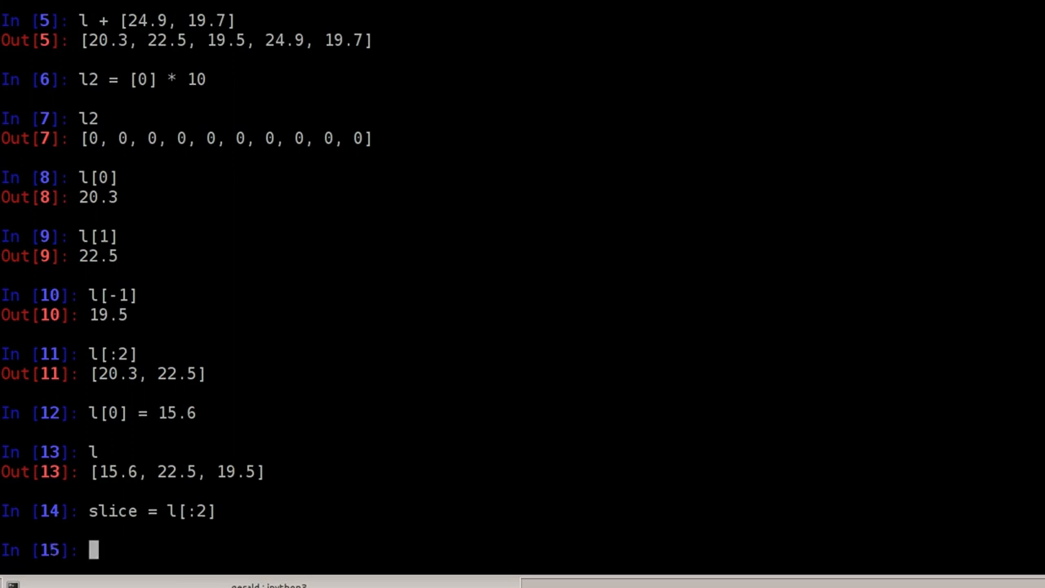
Step: Set slice[0] = 20, giving [20, 22.5] while l stays [15.6, 22.5, 19.5]
type("slice")
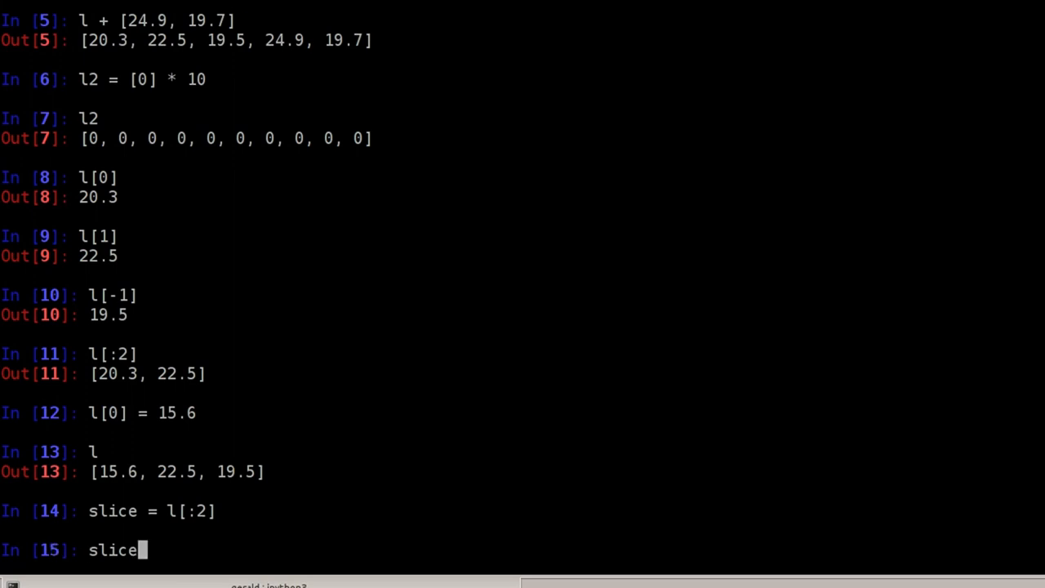
type("[0")
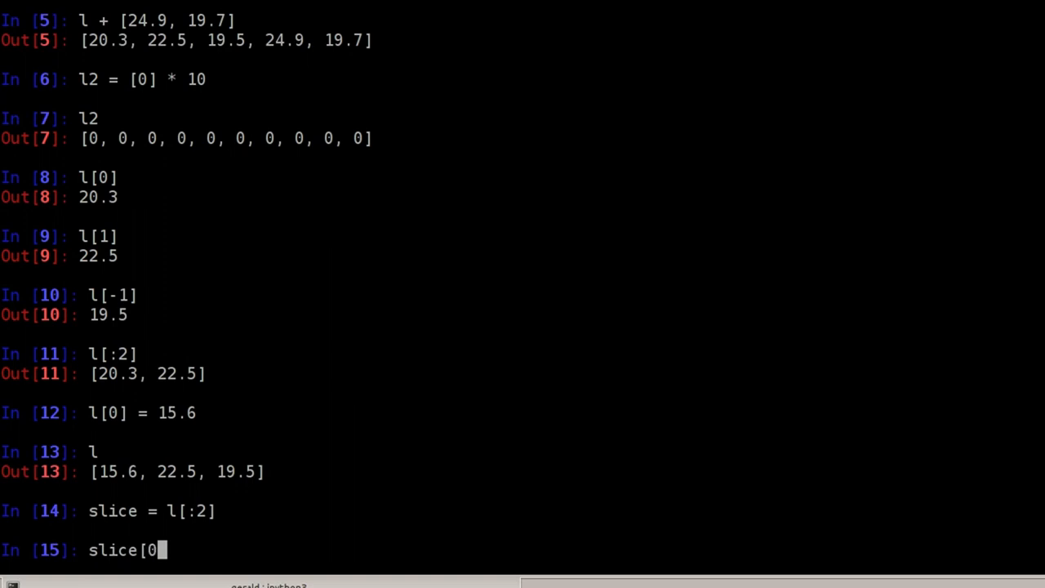
type("] =")
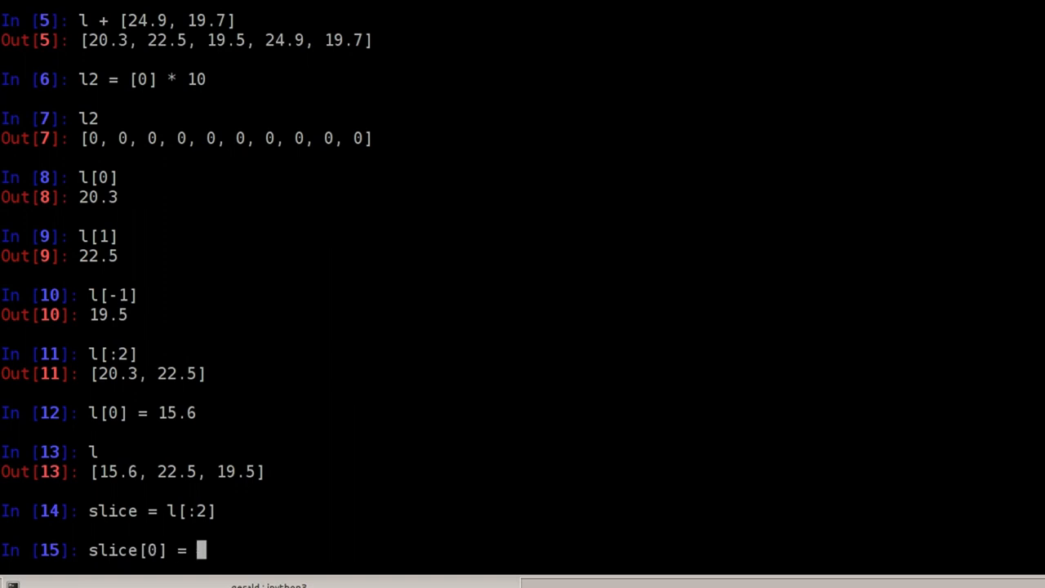
type("20")
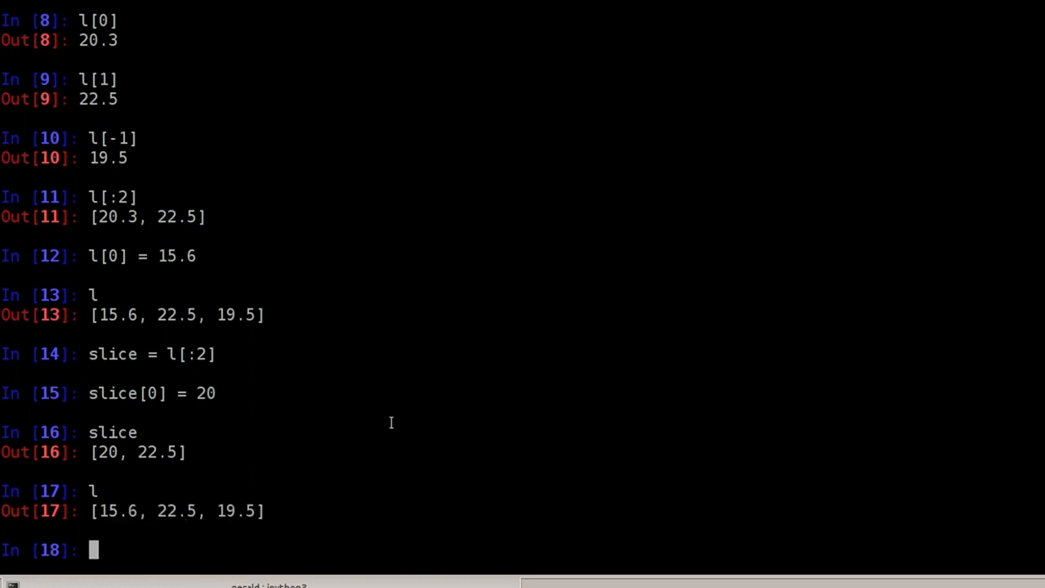
Step: Copy l into l2 with l[:] and set l2[2] = 15, leaving l unchanged
type("l2 =")
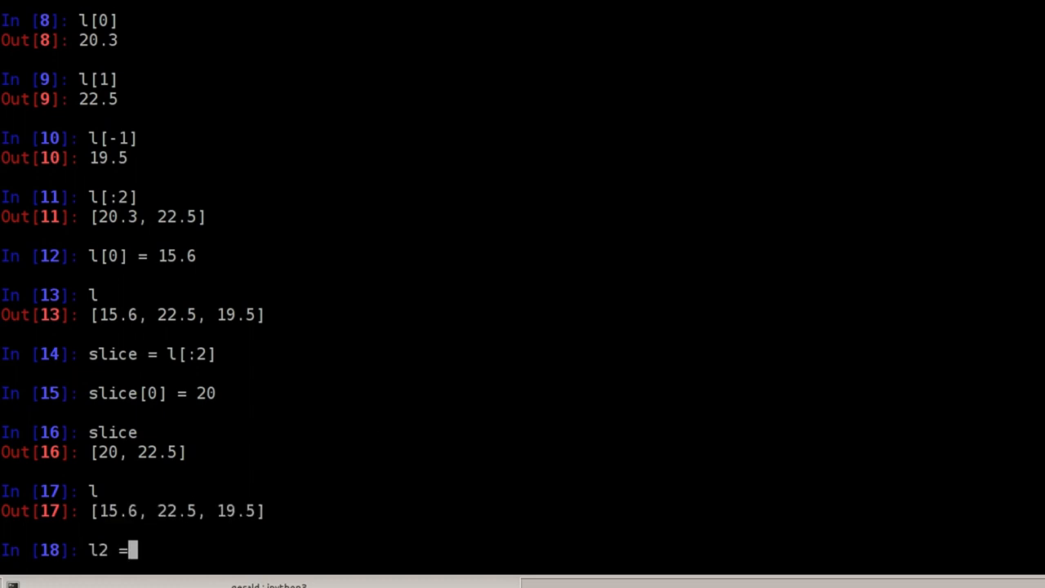
type("l")
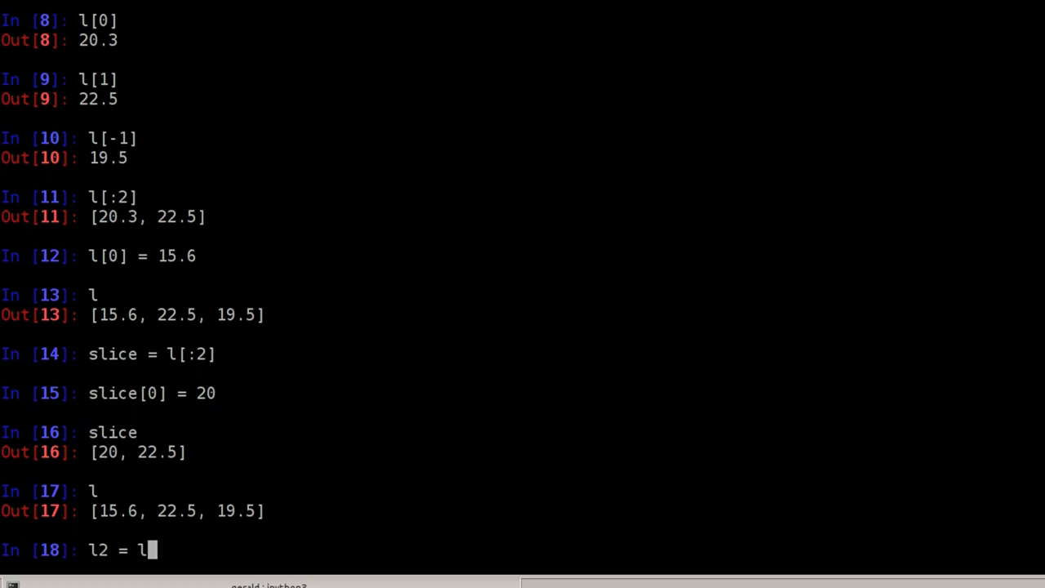
type("[:")
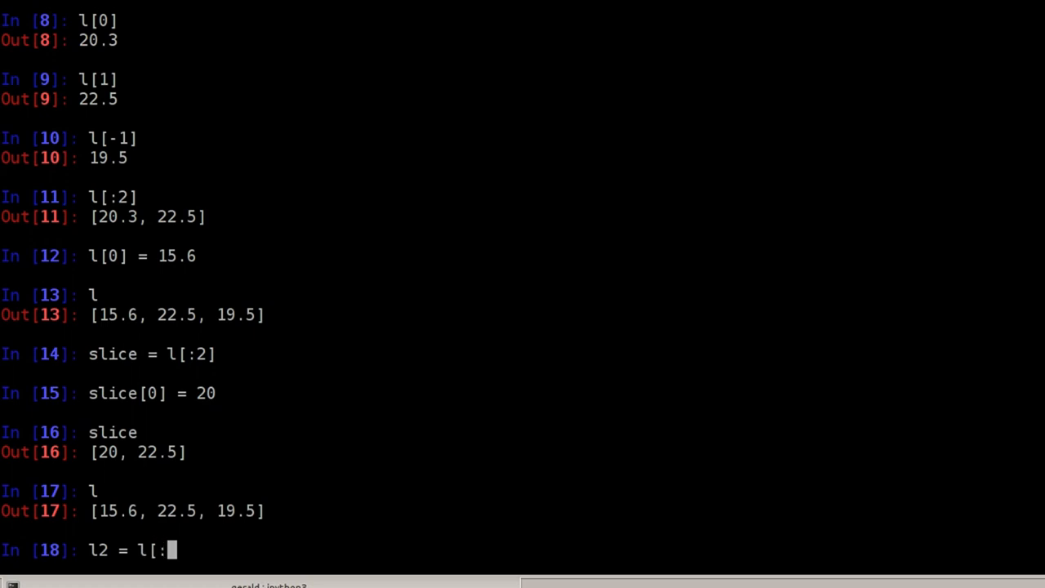
type("]")
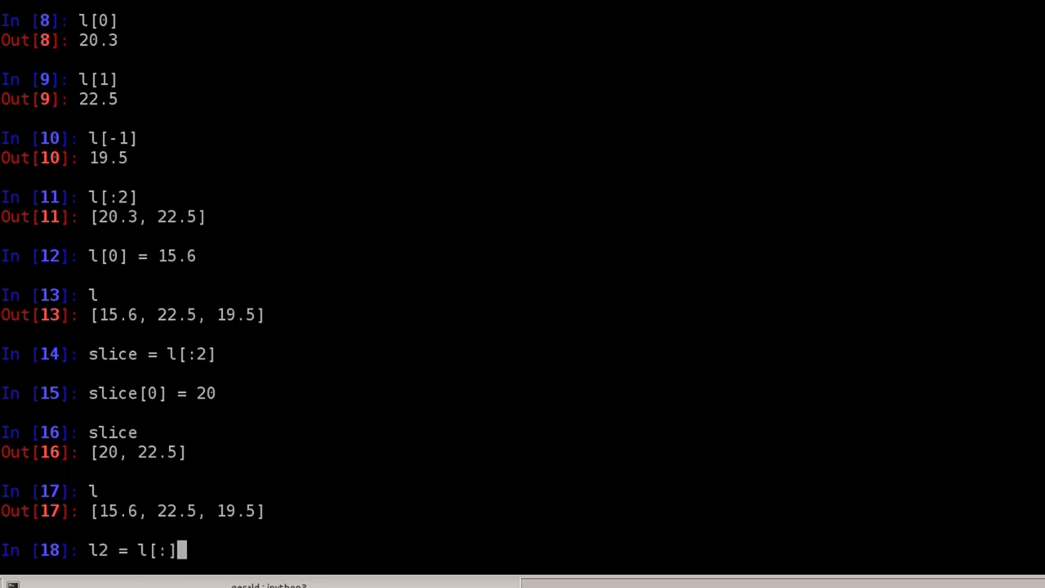
key("enter")
type("l")
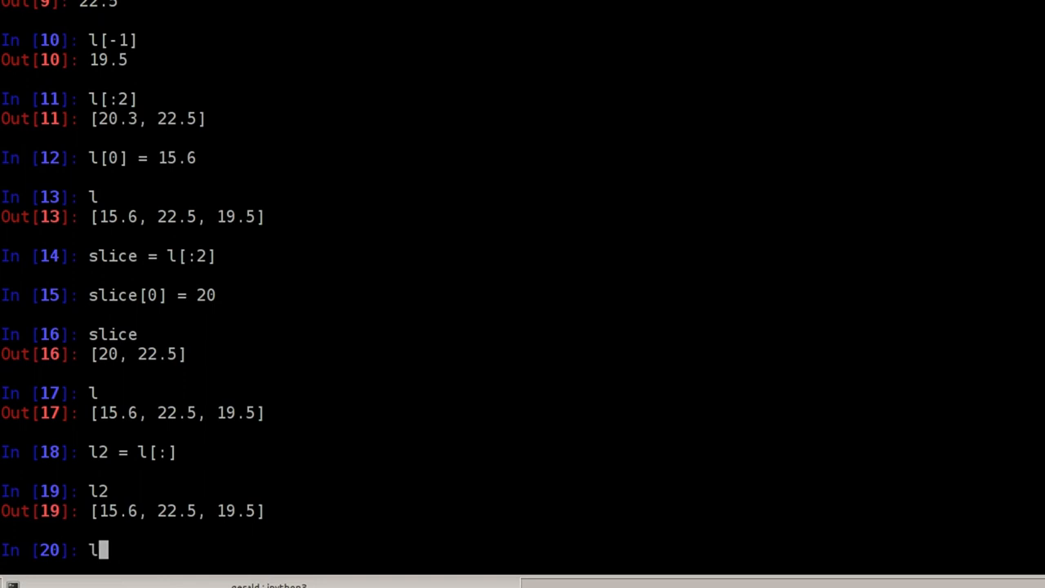
type("2 = [")
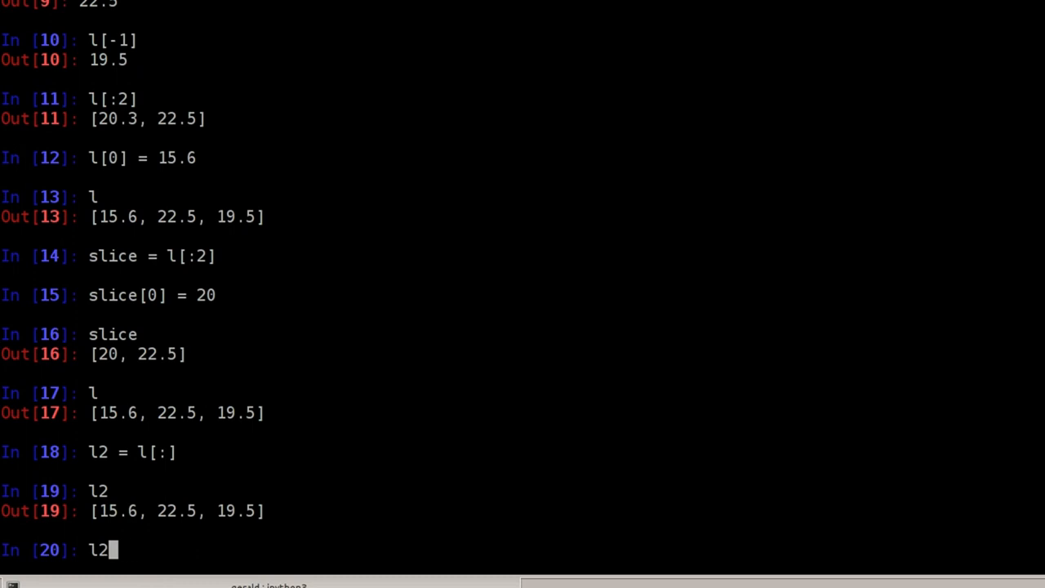
type("[2] = 15")
type("l3 =")
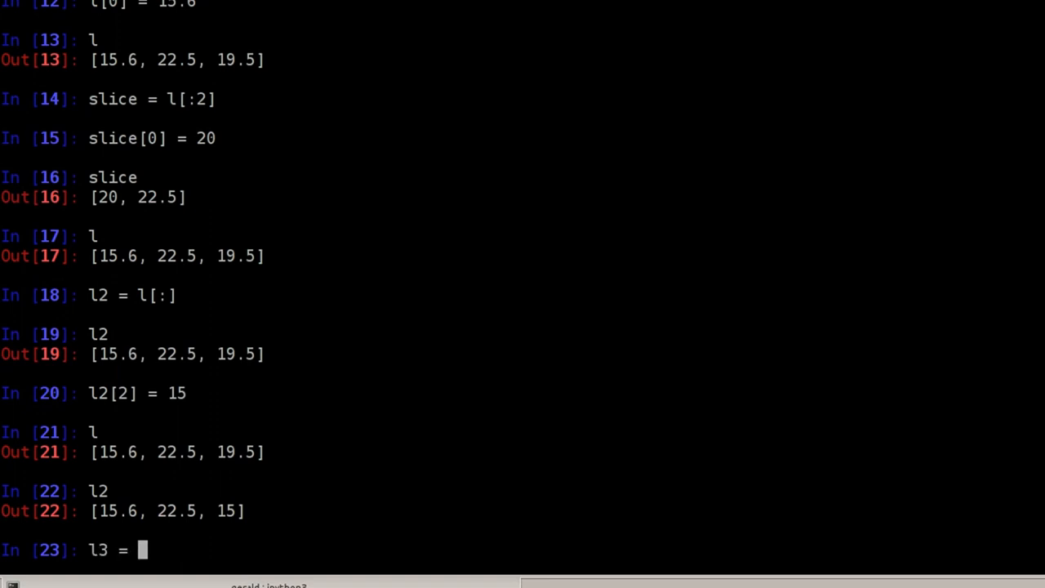
Step: Create l3 = list(l) and show it holds [15.6, 22.5, 19.5] like l
type("list(l")
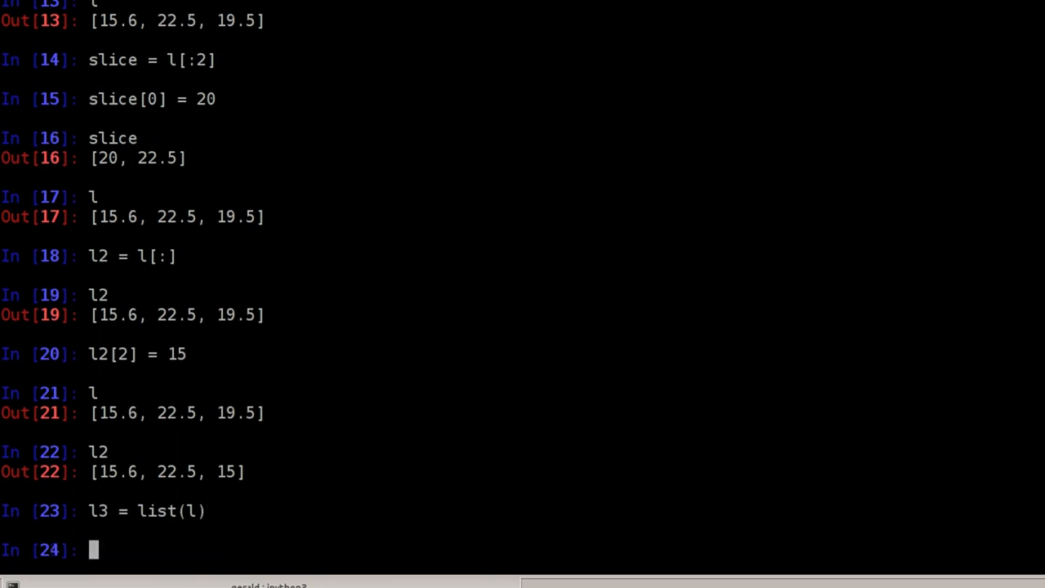
type("l3")
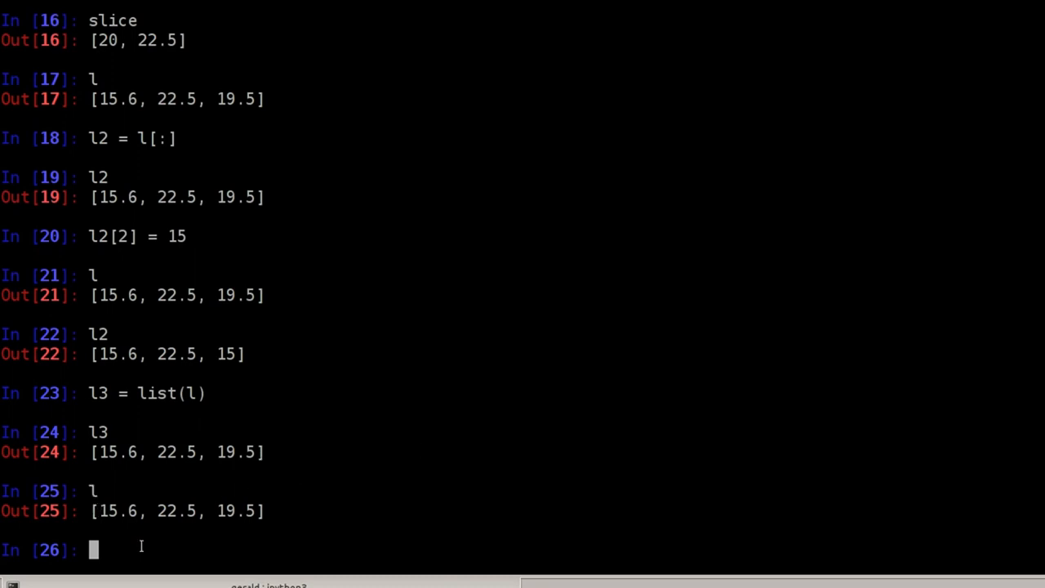
Step: List l's methods via Tab completion, then run l.sort() to get [15.6, 19.5, 22.5]
type("l.")
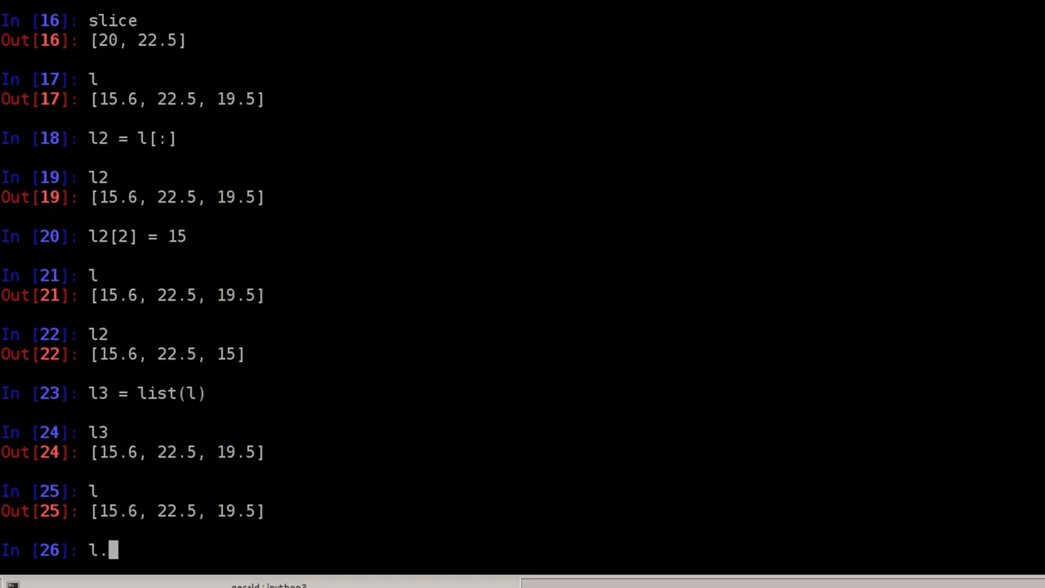
key("Tab")
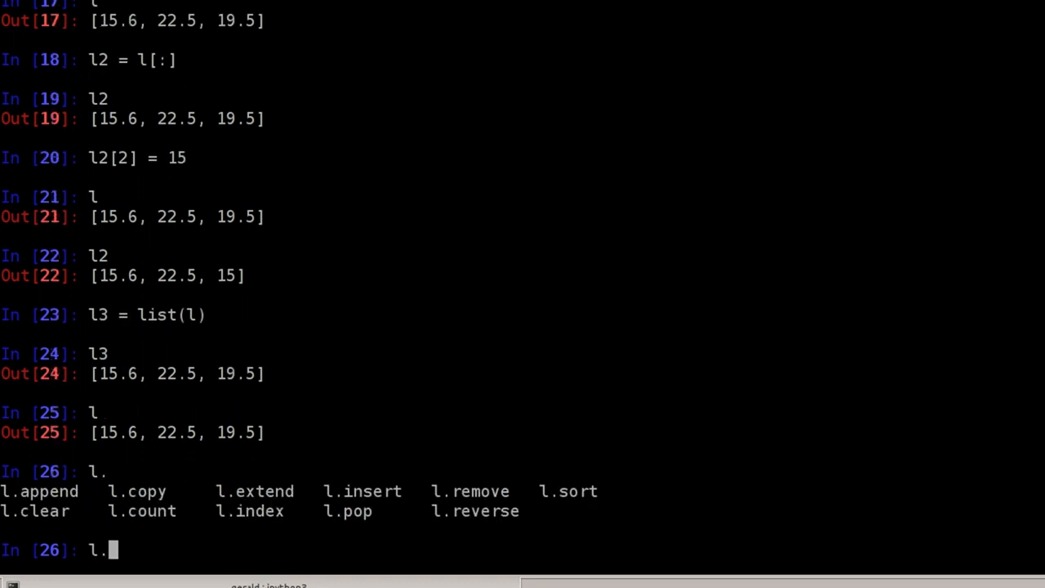
mouse_move(578, 525)
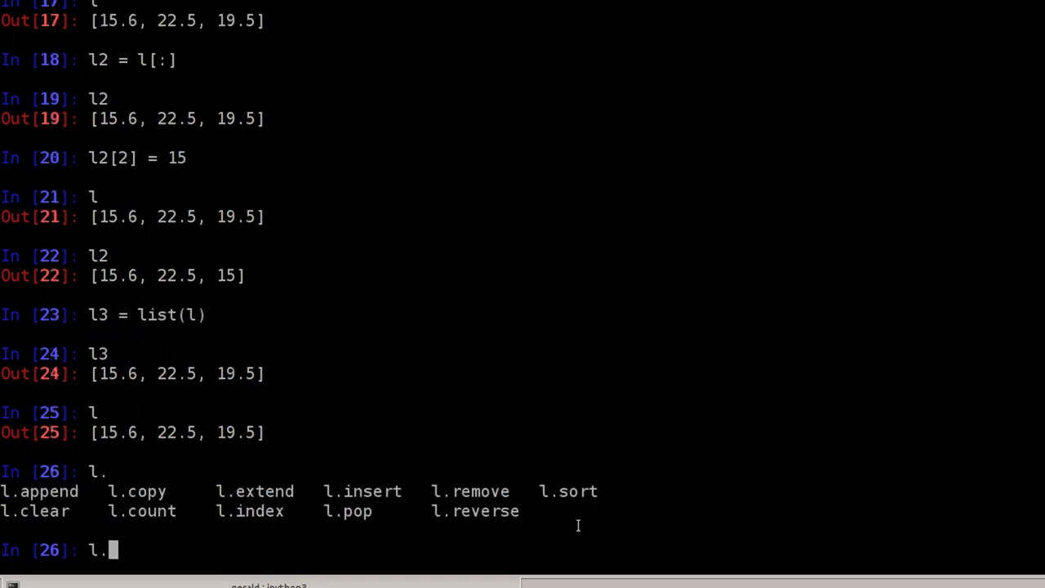
type("sor")
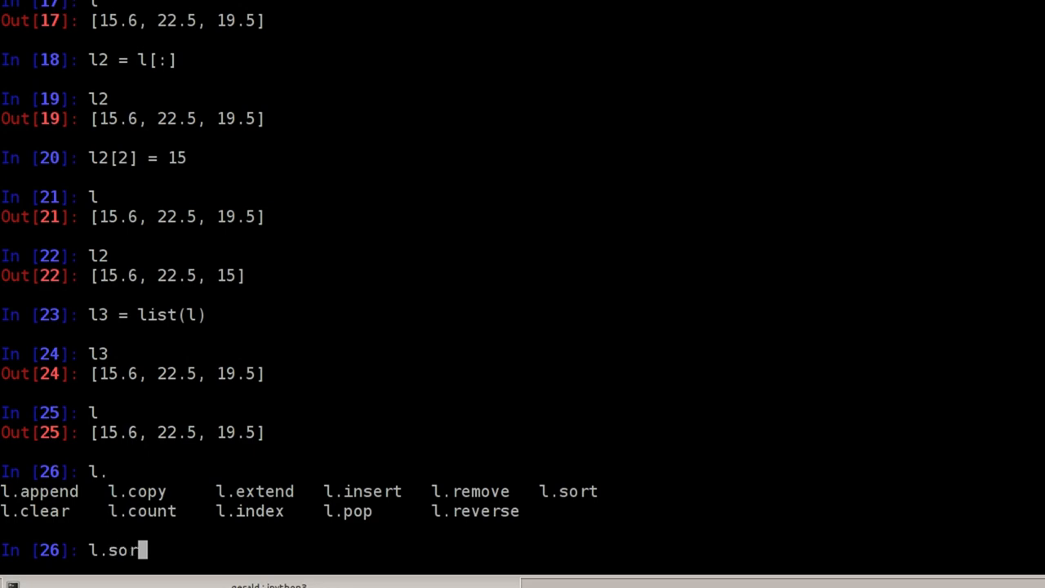
type("t()")
type("l")
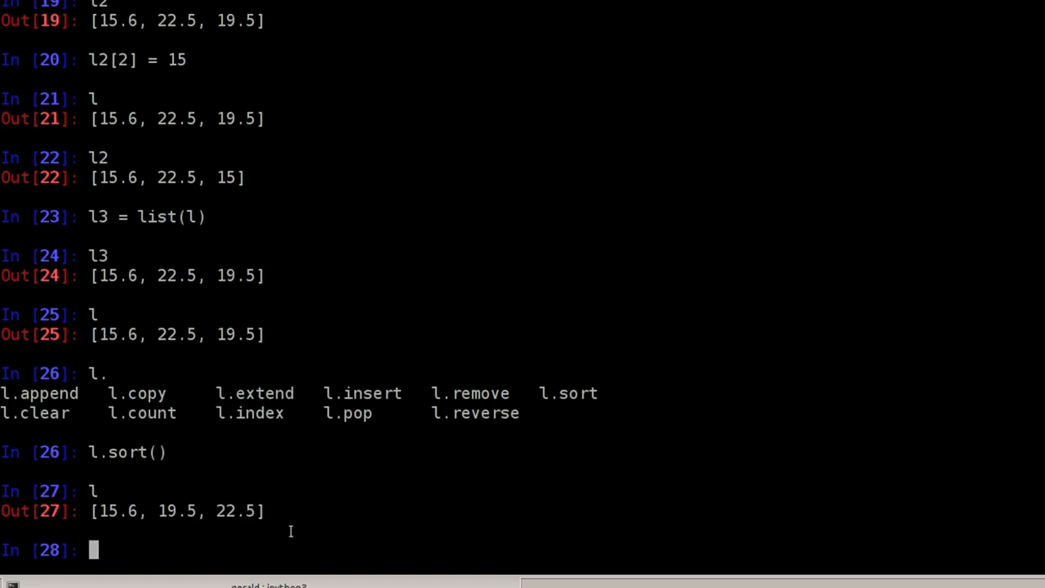
mouse_move(360, 382)
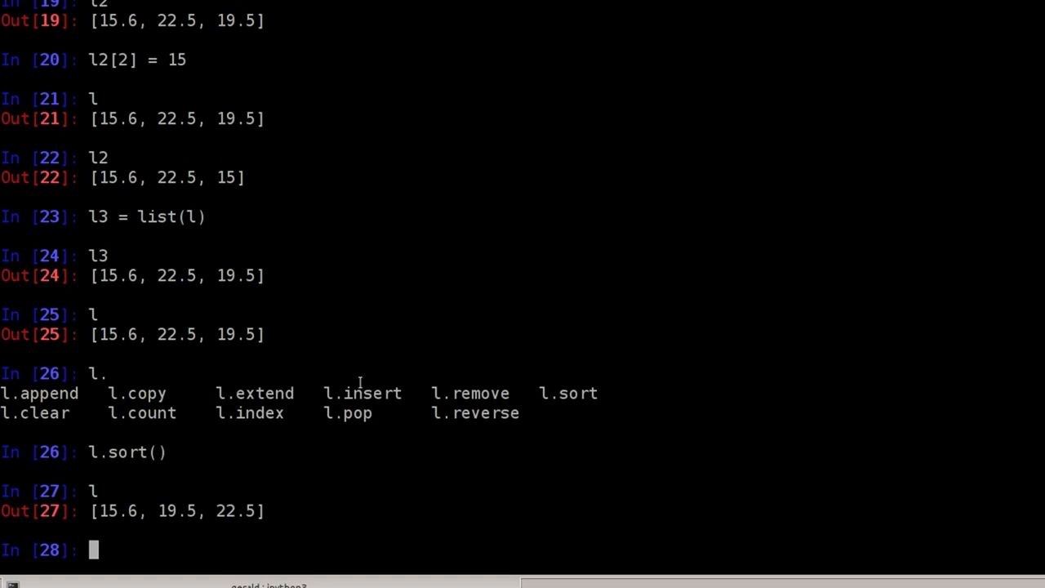
Step: Write a for loop over sorted(l) that prints each element: 15.6, 19.5, 22.5
type("for elem in")
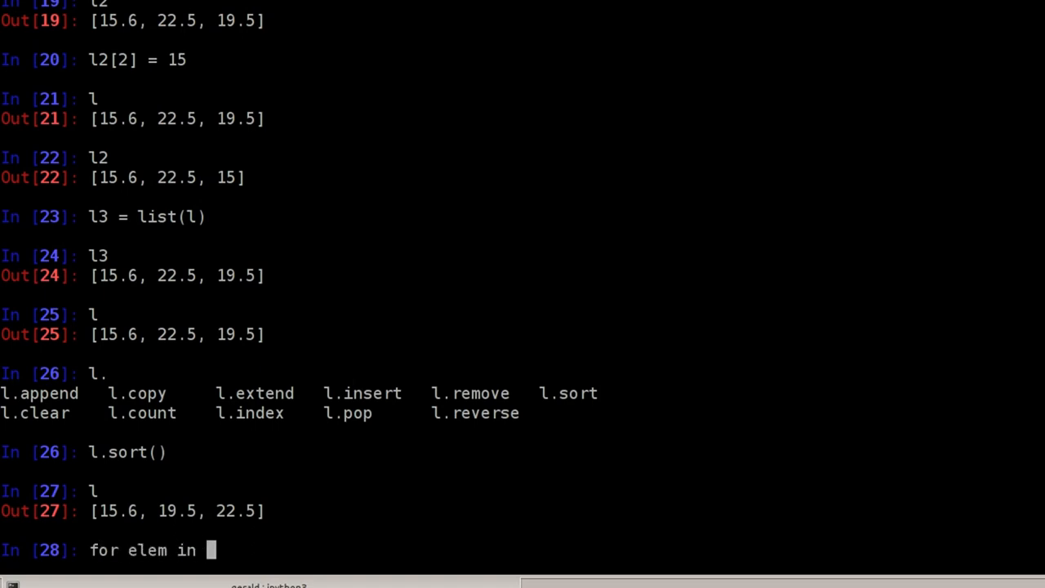
type("l.sort()")
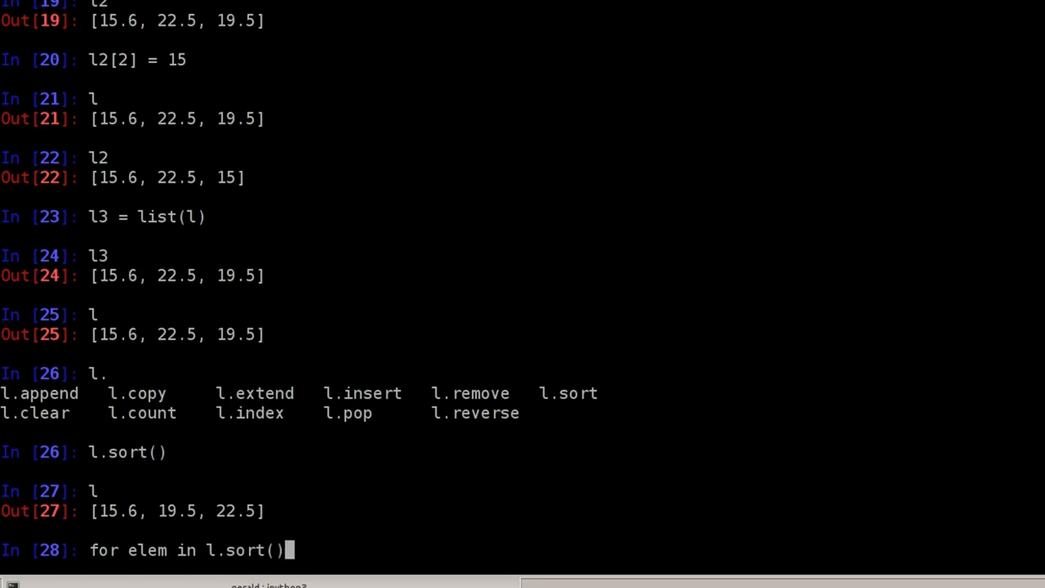
mouse_move(199, 572)
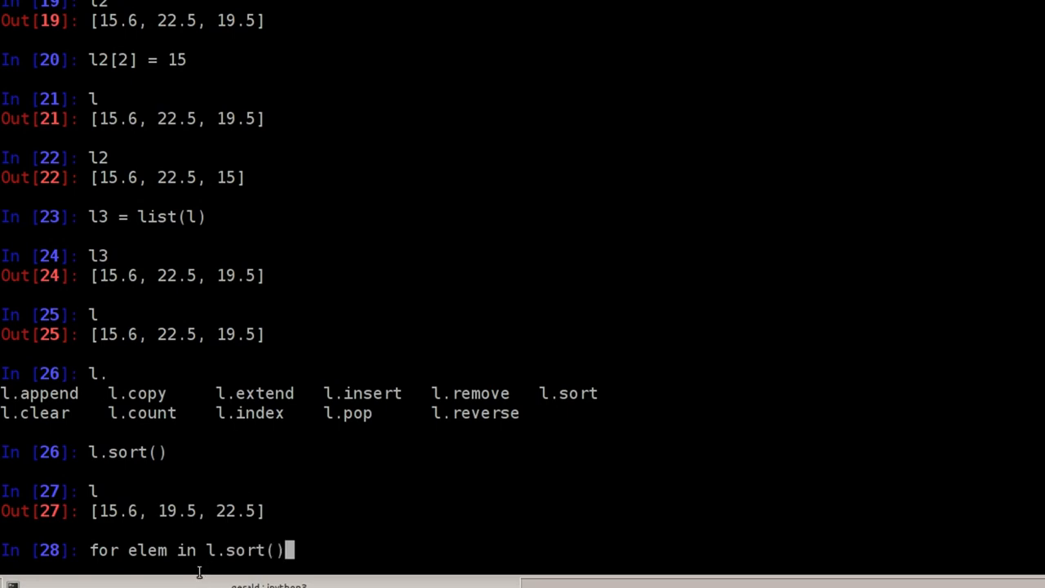
double_click(247, 550)
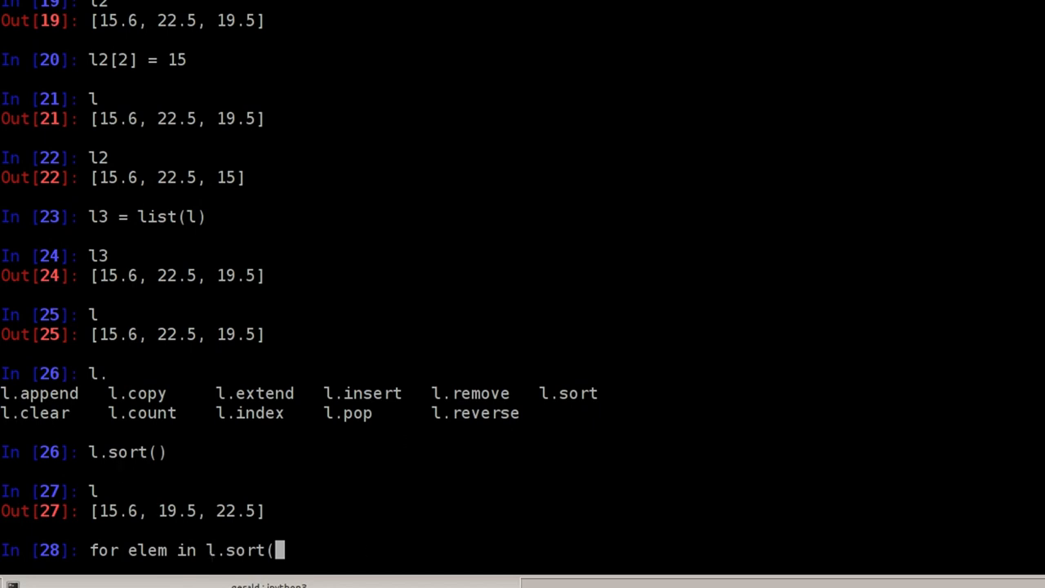
type("sorted(")
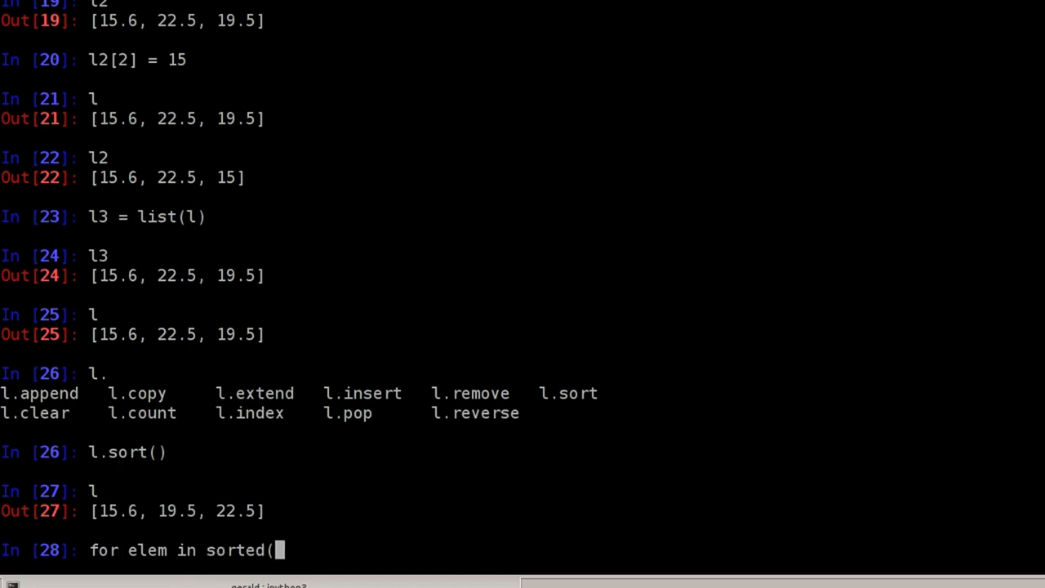
type("l):")
type("p")
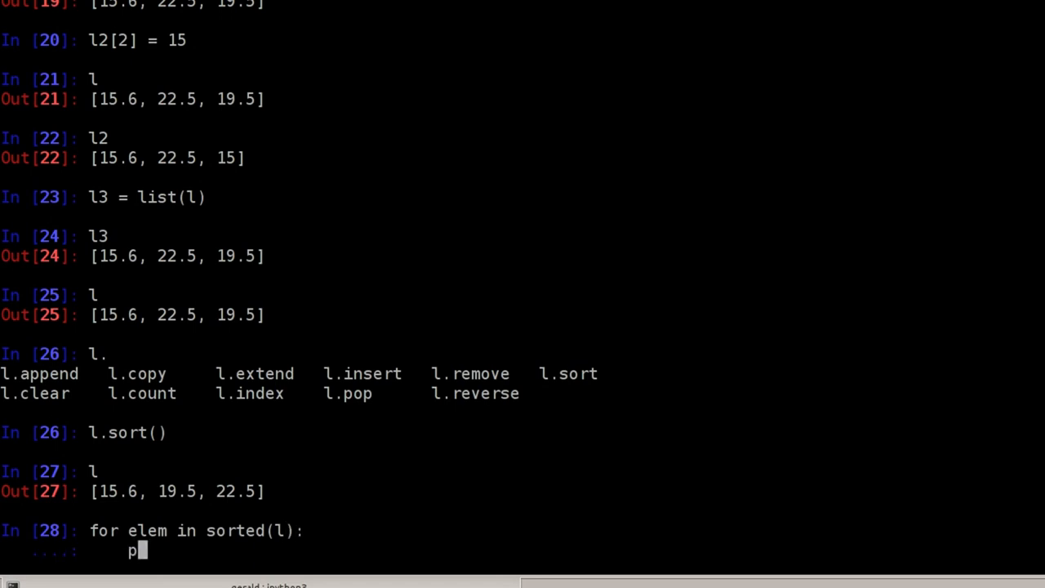
type("rint(elem)")
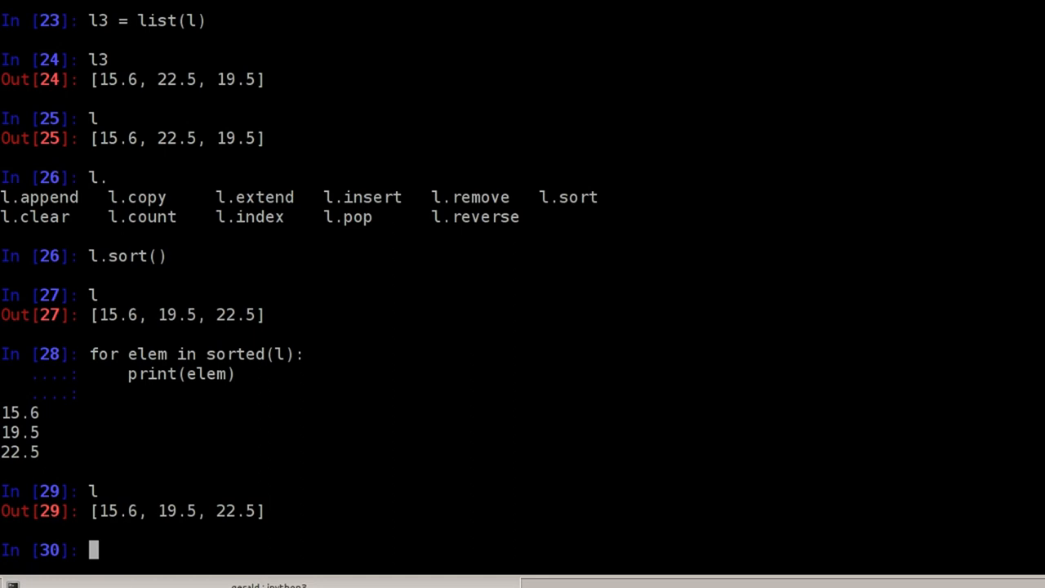
Step: Evaluate ''.join(l) on the float list, which raises a TypeError
type("''.join")
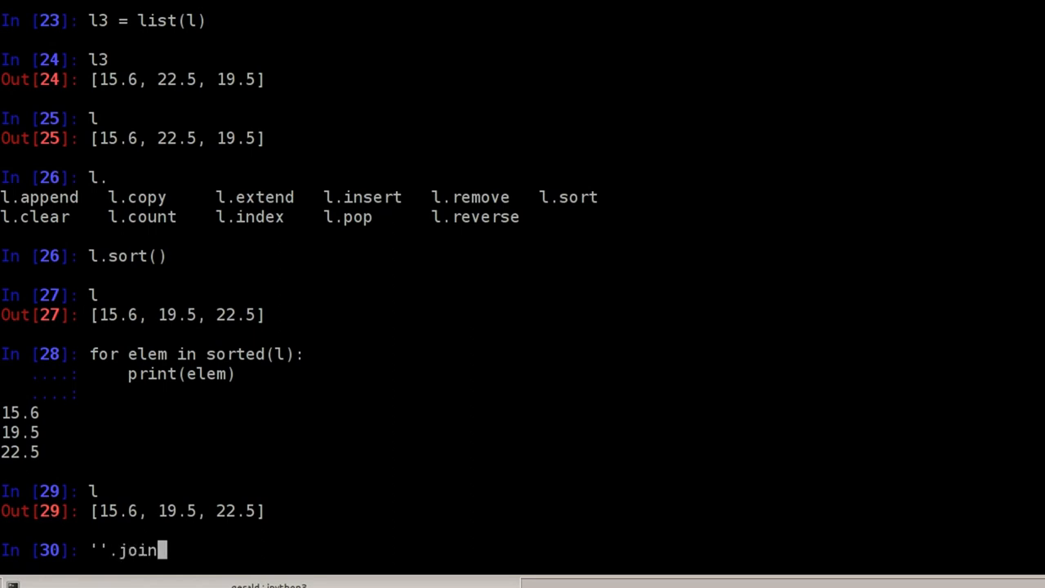
type("(l)")
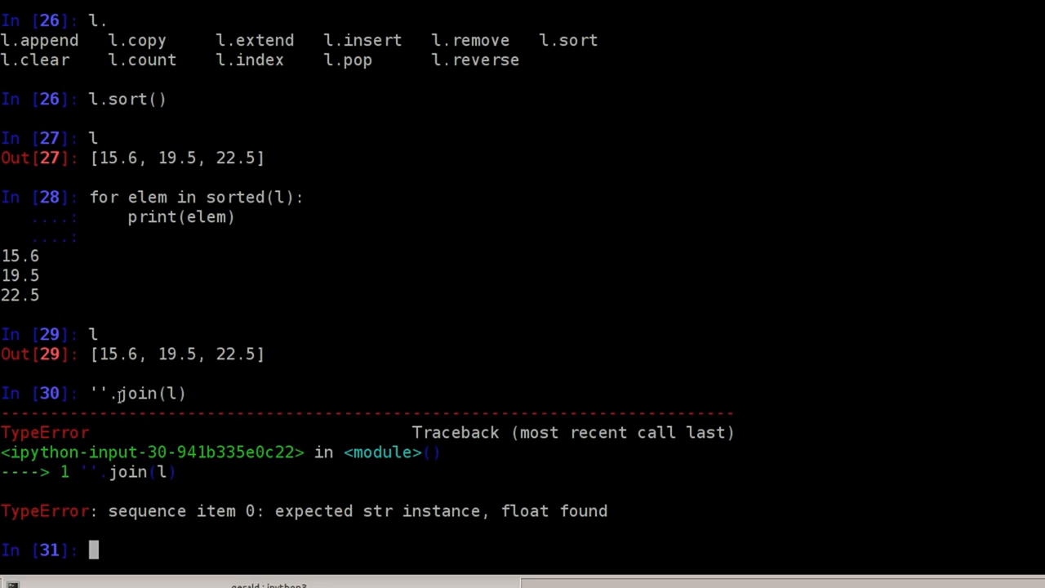
type("''.join(l)")
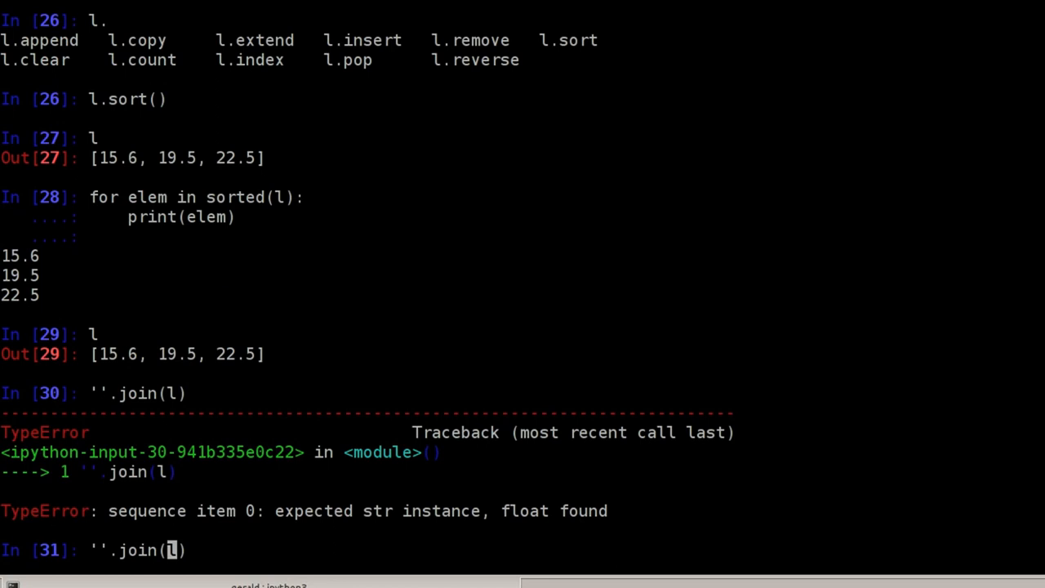
Step: Join str(elem) for each element, giving '15.619.522.5' and comma-separated '15.6,19.5,22.5'
type("[str")
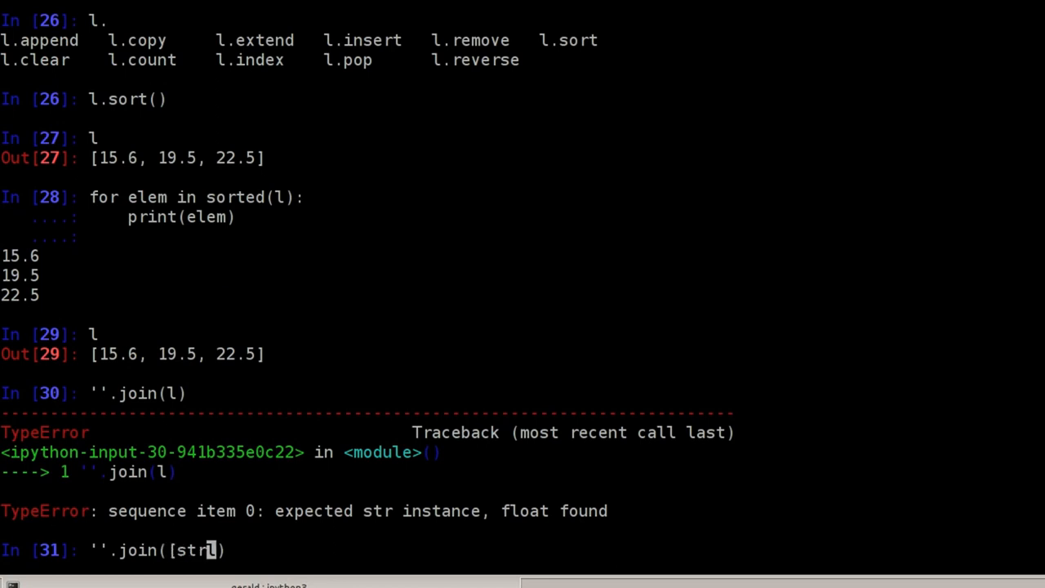
type("(elem) for elem in")
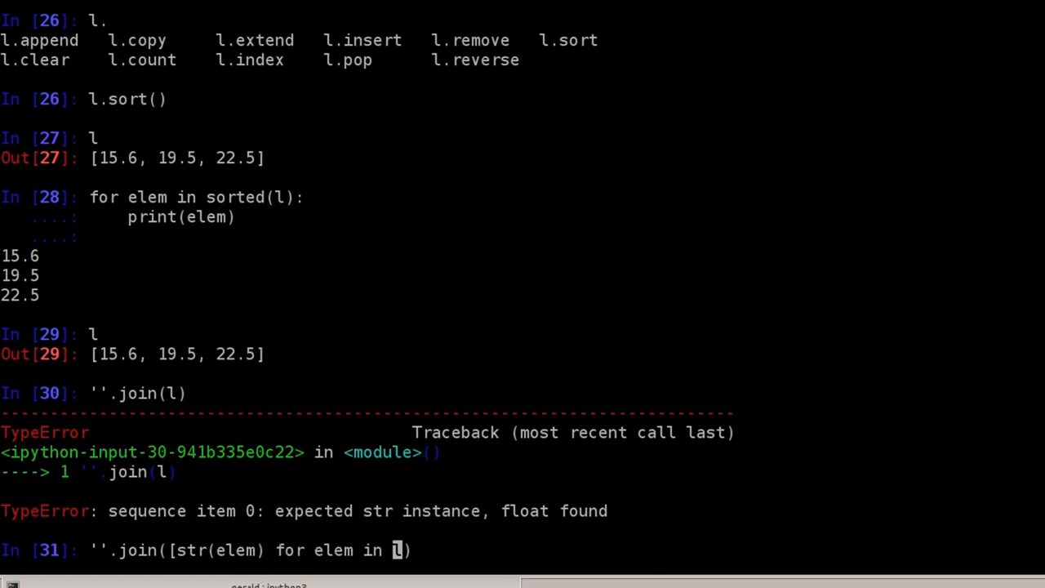
type("])")
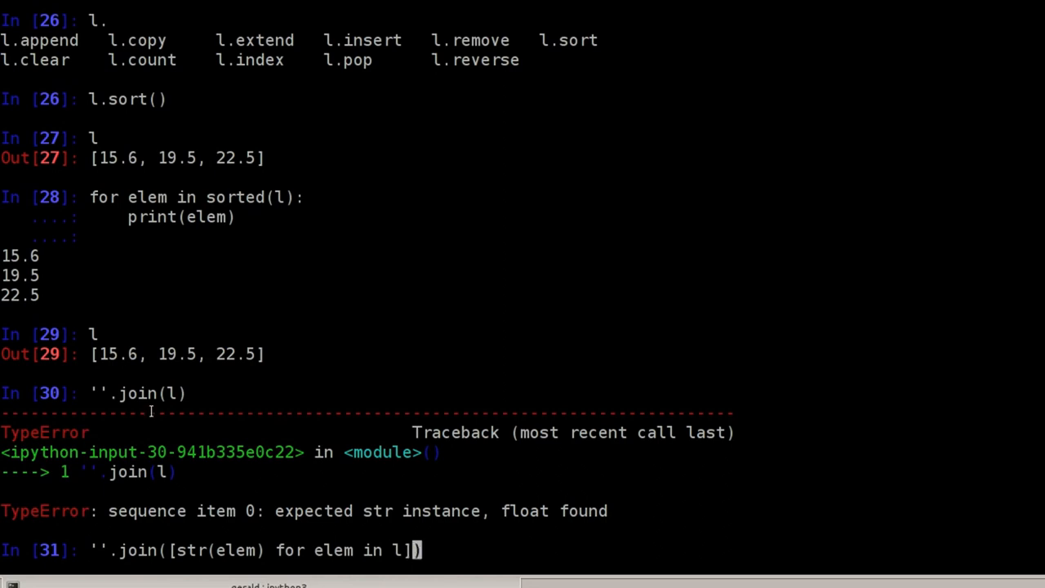
mouse_move(186, 567)
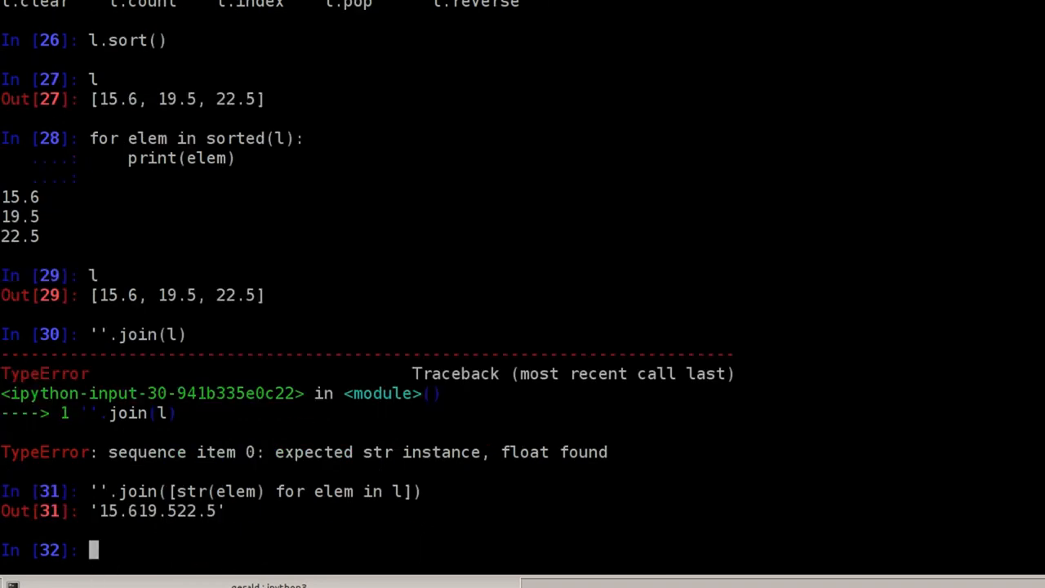
type("''.join([str(elem) for elem in l])")
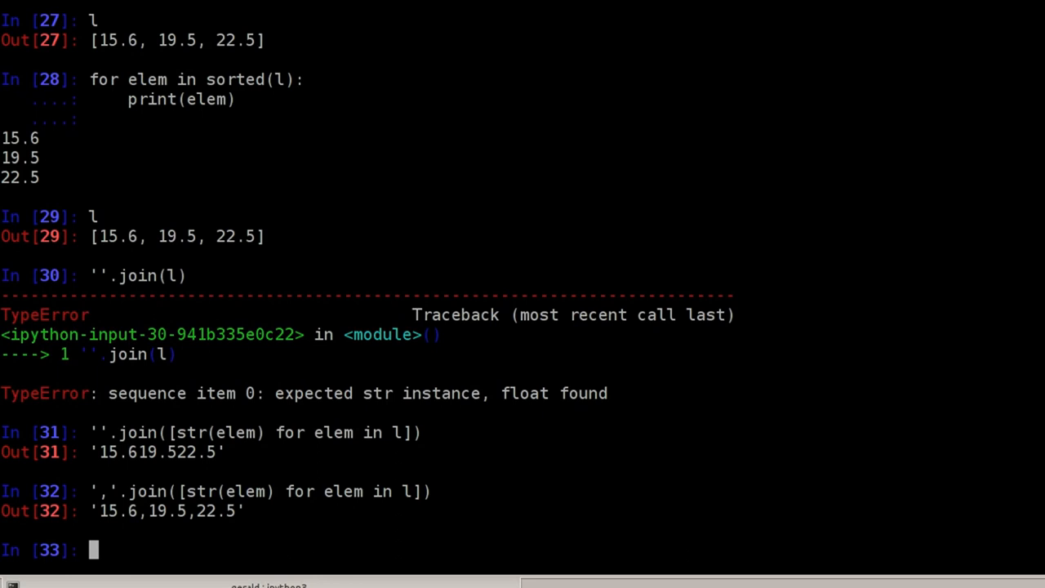
Step: Evaluate range(5), which displays as range(0, 5)
type("range(")
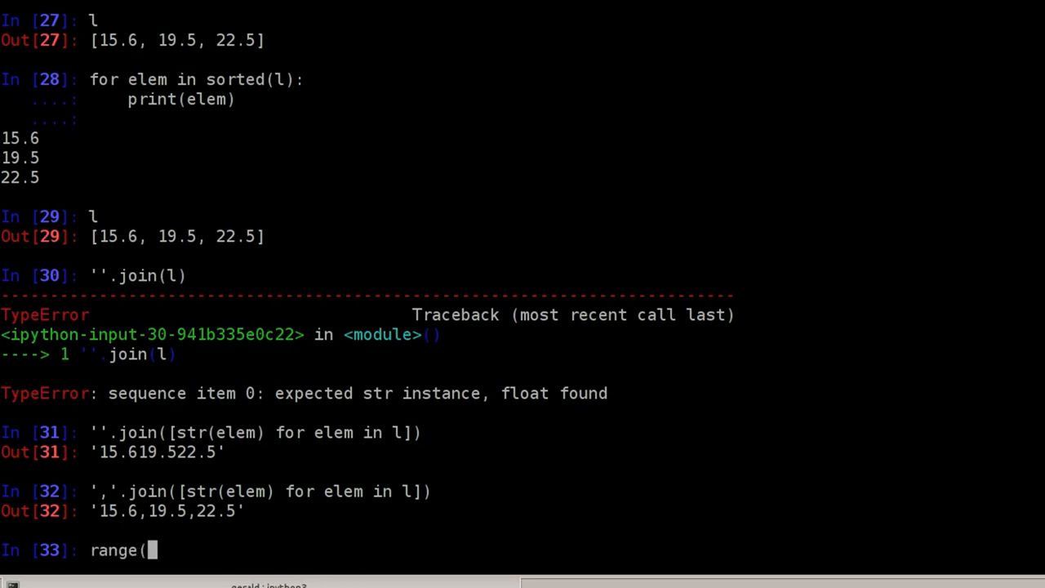
type("5)")
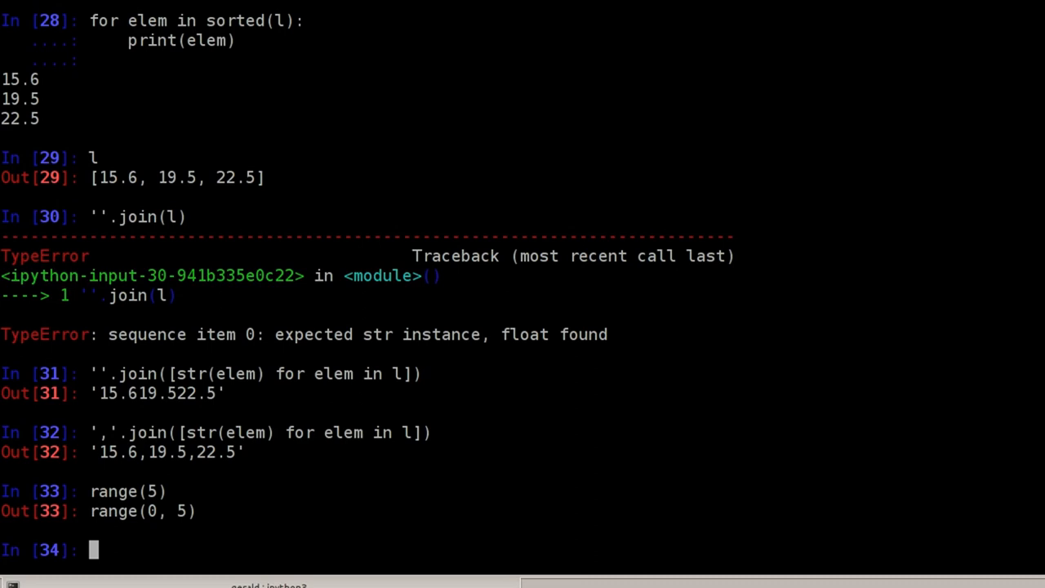
Step: Assign l4 = list(range(5)) to get the real list [0, 1, 2, 3, 4]
type("l4 =")
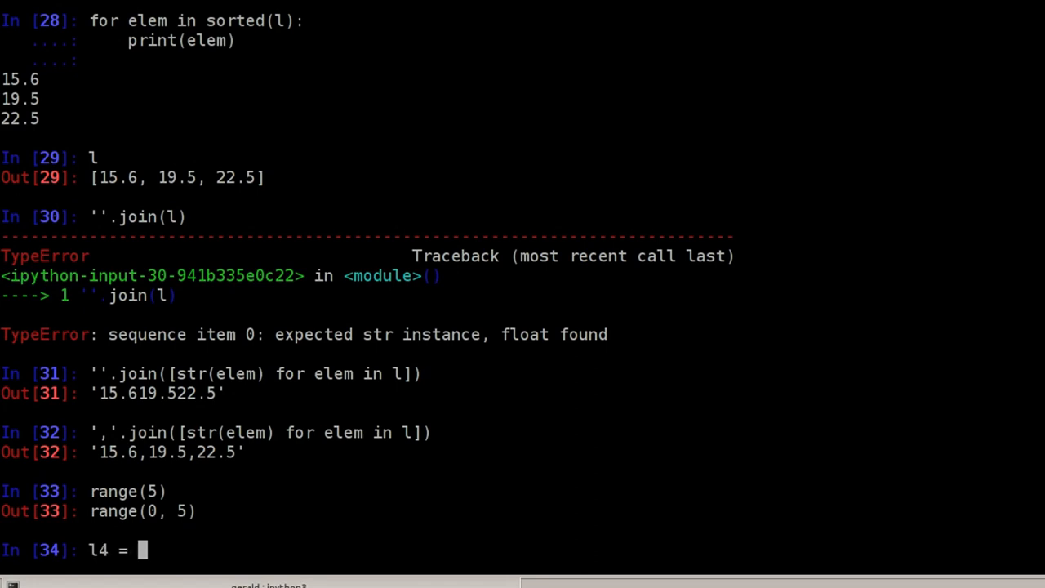
type("range(")
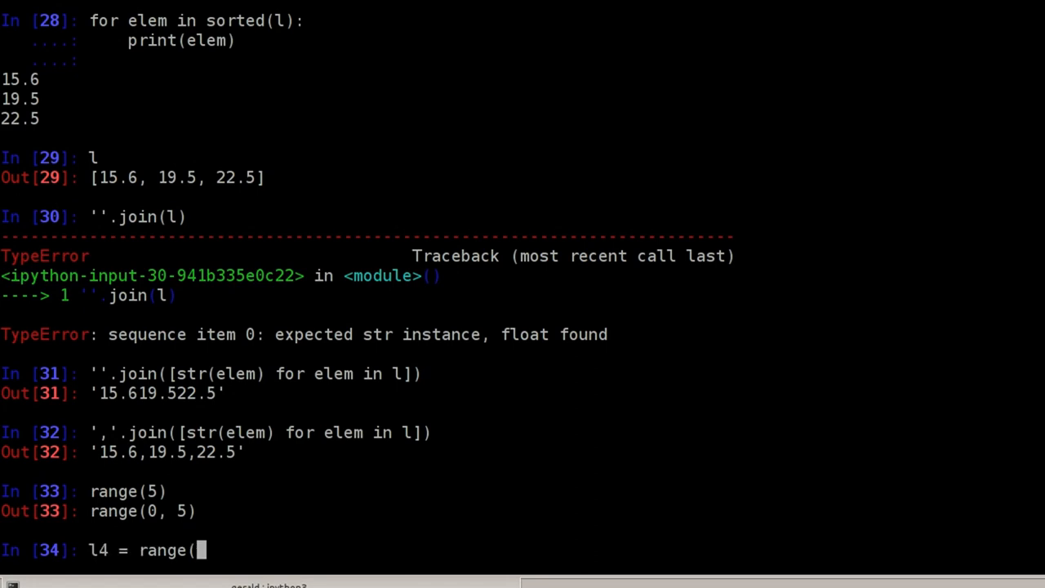
type("5)")
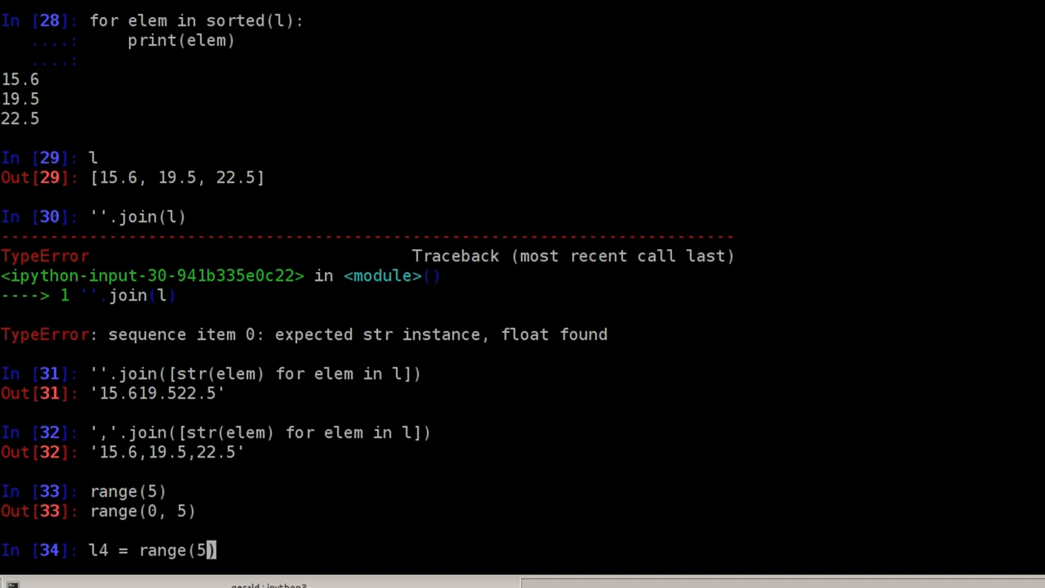
type("list(")
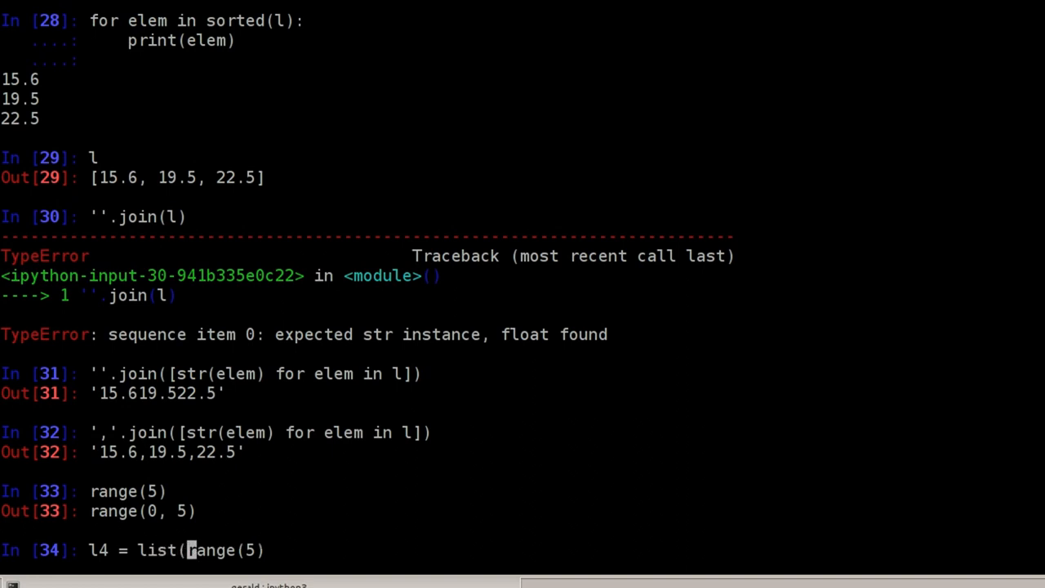
type(")")
type("l4")
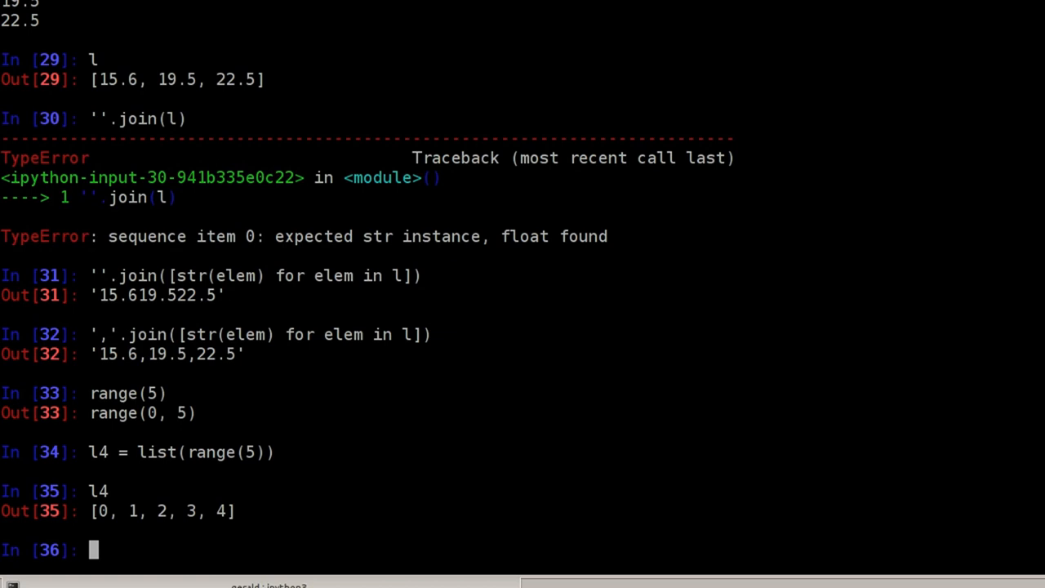
mouse_move(100, 524)
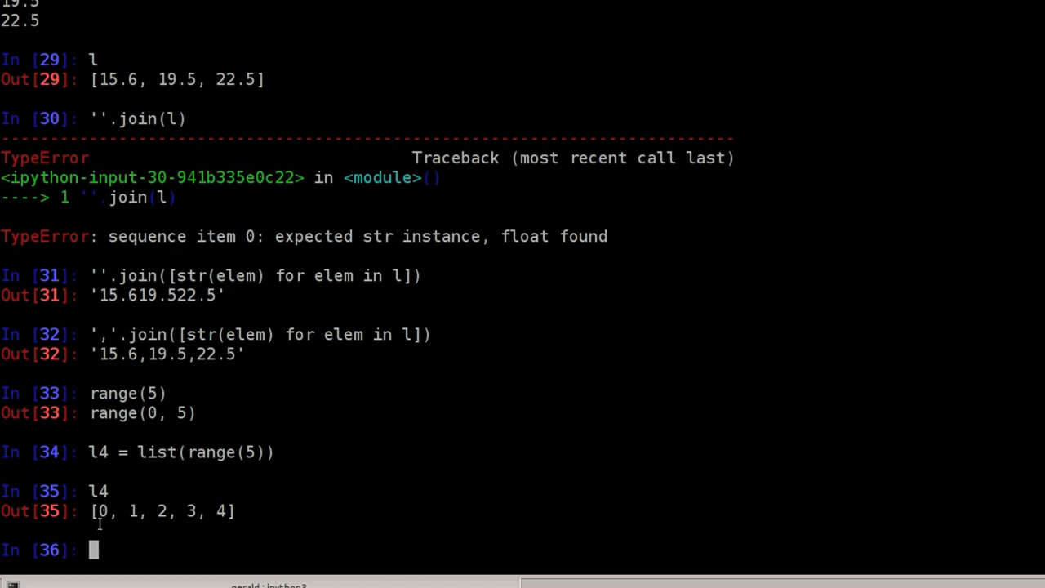
Step: Highlight the printed contents of l4, [0, 1, 2, 3, 4], in the output
double_click(101, 510)
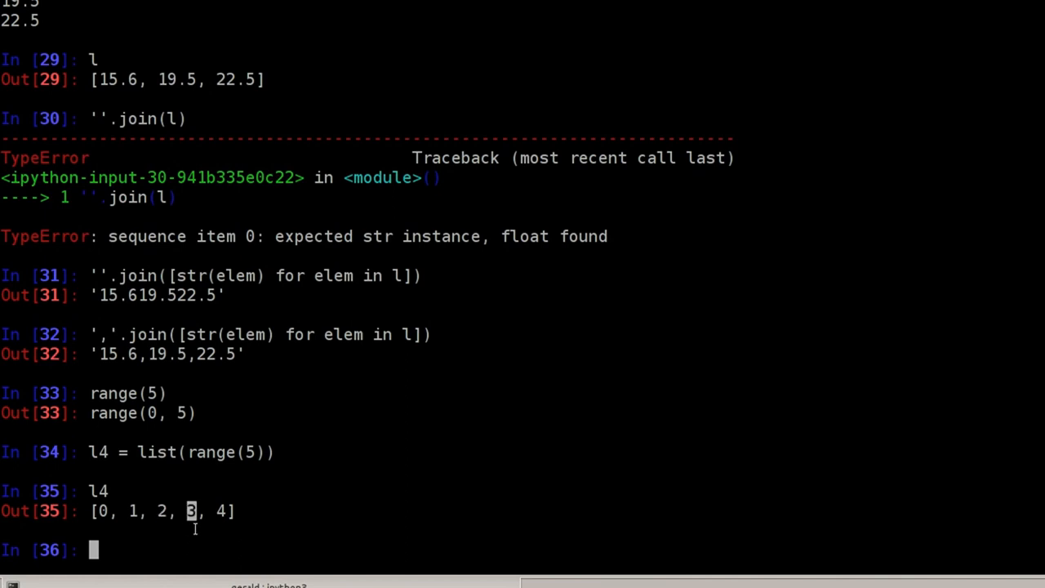
mouse_move(201, 536)
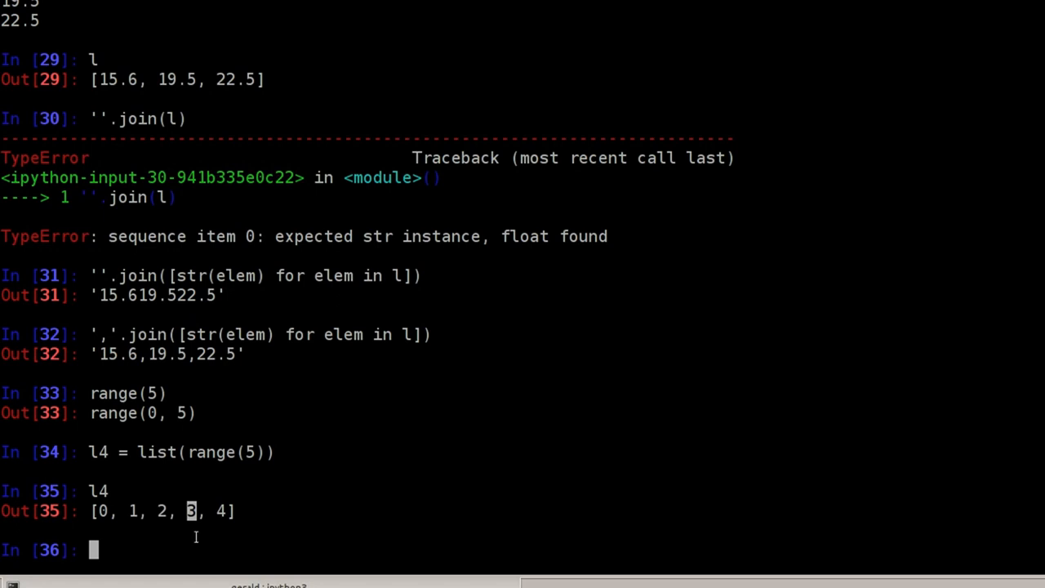
mouse_move(234, 531)
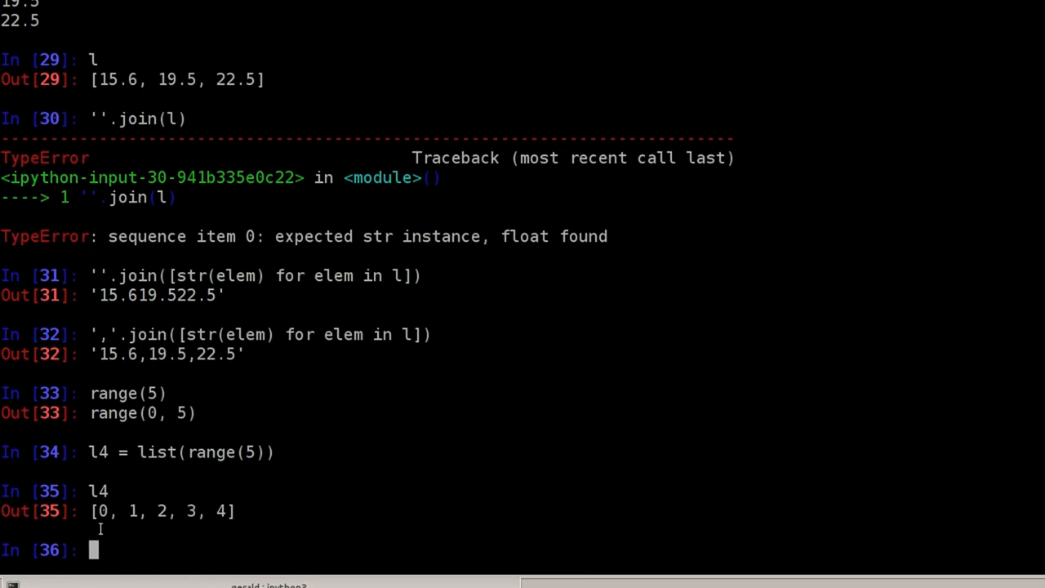
left_click_drag(96, 510, 155, 510)
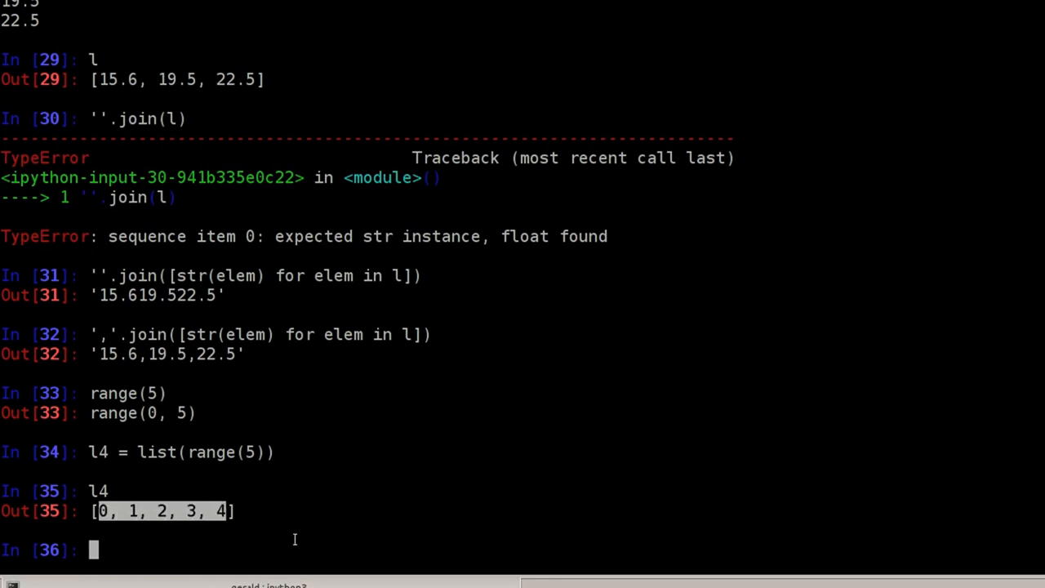
mouse_move(313, 529)
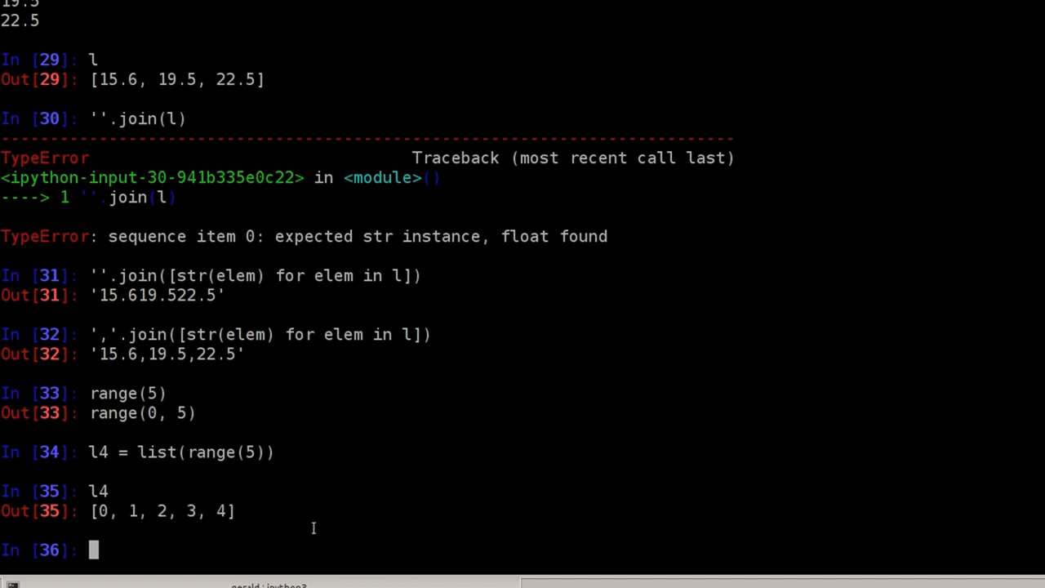
Step: Run l4.insert(0, 9) so l4 becomes [9, 0, 1, 2, 3, 4]
type("l4.")
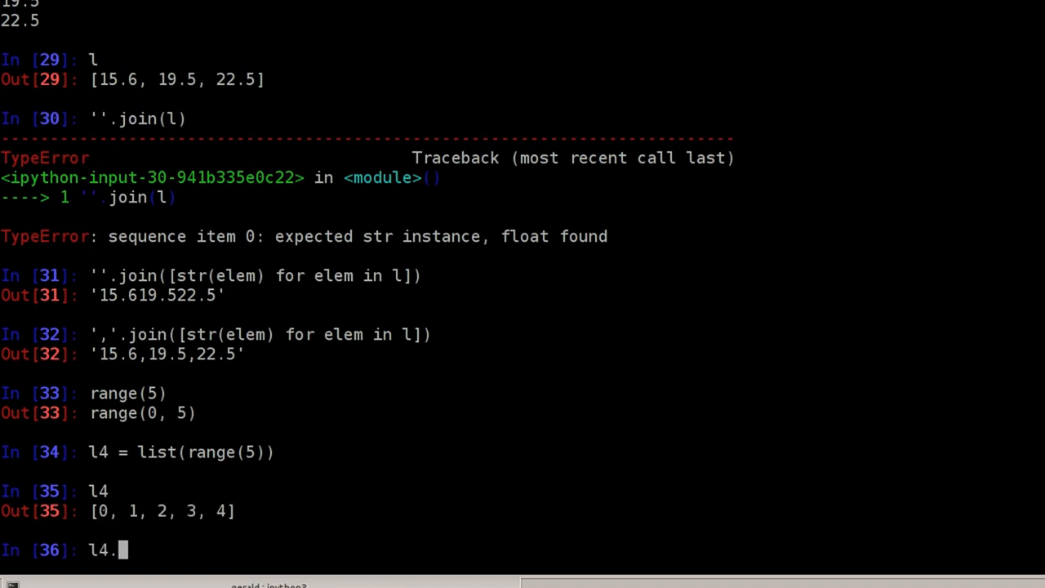
type("insert(0")
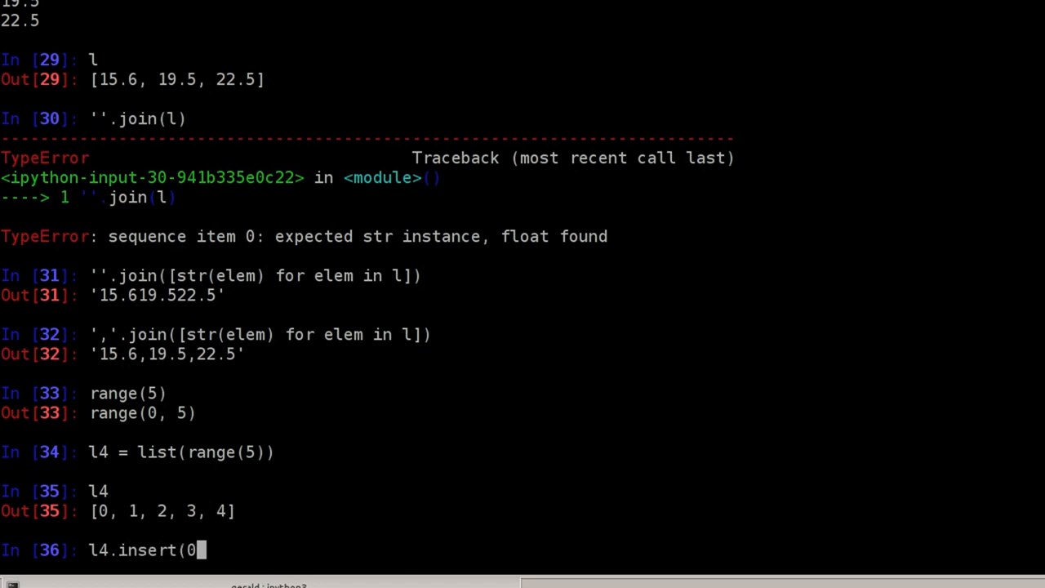
type(")")
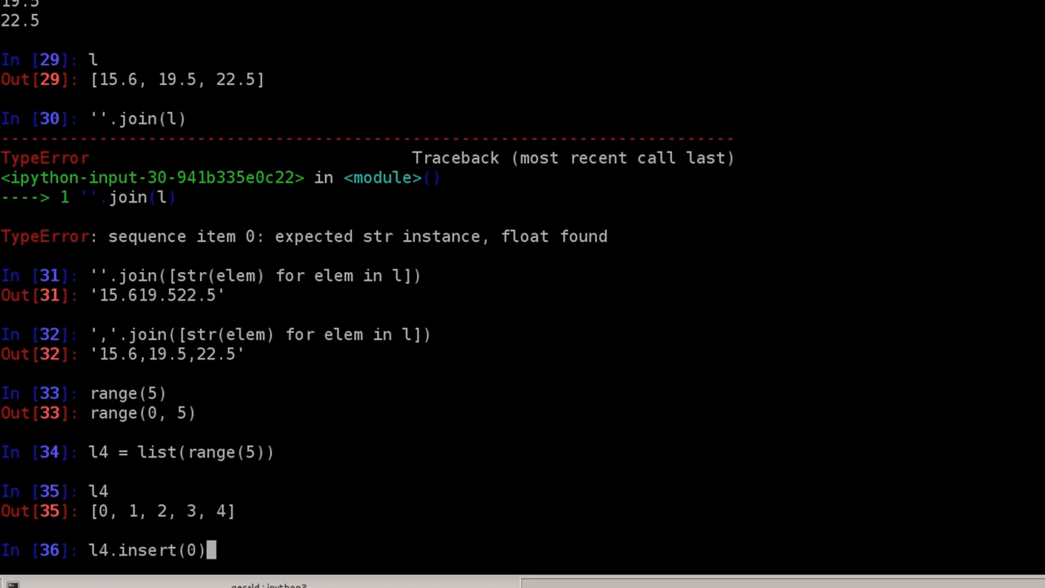
type(",")
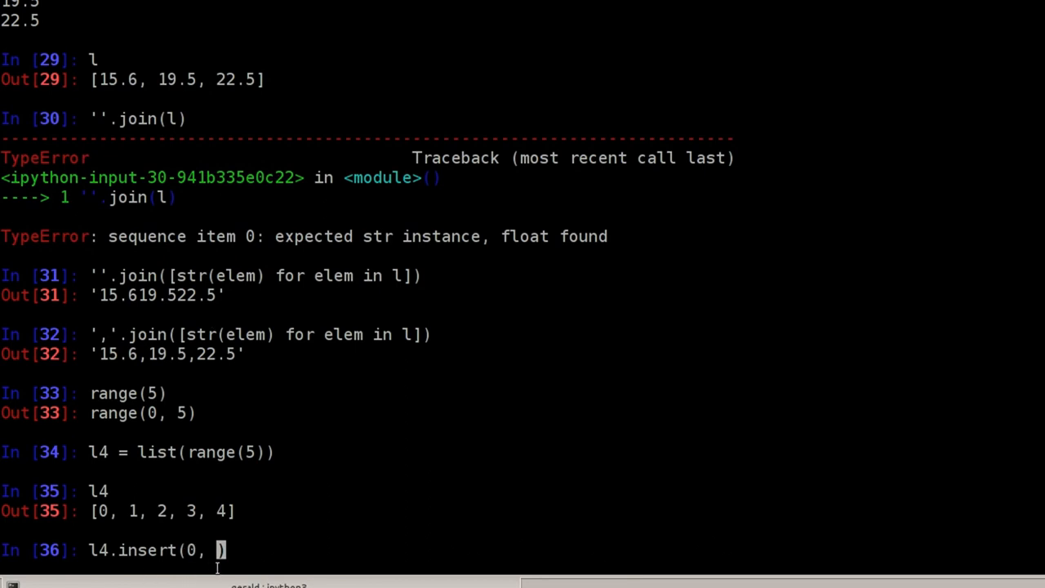
mouse_move(378, 394)
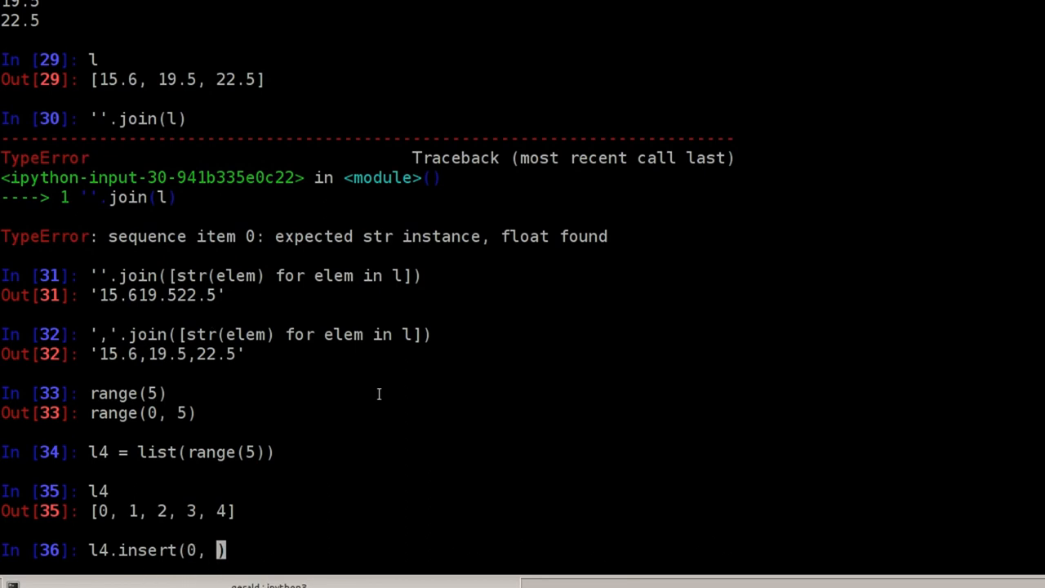
type("9)")
type("l4")
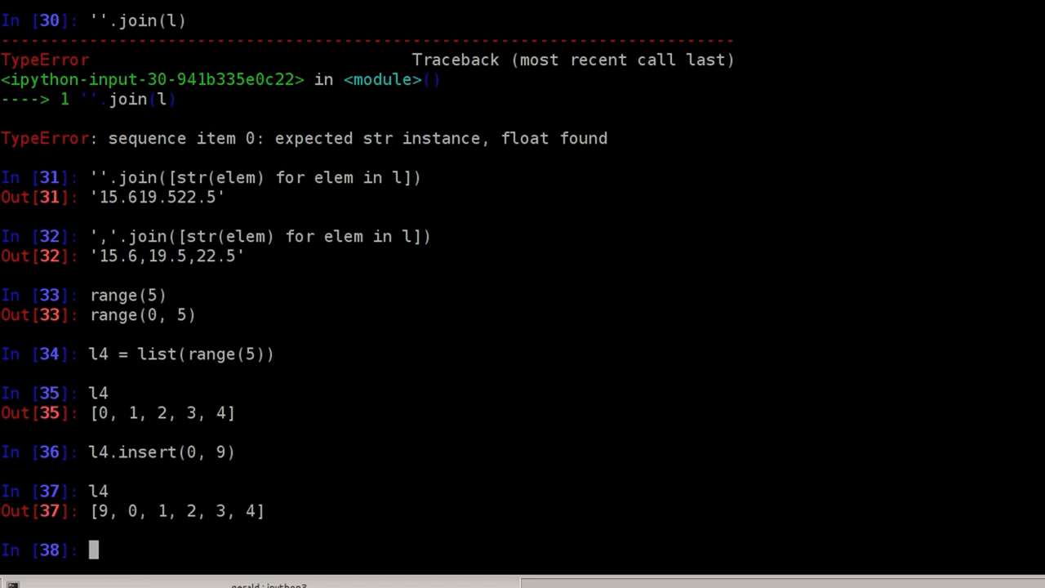
Step: Loop over range(100000) calling l4.insert(0, 9) to prepend 9 a hundred thousand times
type("for")
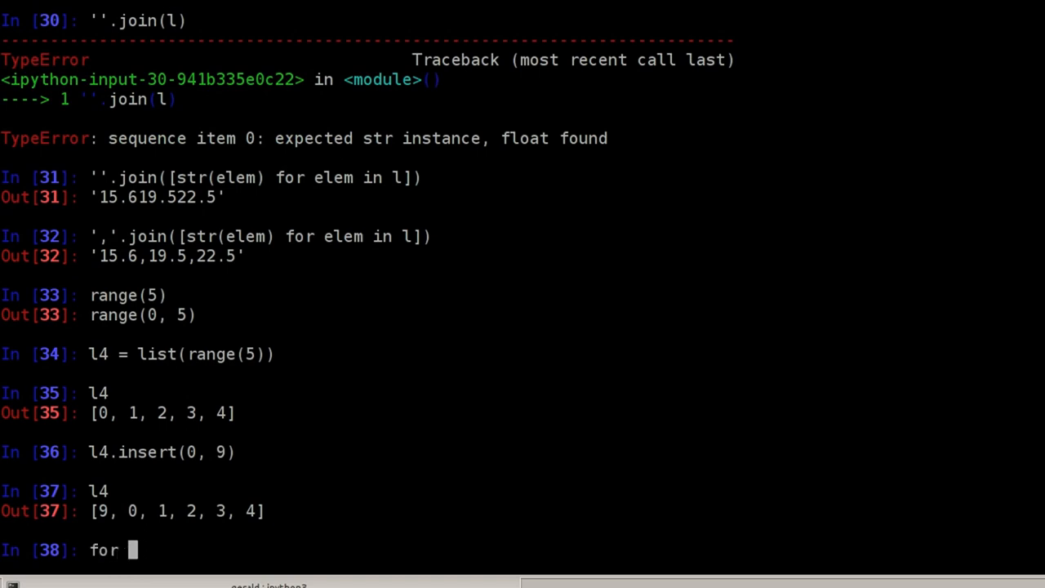
type("i in range")
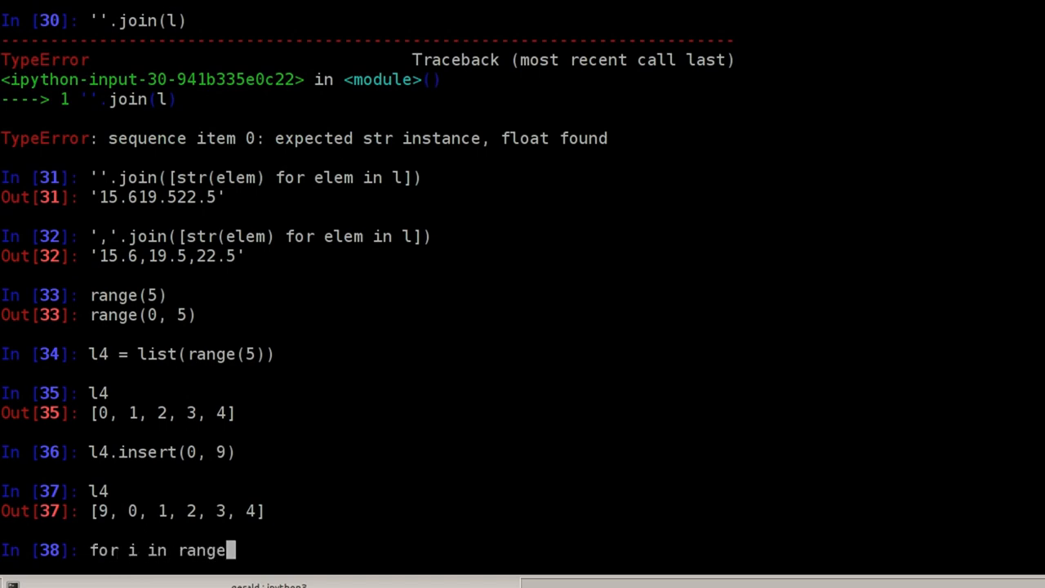
type("(100000")
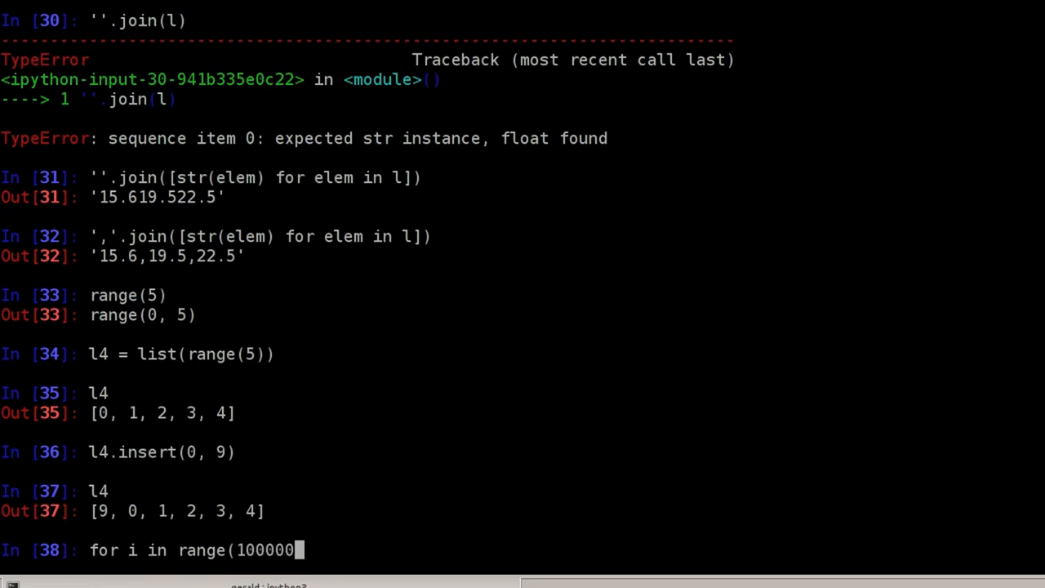
type("):")
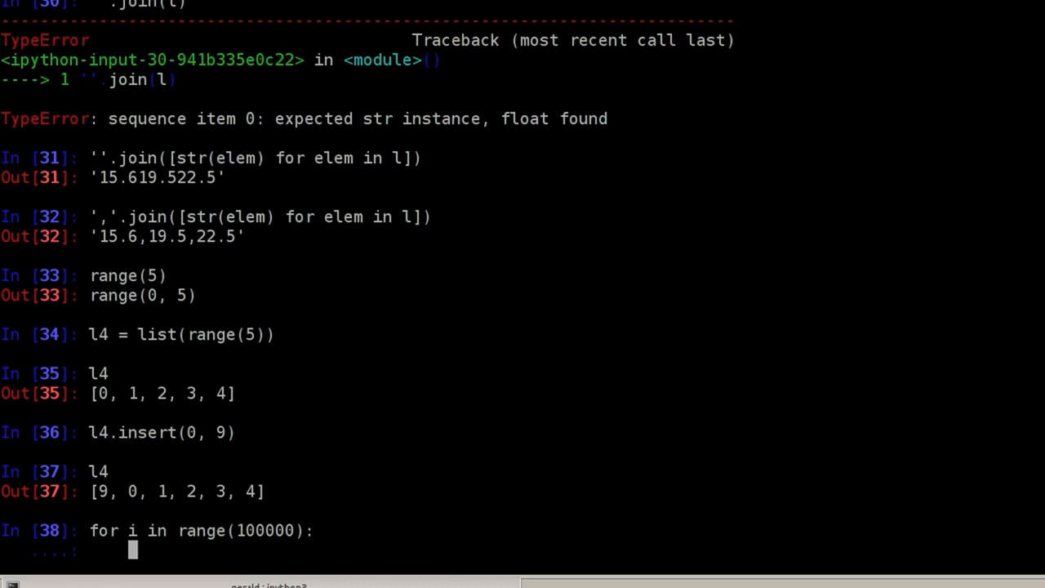
type("l4.")
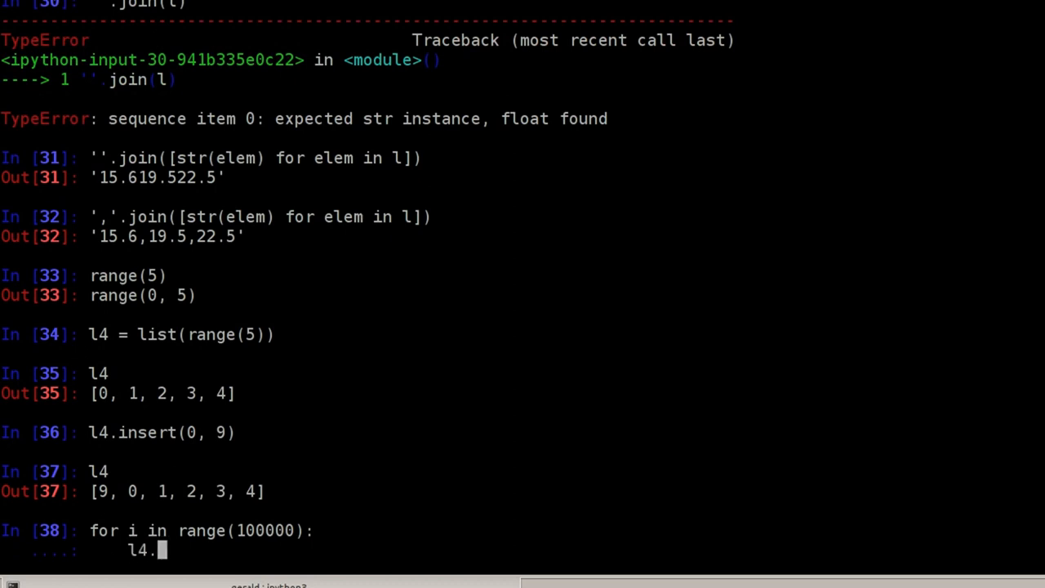
type("insert(0,")
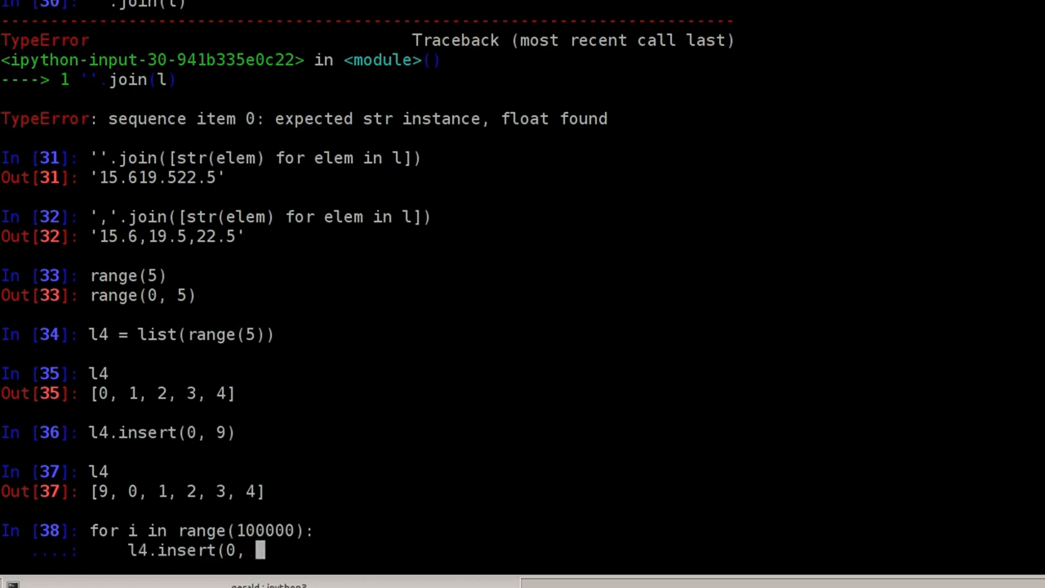
type("9)")
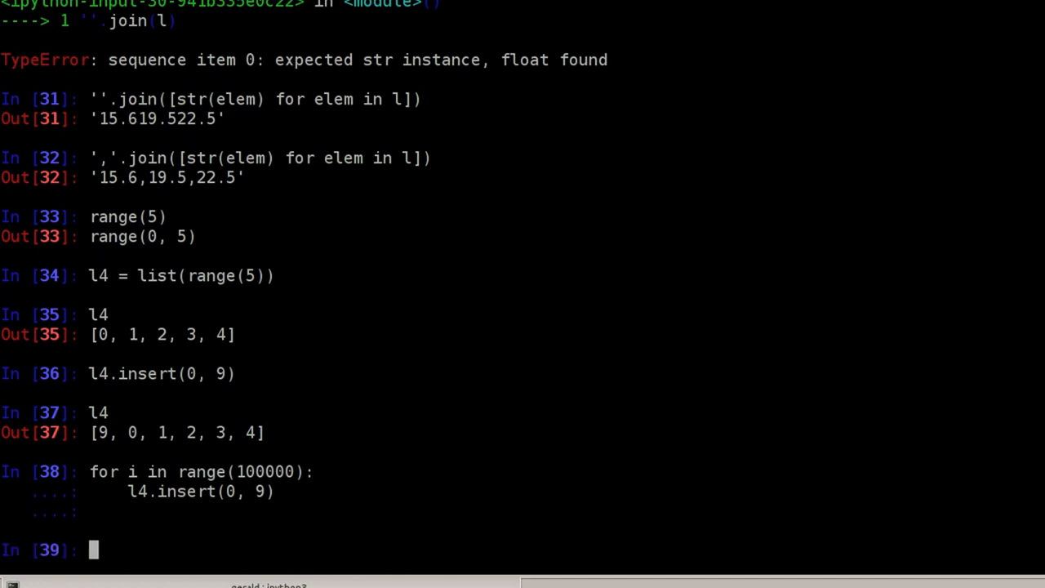
Step: Check len(l4), which now reports 100006
type("len(")
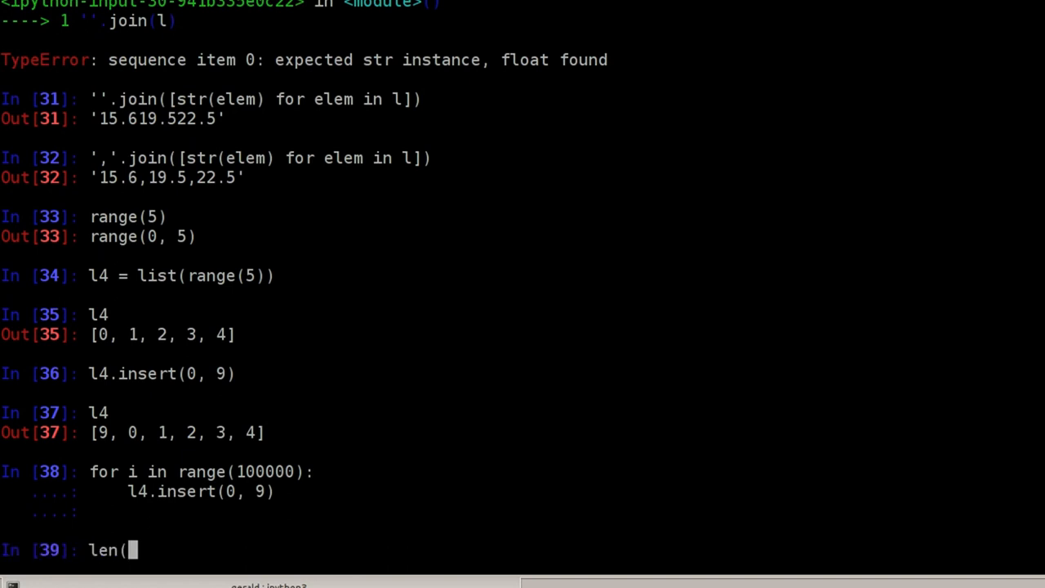
type("l4)")
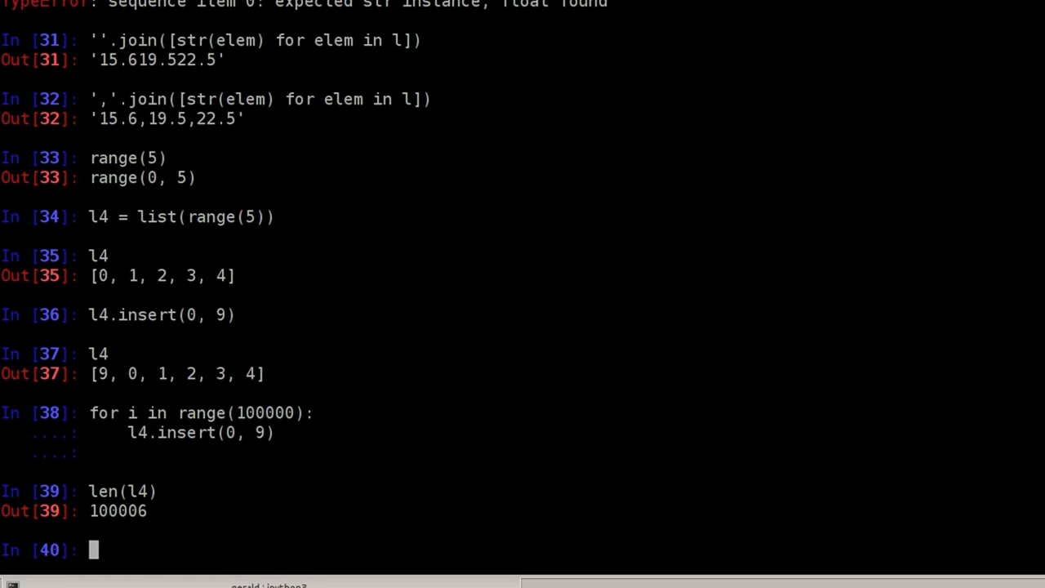
Step: Reverse l4, append 9 in a range(100000) loop, then reverse again as the faster prepend
type("l4.reverse()")
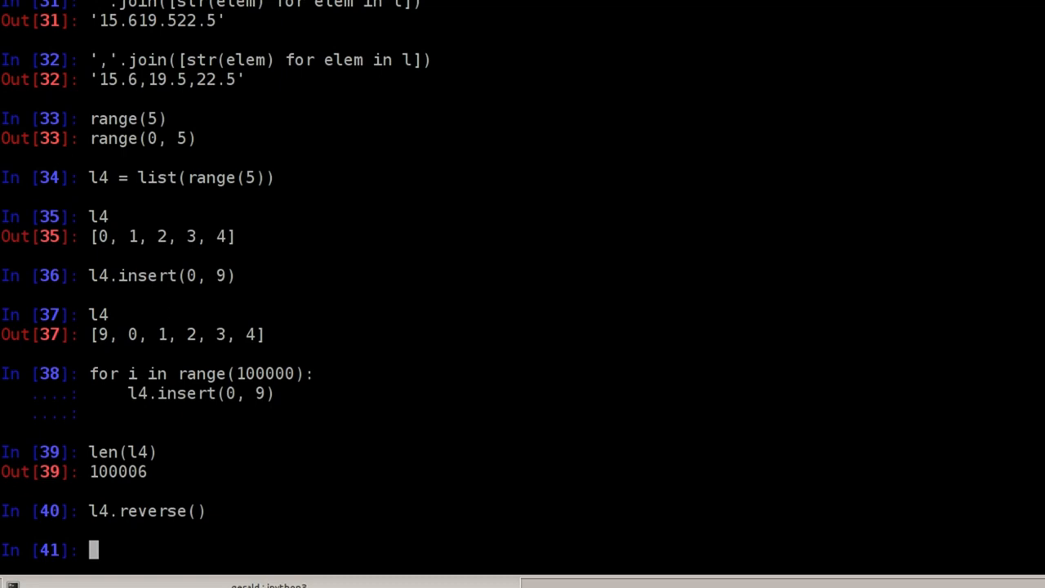
type("for i in")
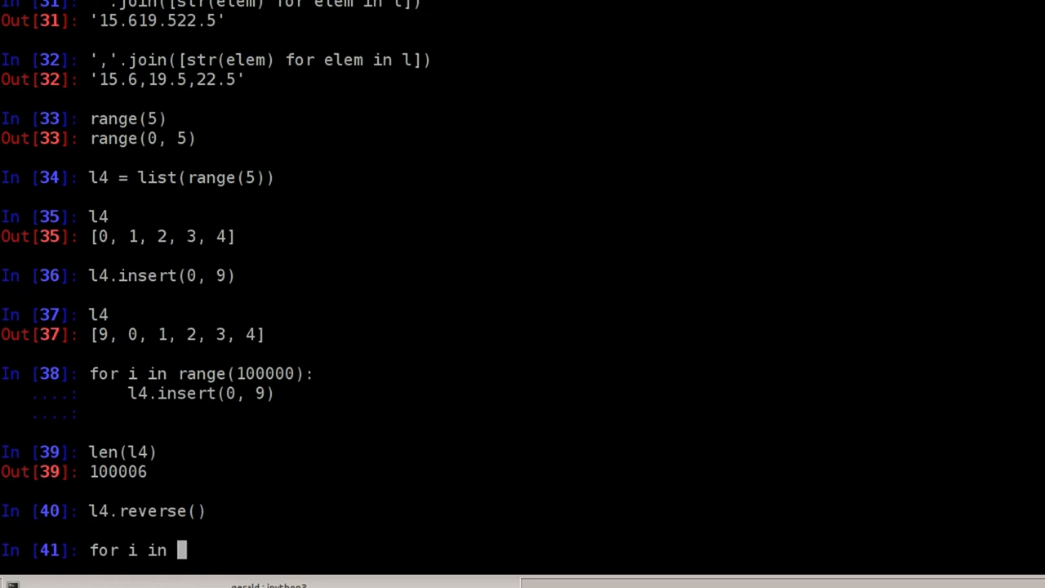
type("range(100")
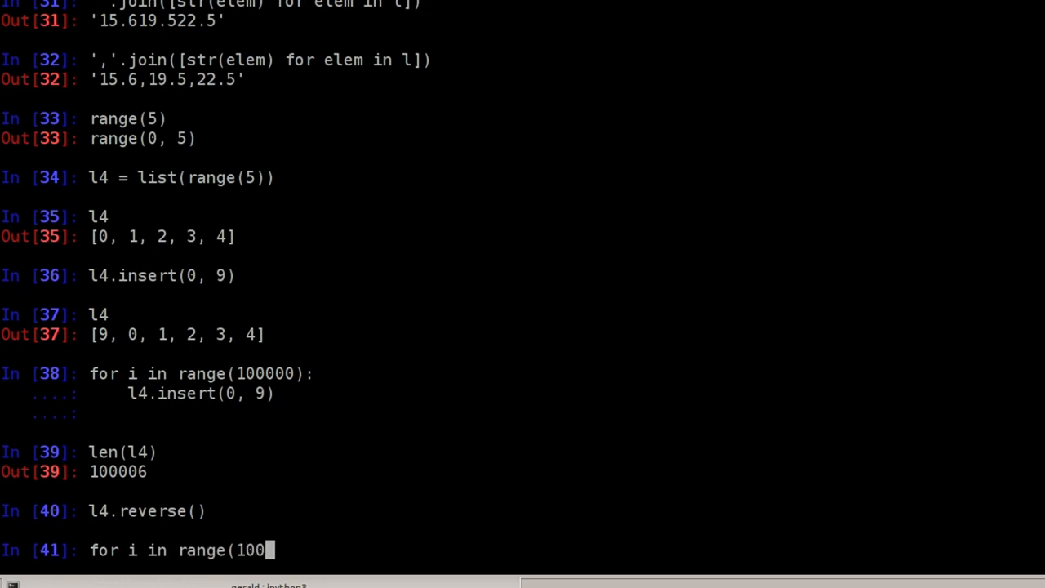
type("00):")
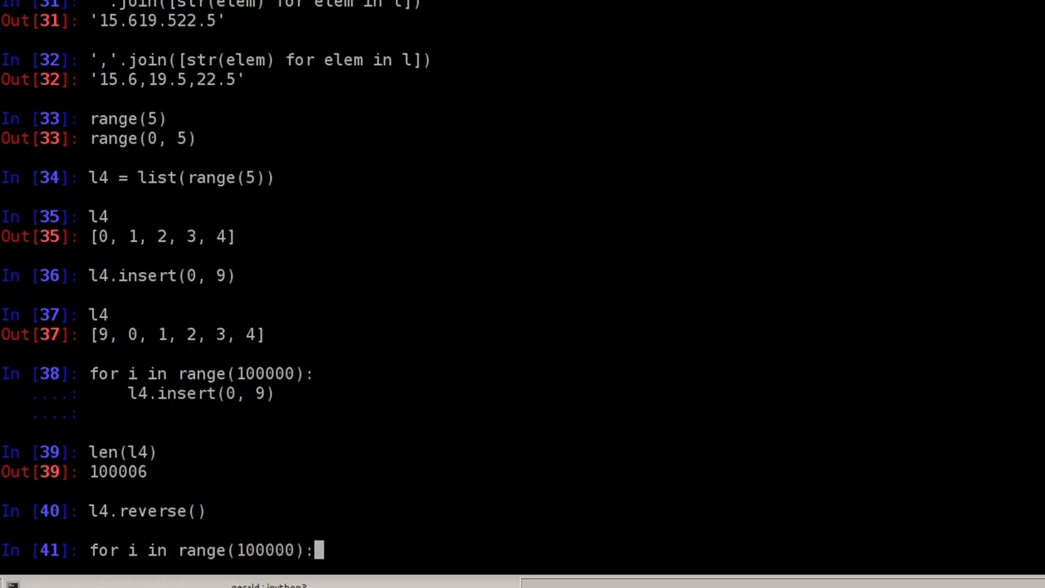
type("l4.ap")
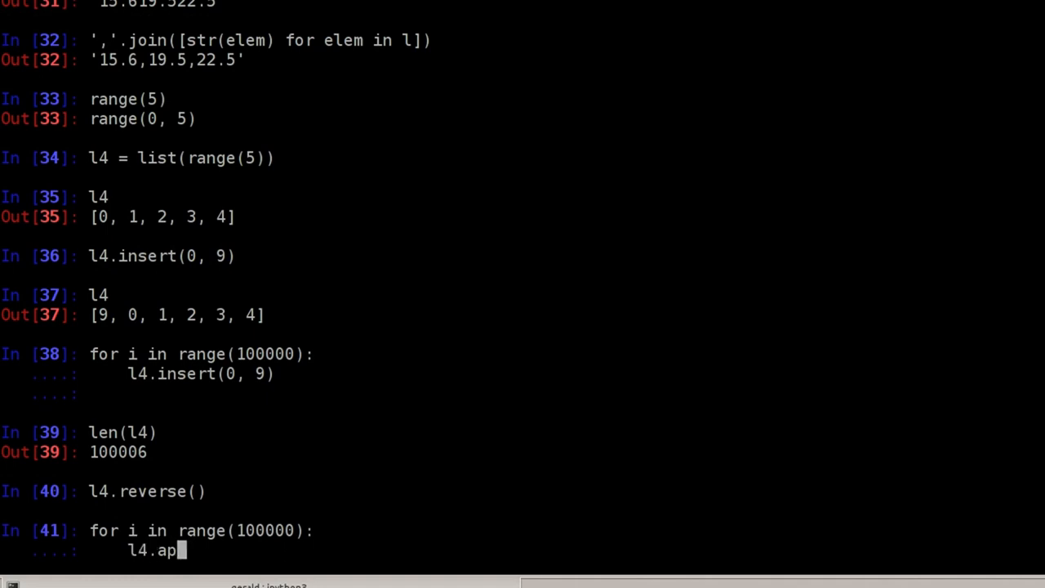
type("pend(9)")
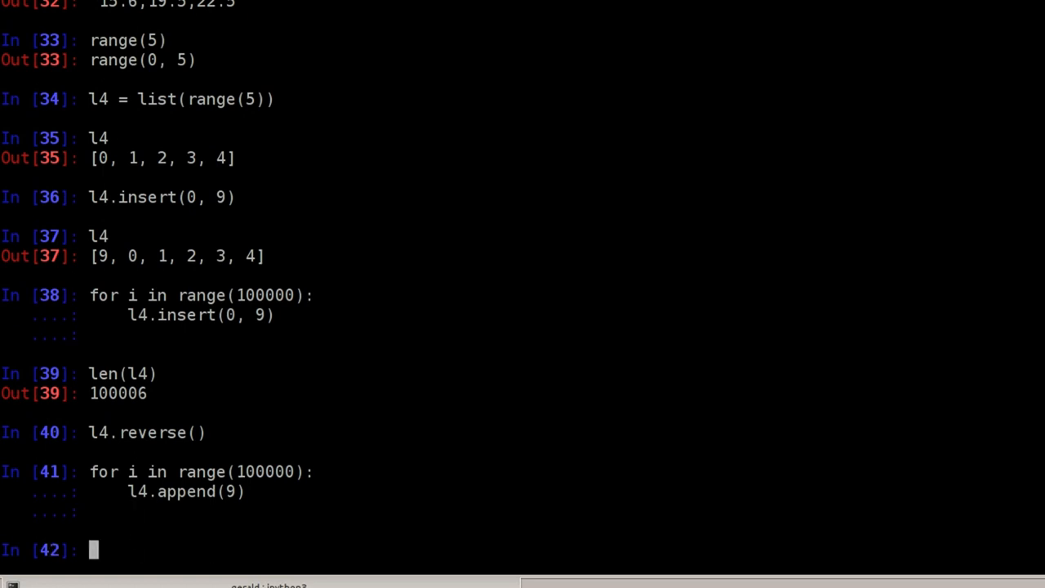
type("l4.reverse()")
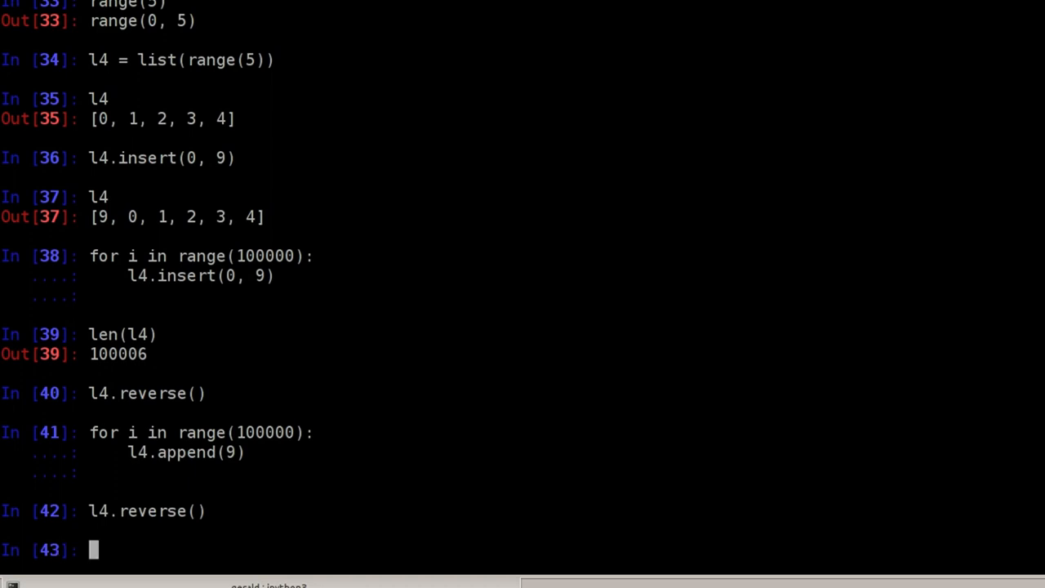